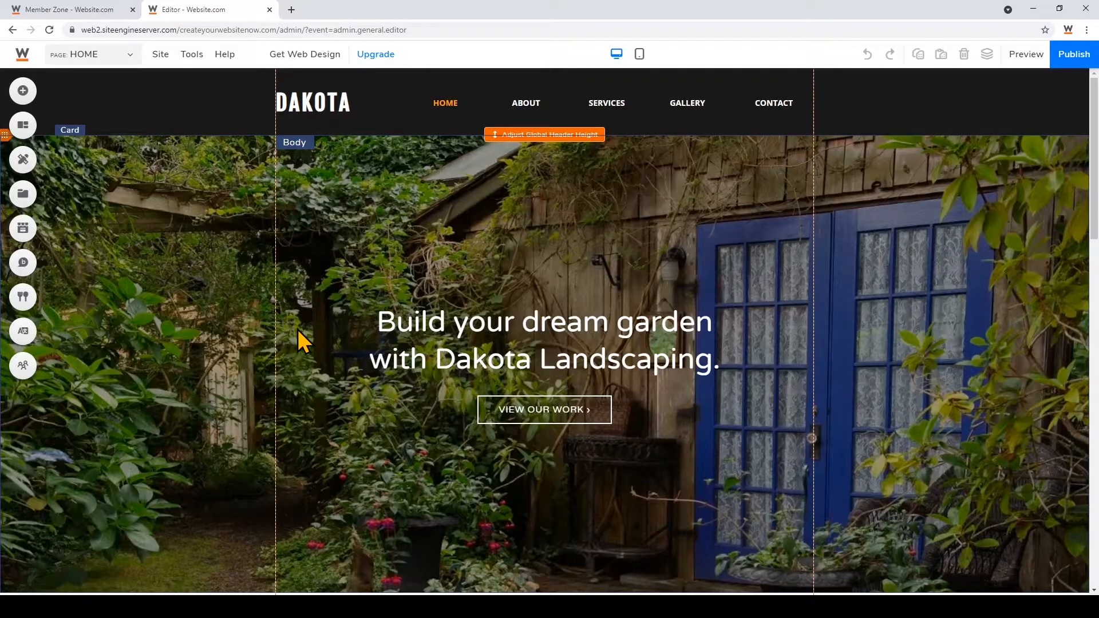
Step: Start Reset Template from the Site menu and search templates for 'landscaping'
click(160, 54)
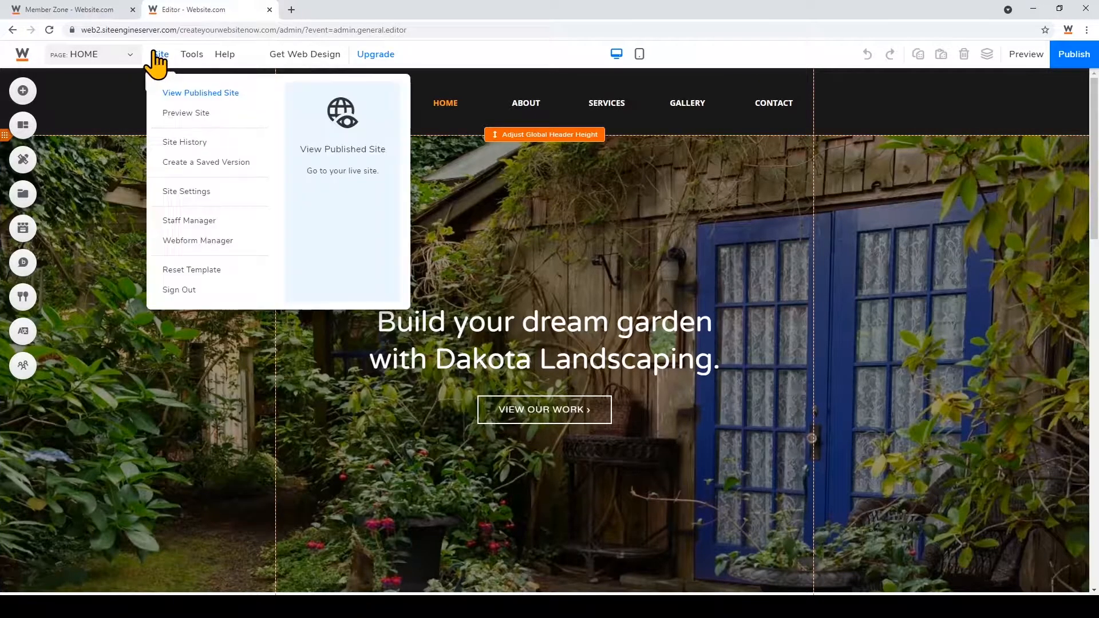
mouse_move(191, 269)
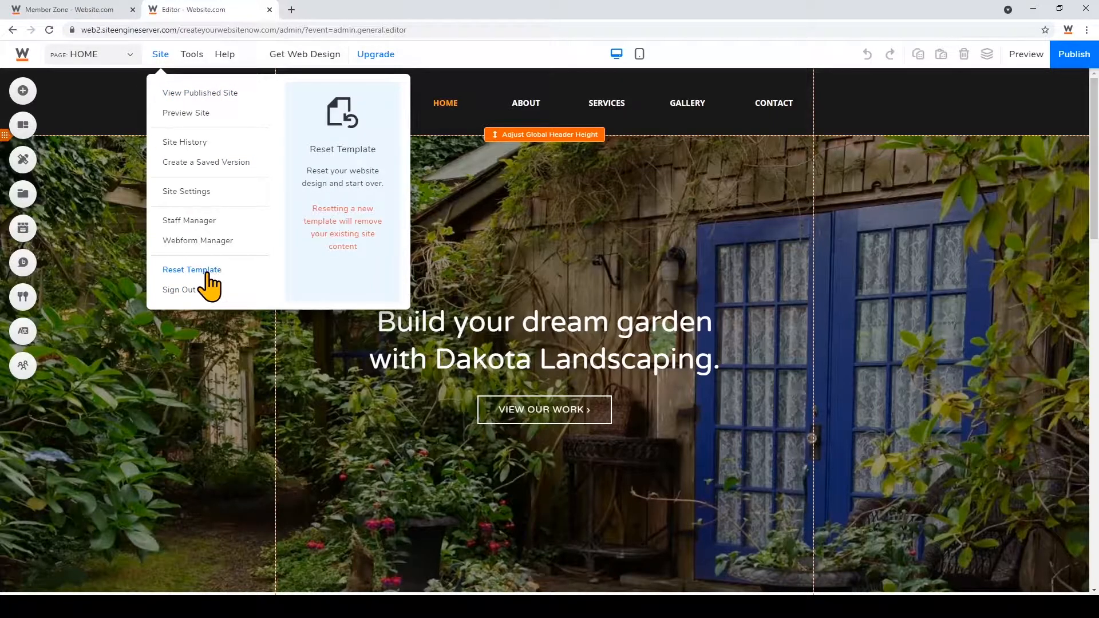
click(191, 269)
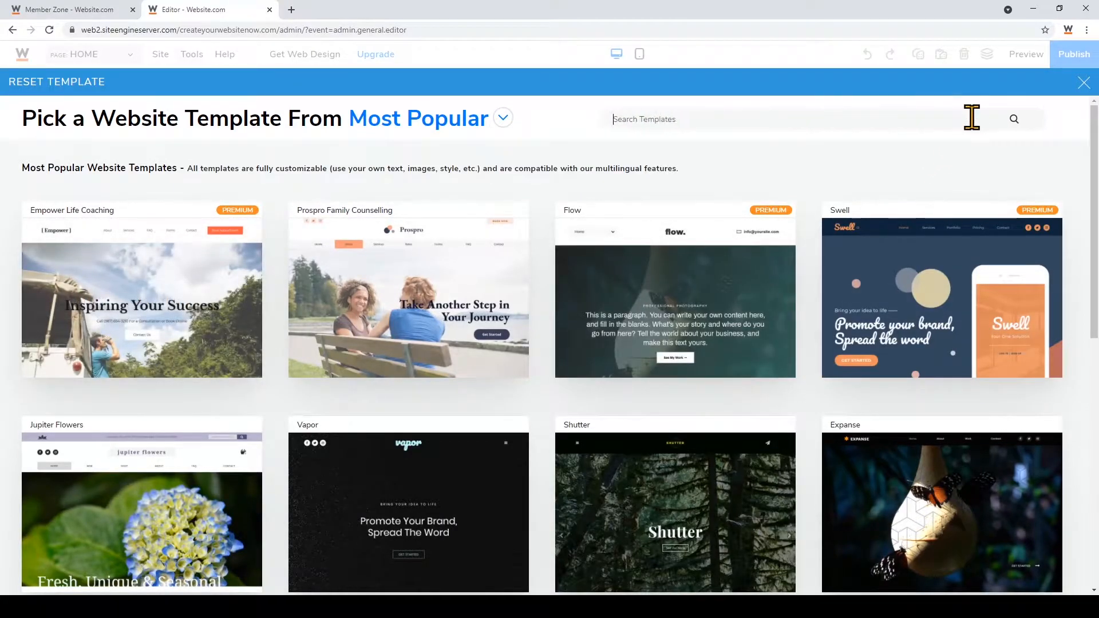
text(landscaping)
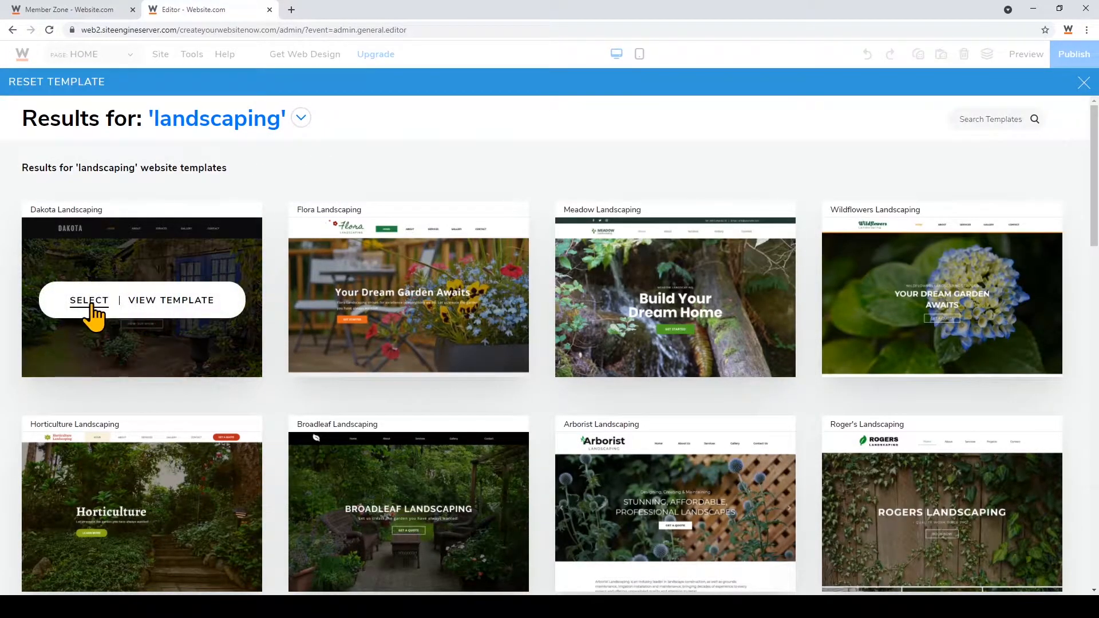
Step: Apply the Dakota Landscaping template, accepting removal of the existing site content
click(89, 300)
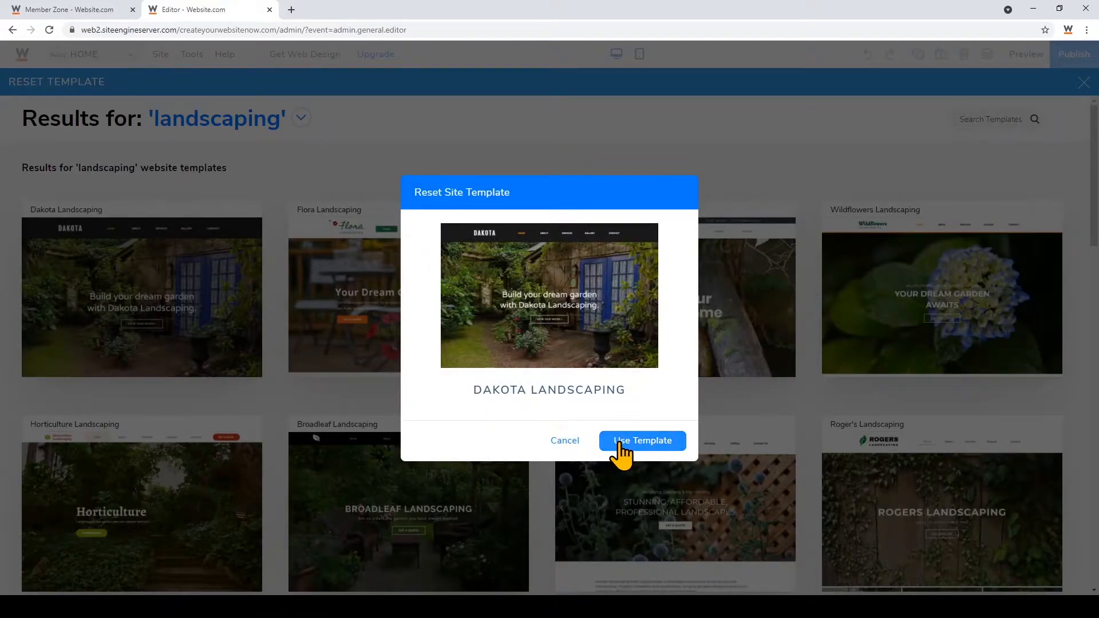
click(641, 439)
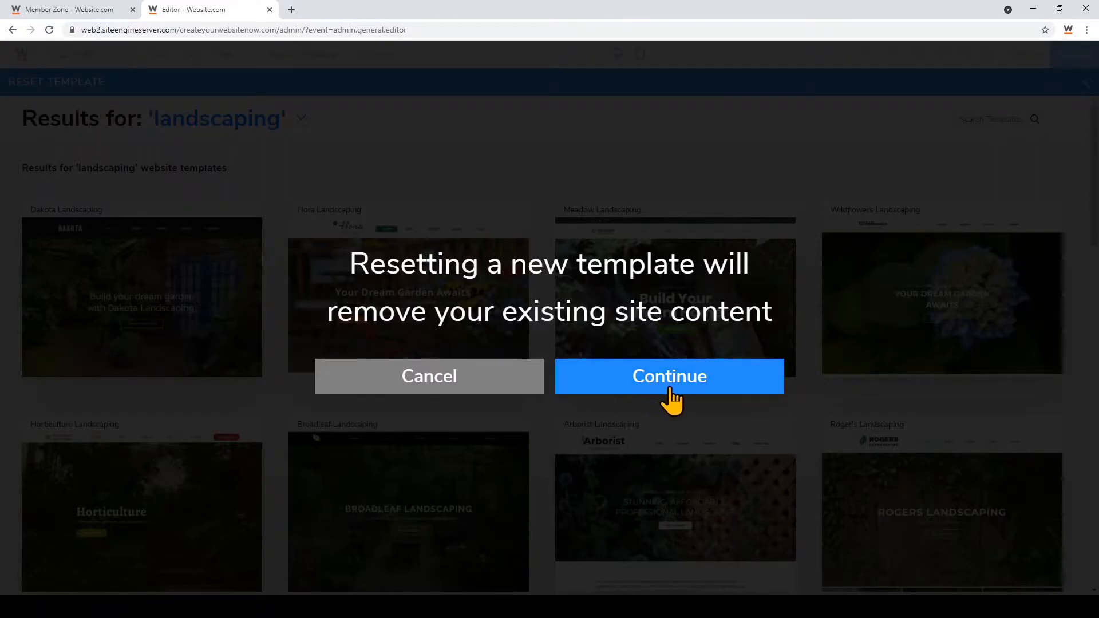
click(667, 375)
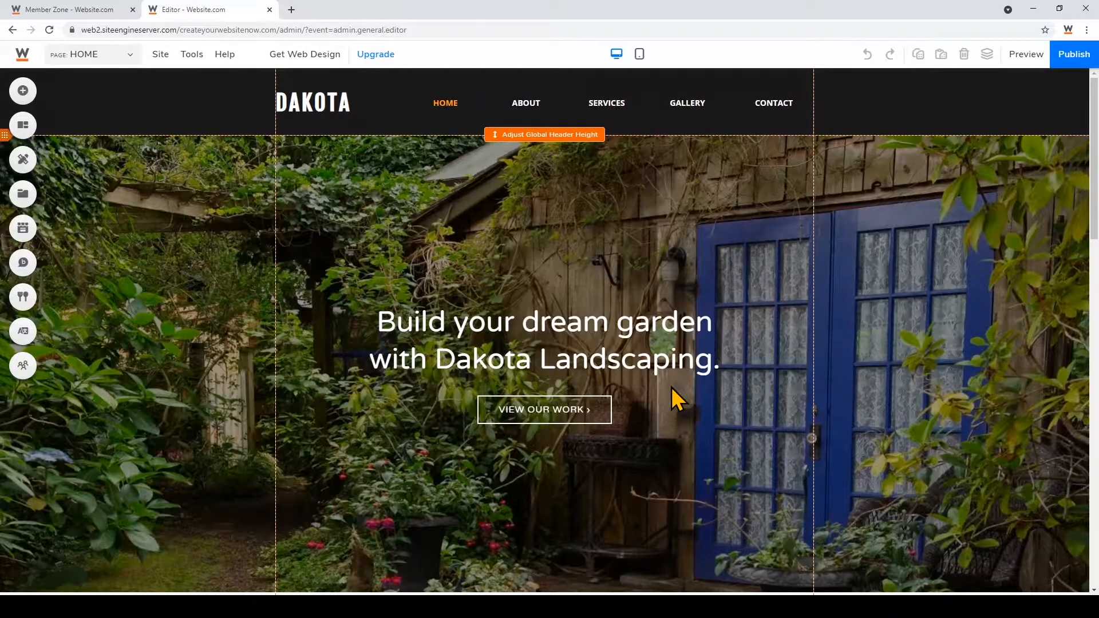
scroll(down, 3)
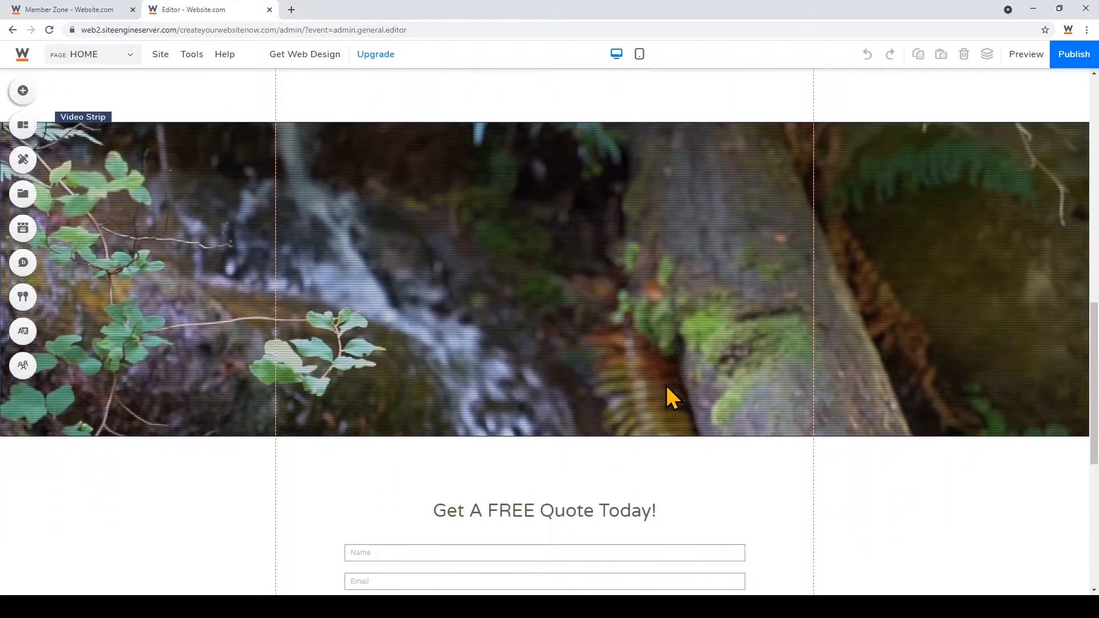
scroll(down, 3)
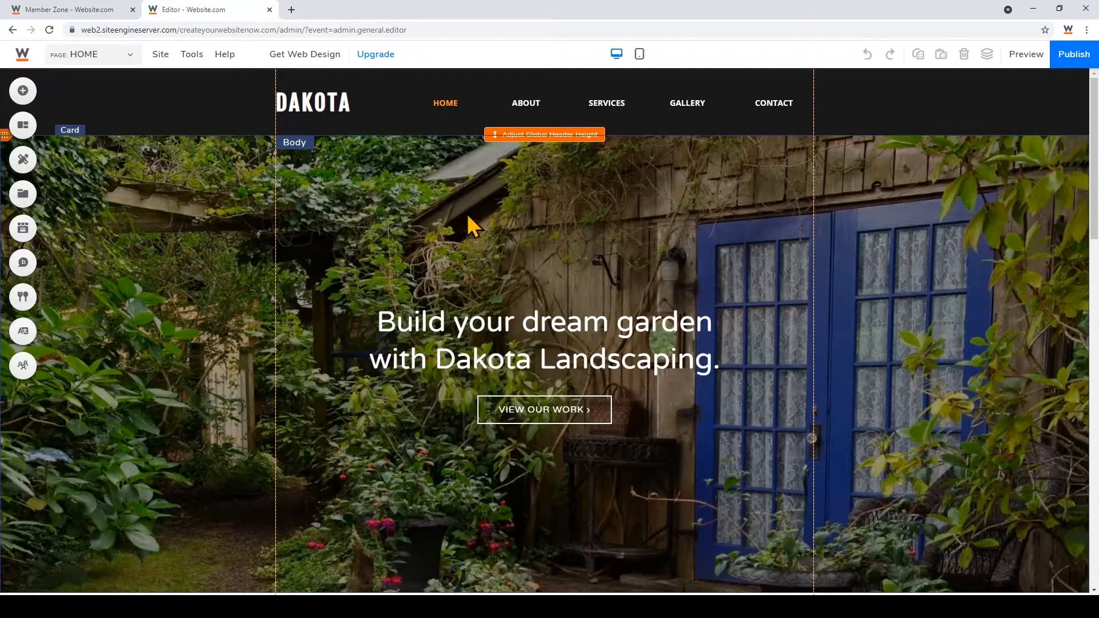
Step: Retype the DAKOTA header title as 'BeLeafMe' and adjust its text size
click(313, 102)
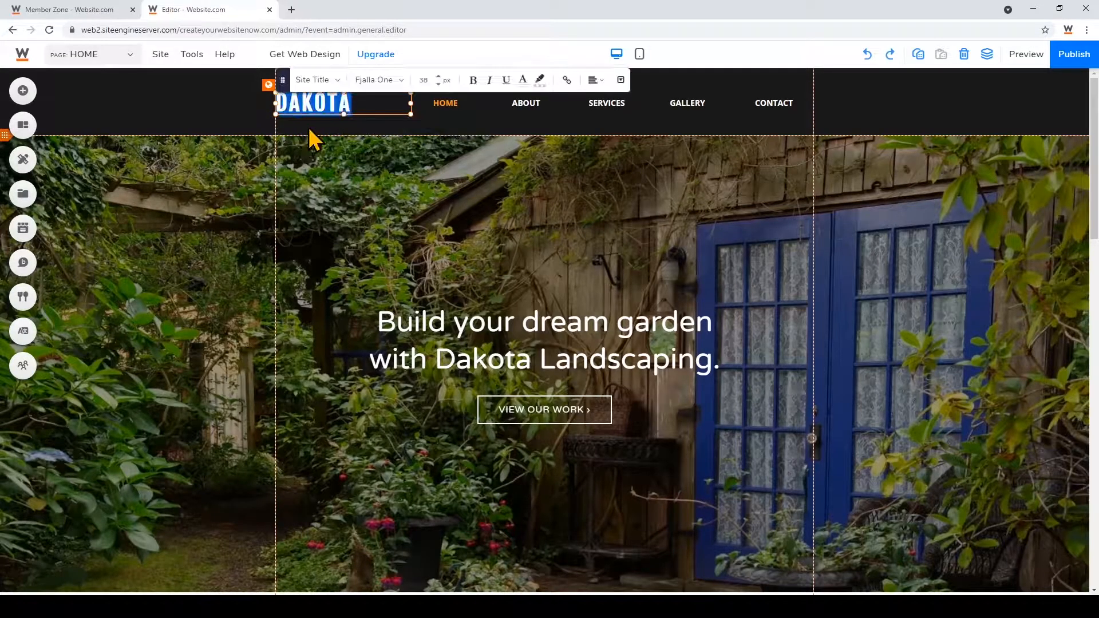
text(BeLeafM)
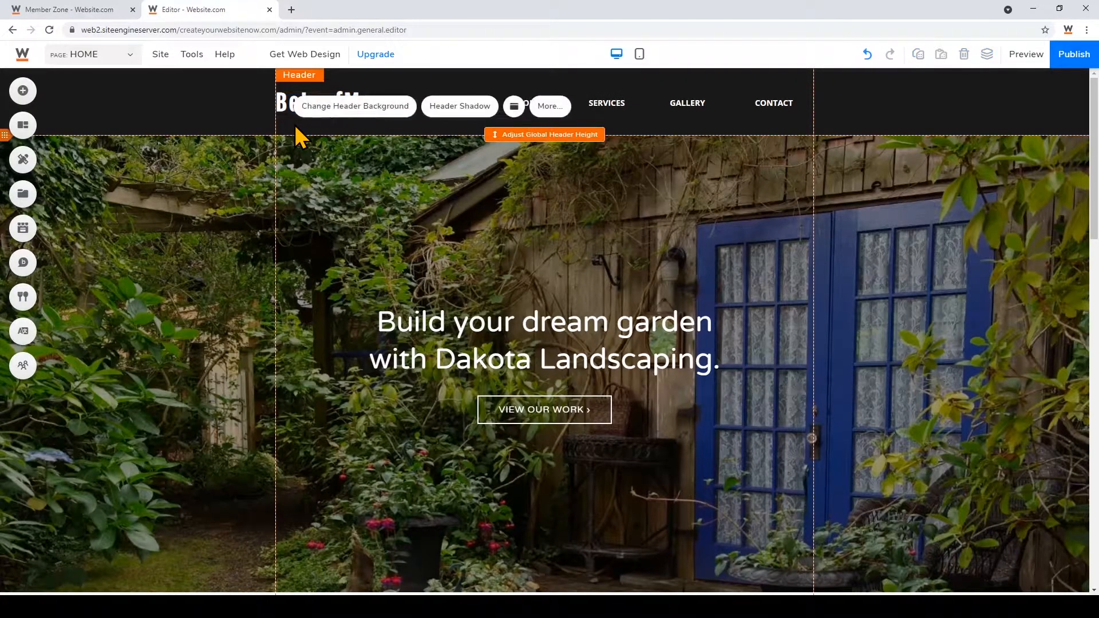
click(319, 103)
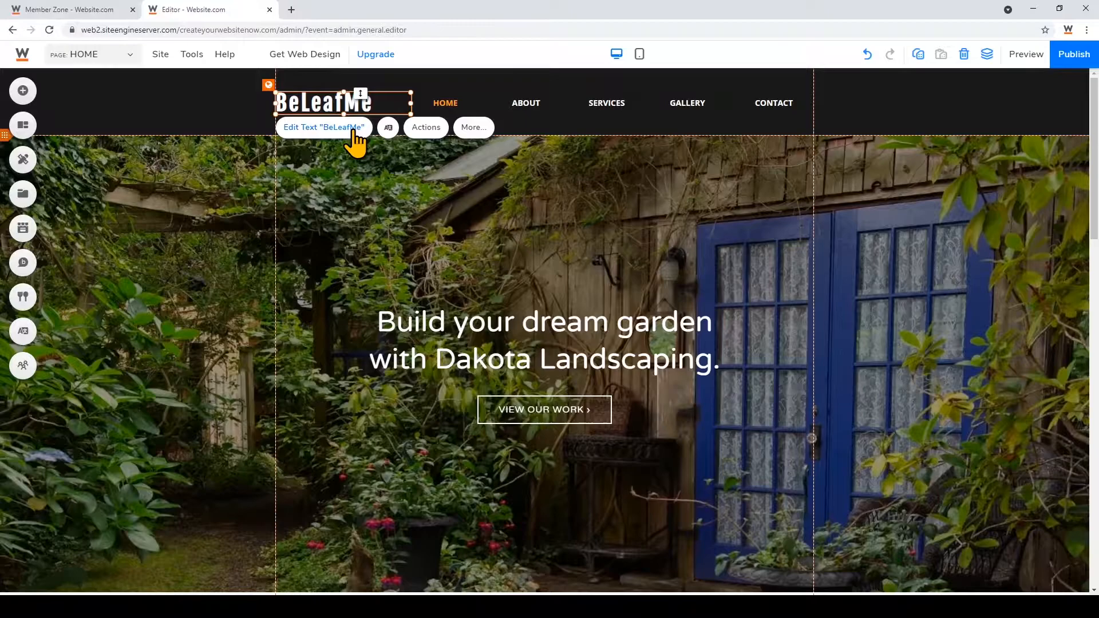
click(323, 127)
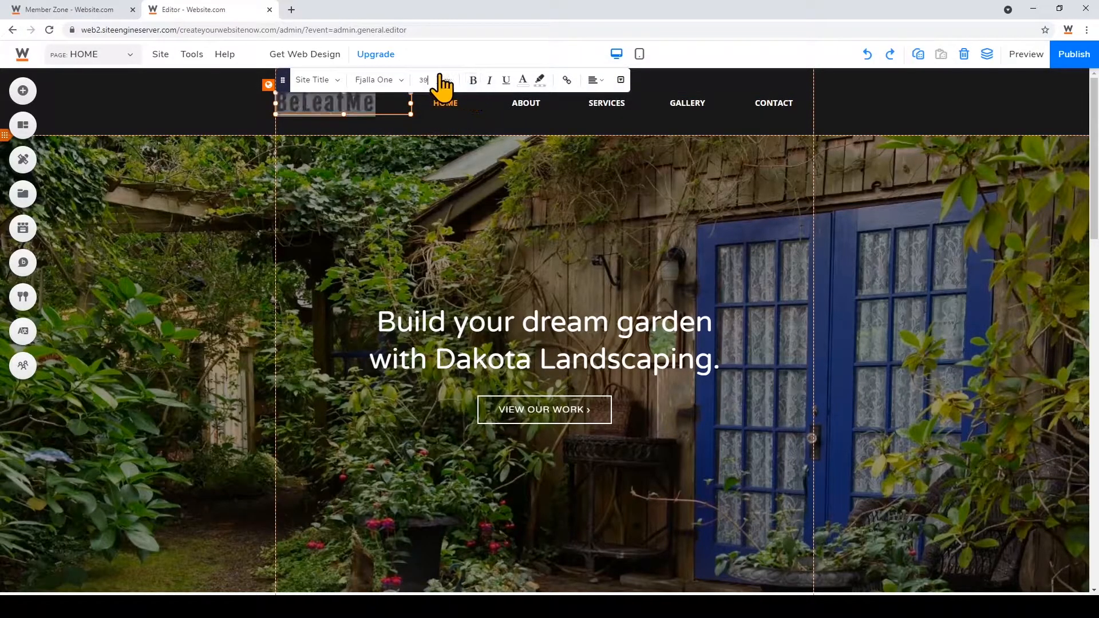
click(357, 133)
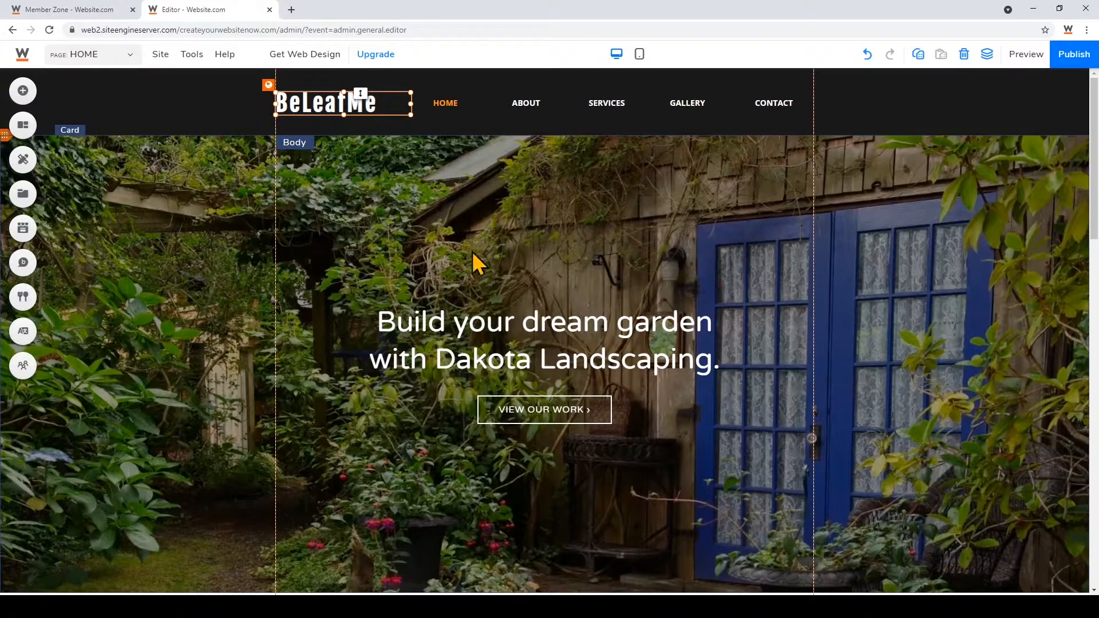
mouse_move(237, 442)
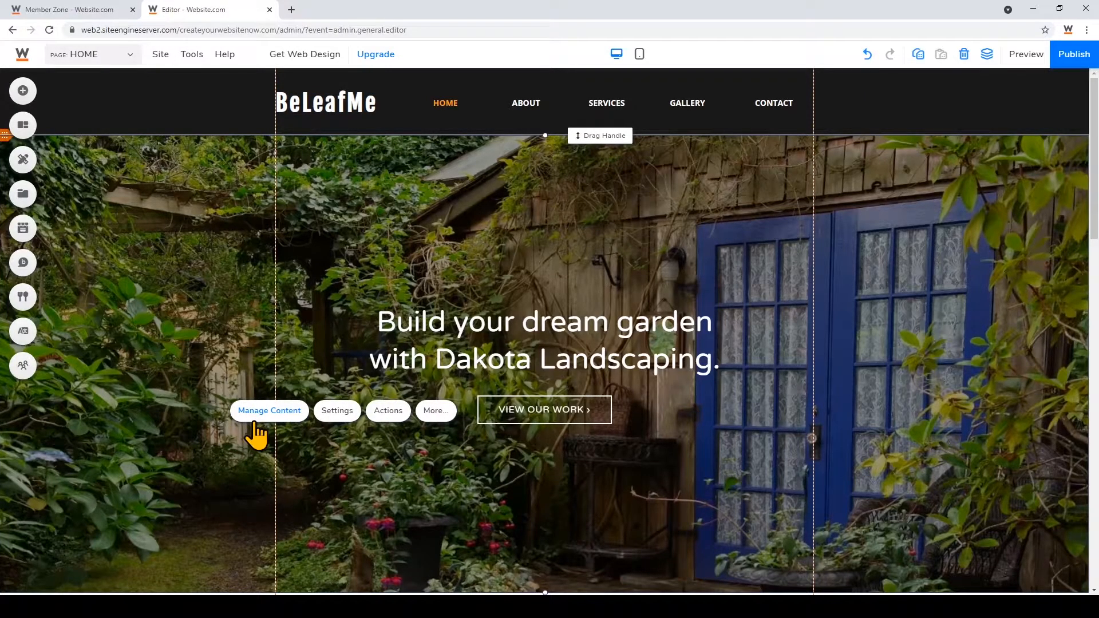
Step: From the hero's Manage Content, replace the image and search stock photos for 'landscaping'
click(268, 410)
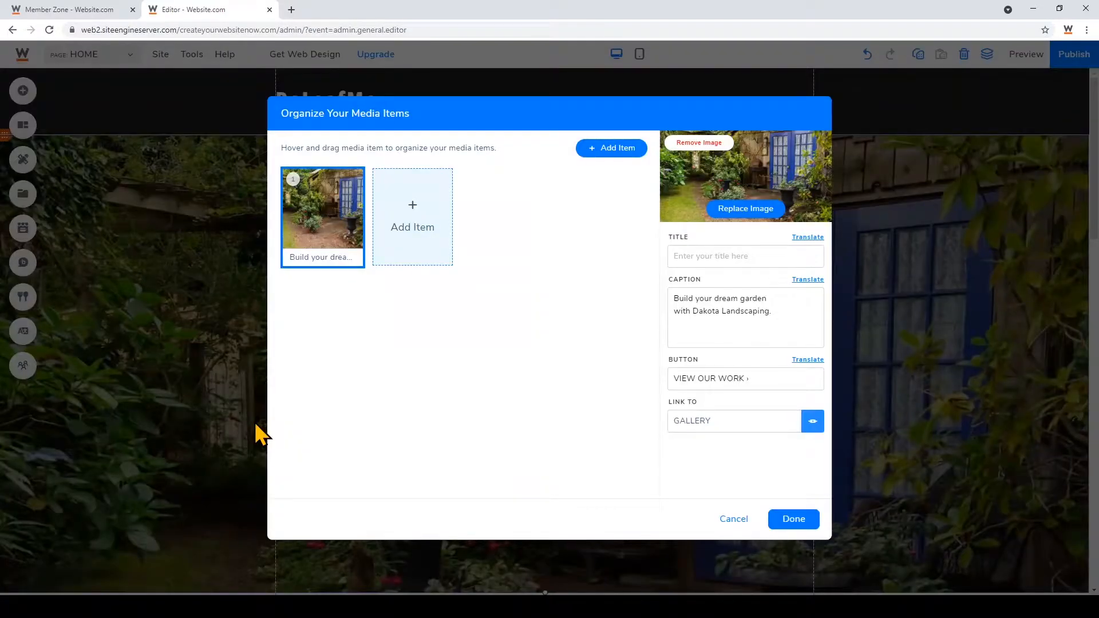
mouse_move(745, 209)
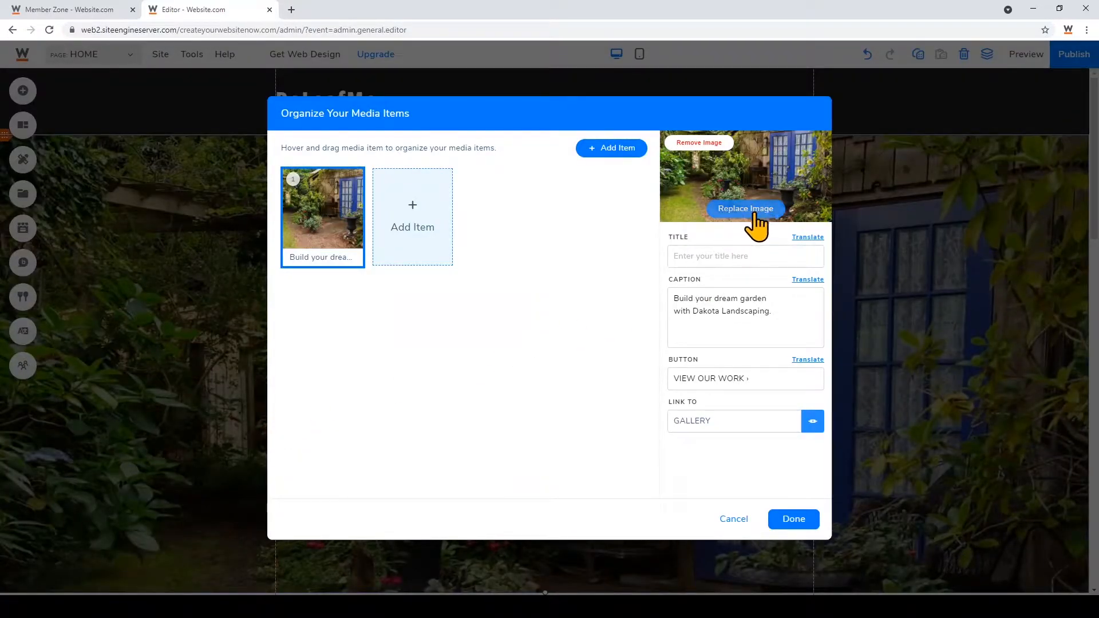
click(745, 208)
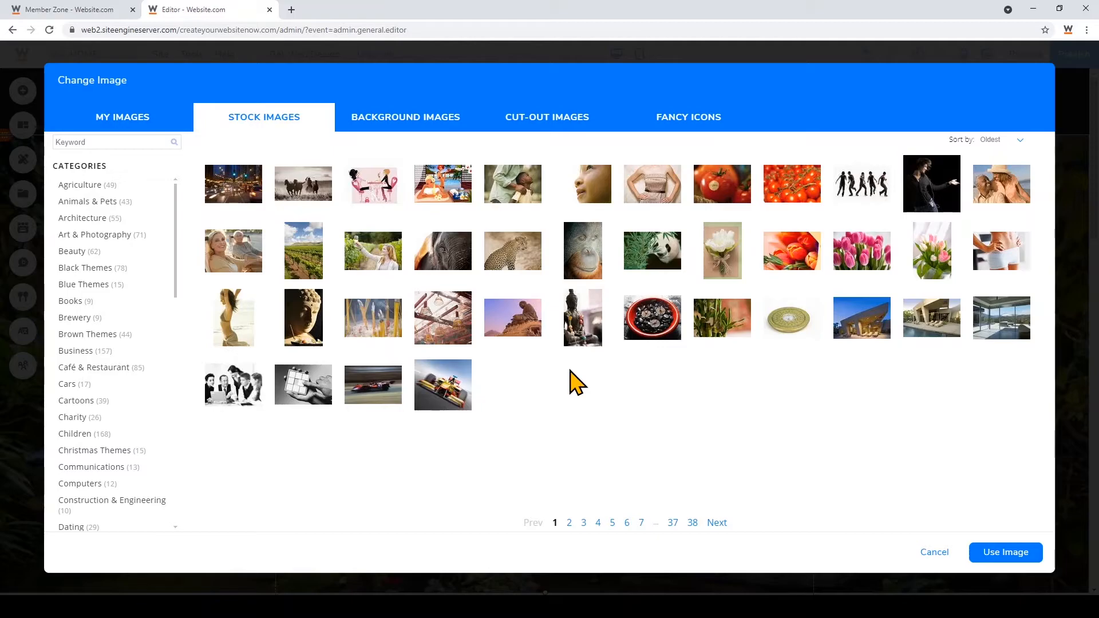
mouse_move(122, 116)
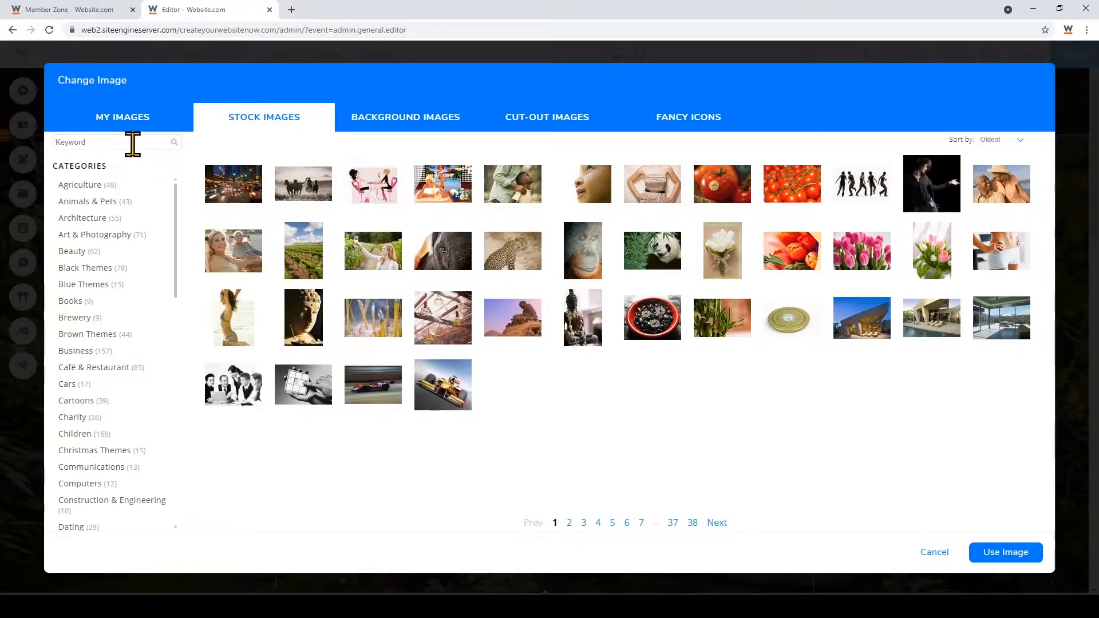
text(landscaping)
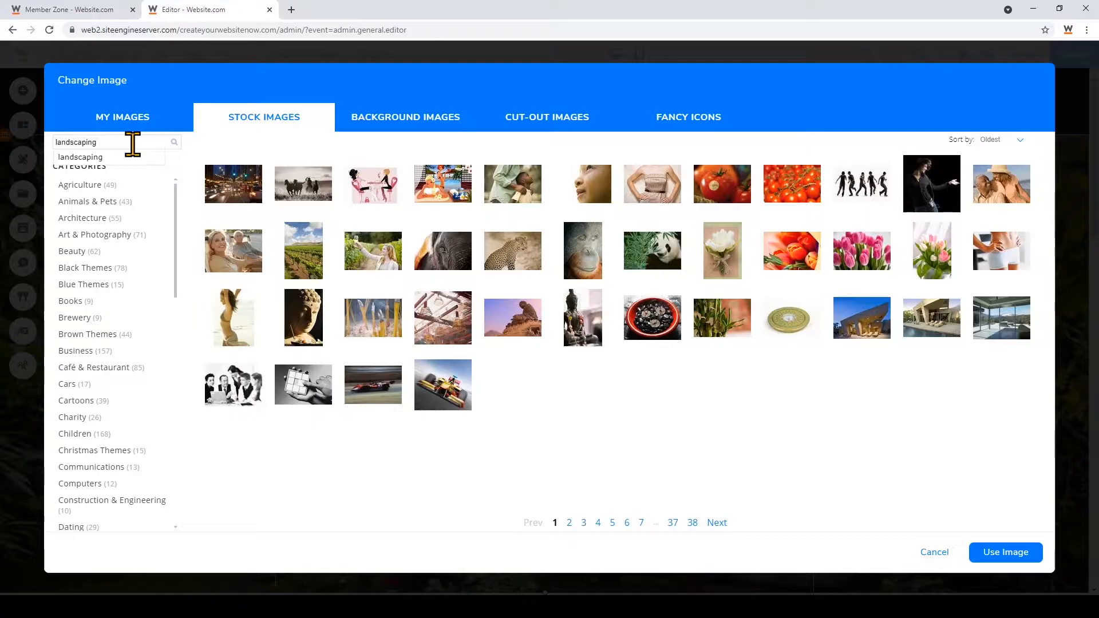
click(174, 142)
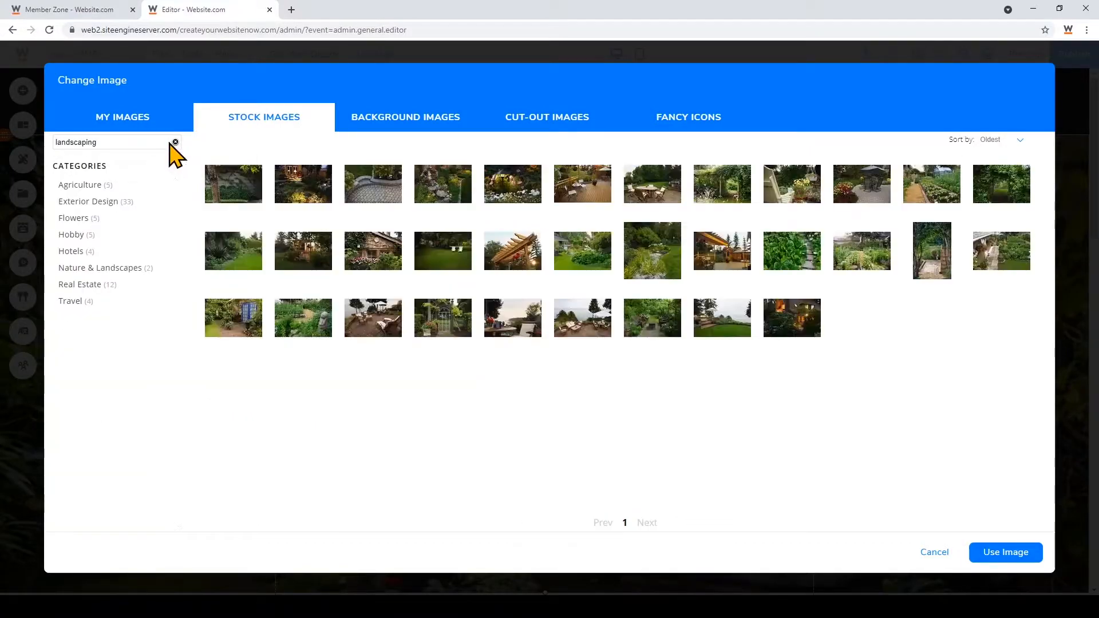
mouse_move(791, 256)
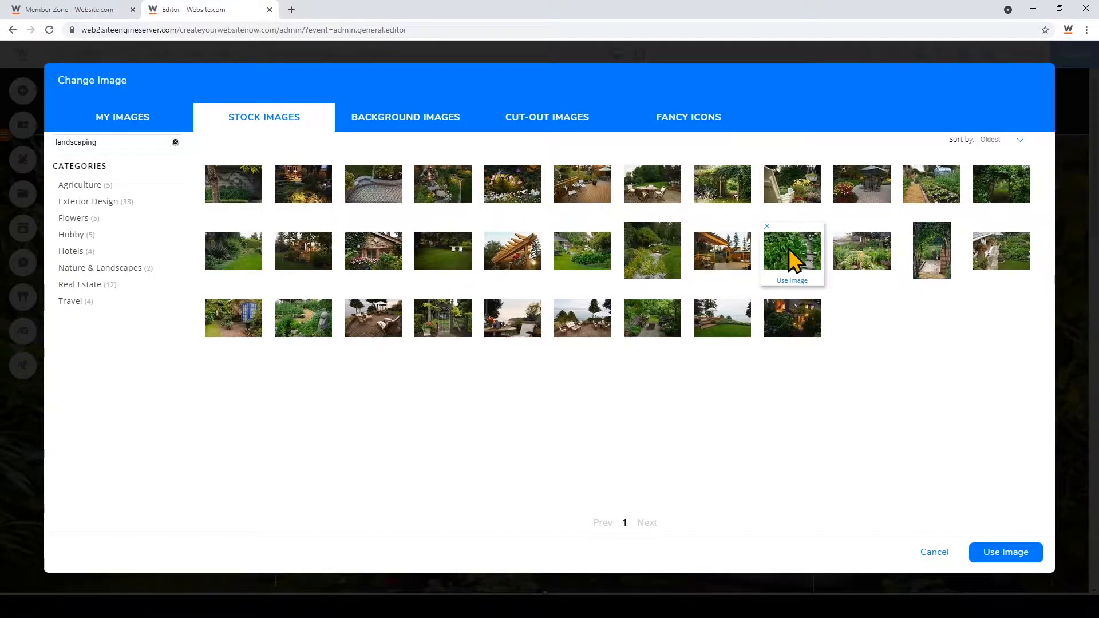
Step: Use the leafy plants beside stone steps photo as the hero image and save the slide
click(791, 250)
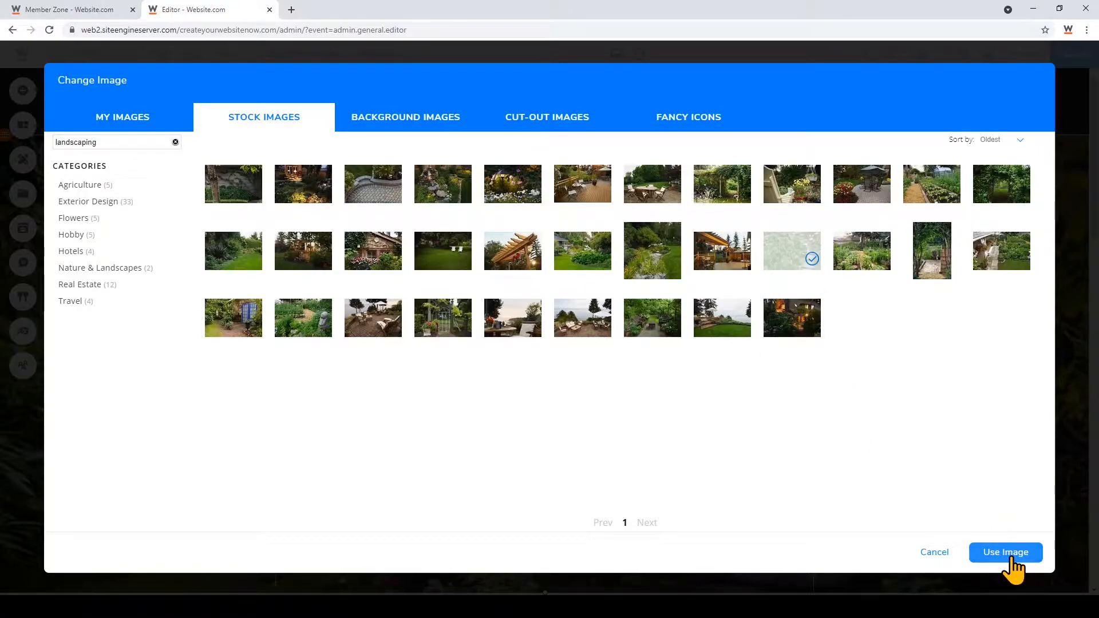
click(1005, 551)
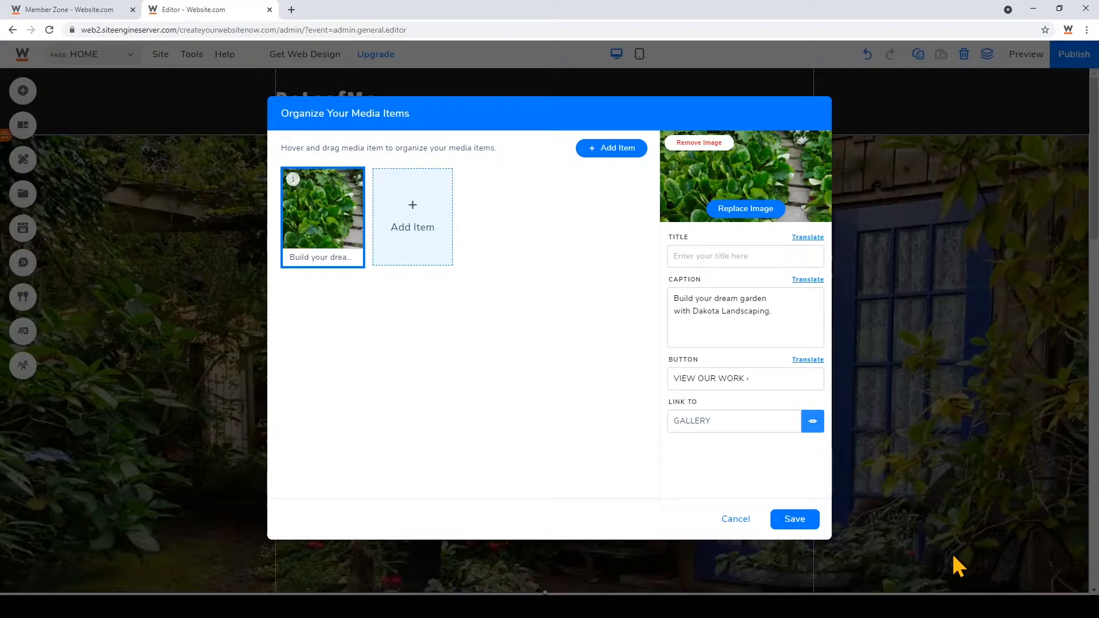
click(793, 518)
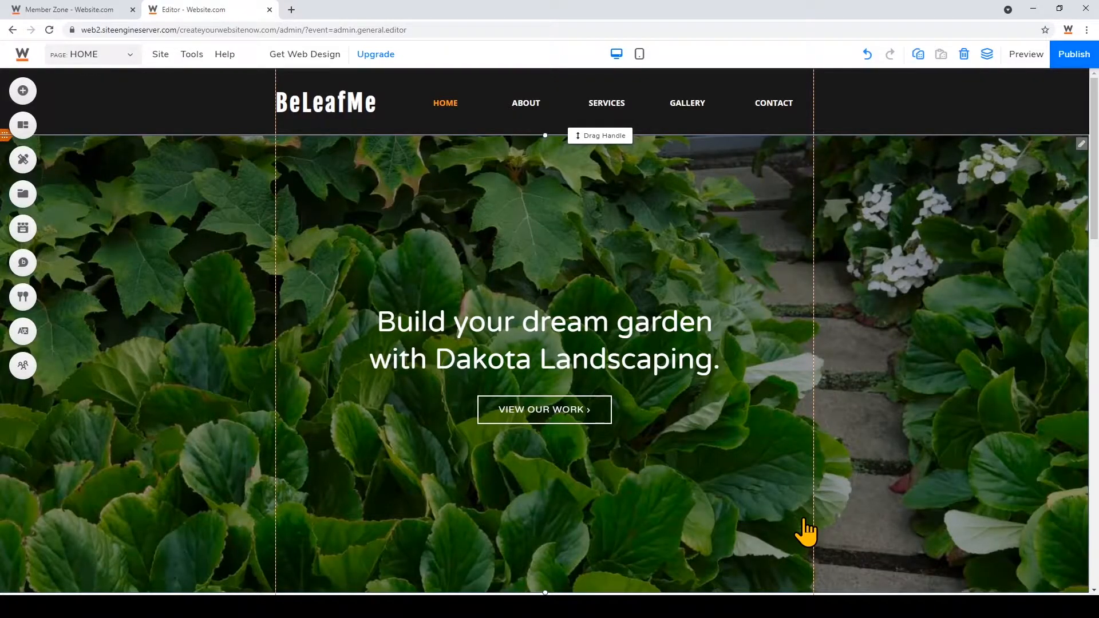
mouse_move(873, 532)
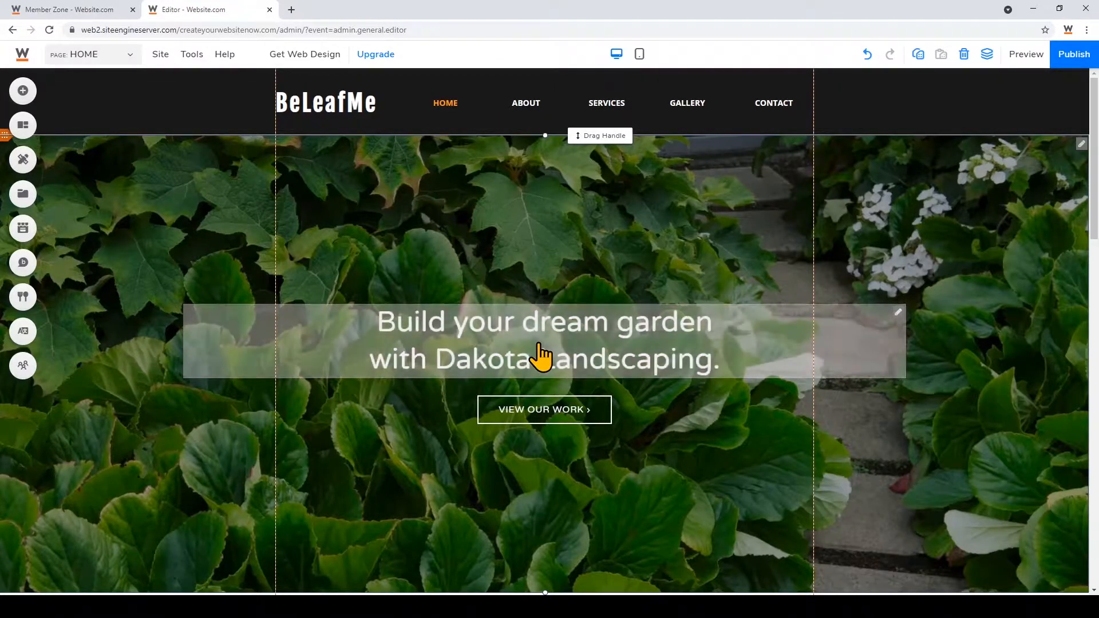
Step: Change the hero caption to 'Build your dream garden with BeLeafMe Landscaping.' and save
click(543, 340)
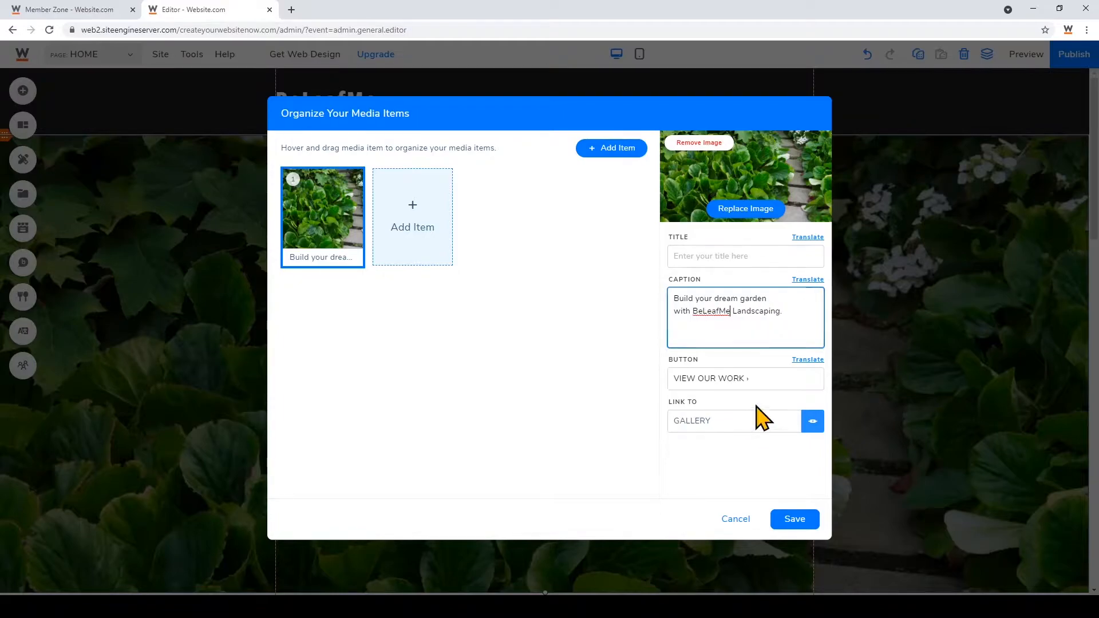
click(793, 518)
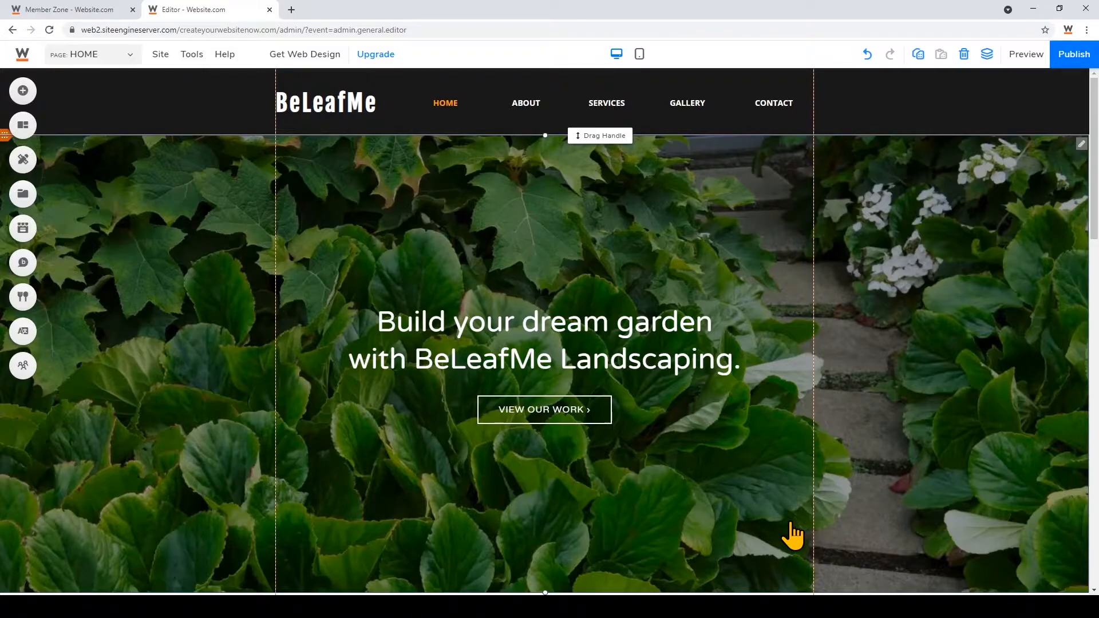
mouse_move(23, 90)
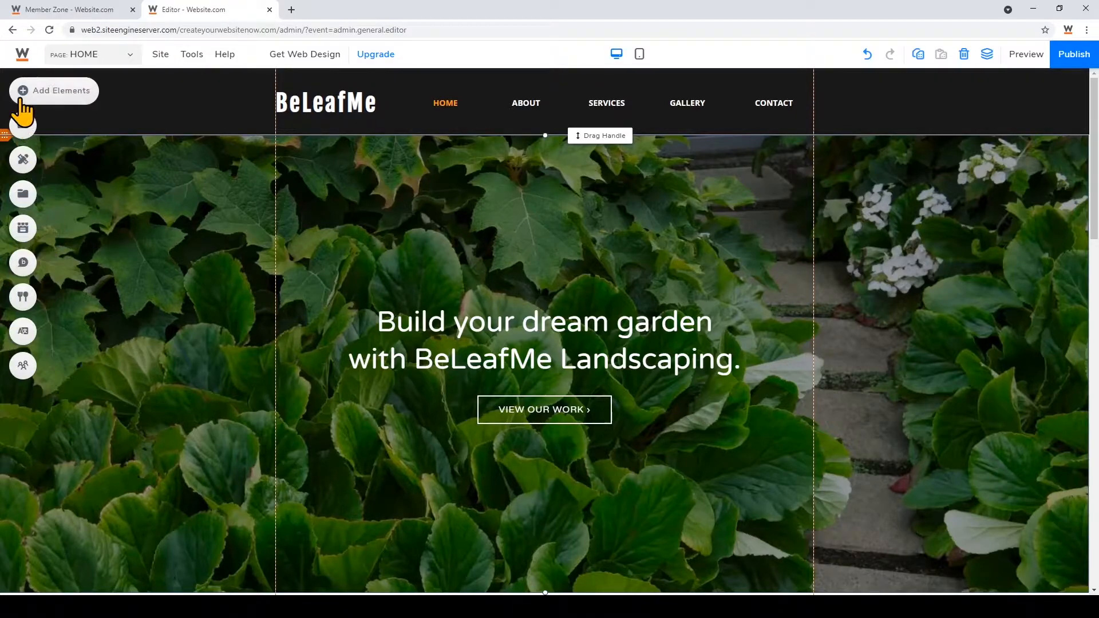
Step: From Add > Cards > Testimonials More Designs, insert a testimonial slider card below the hero
click(54, 90)
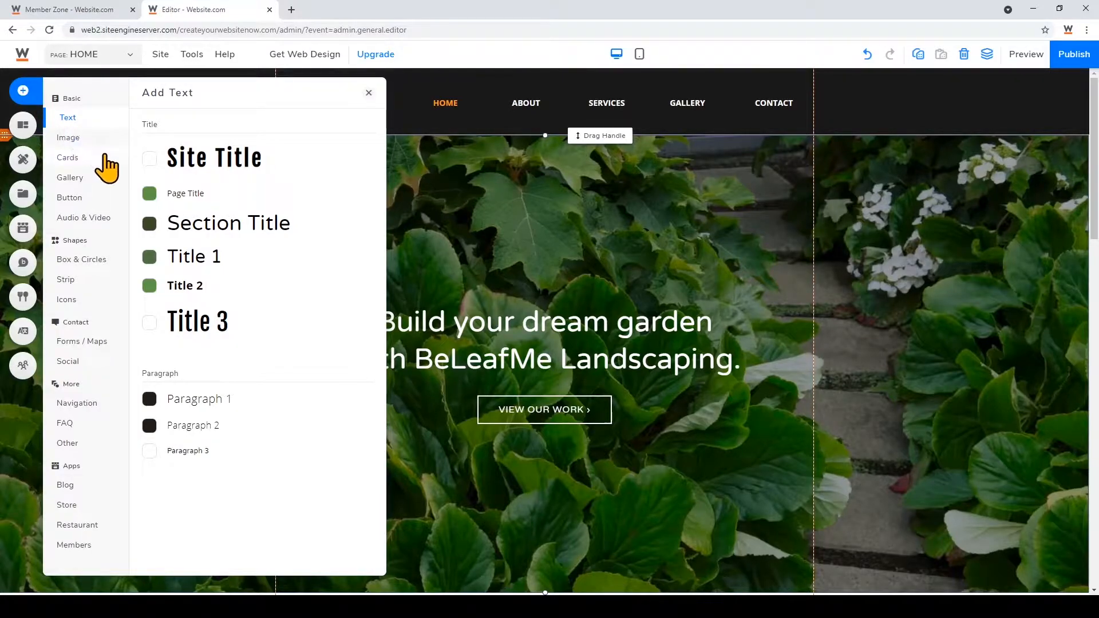
click(67, 157)
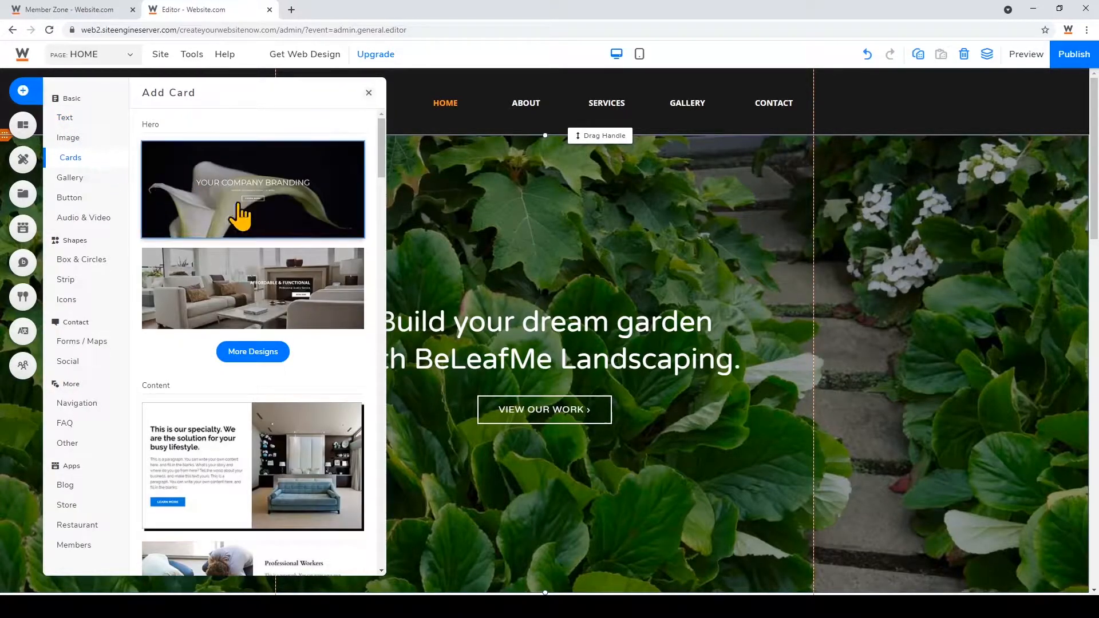
scroll(down, 3)
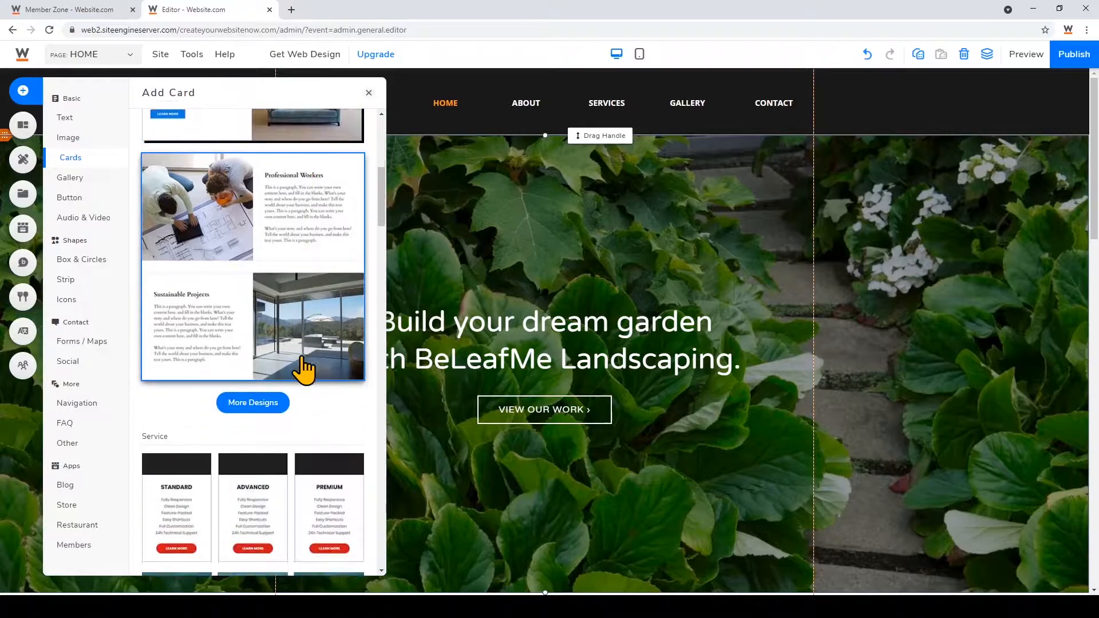
scroll(down, 3)
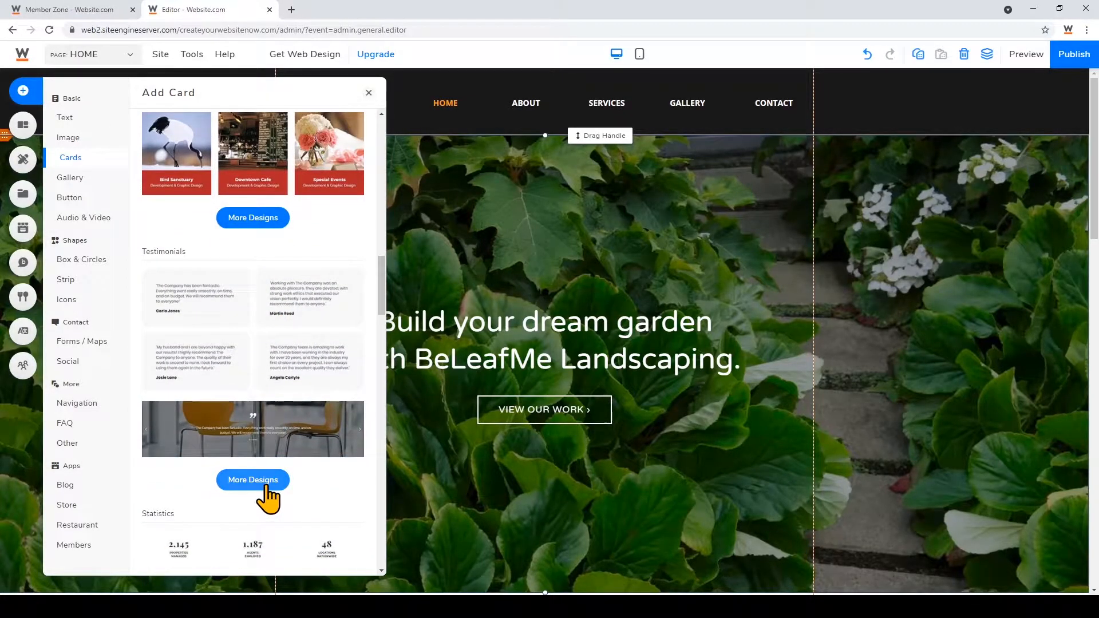
click(252, 480)
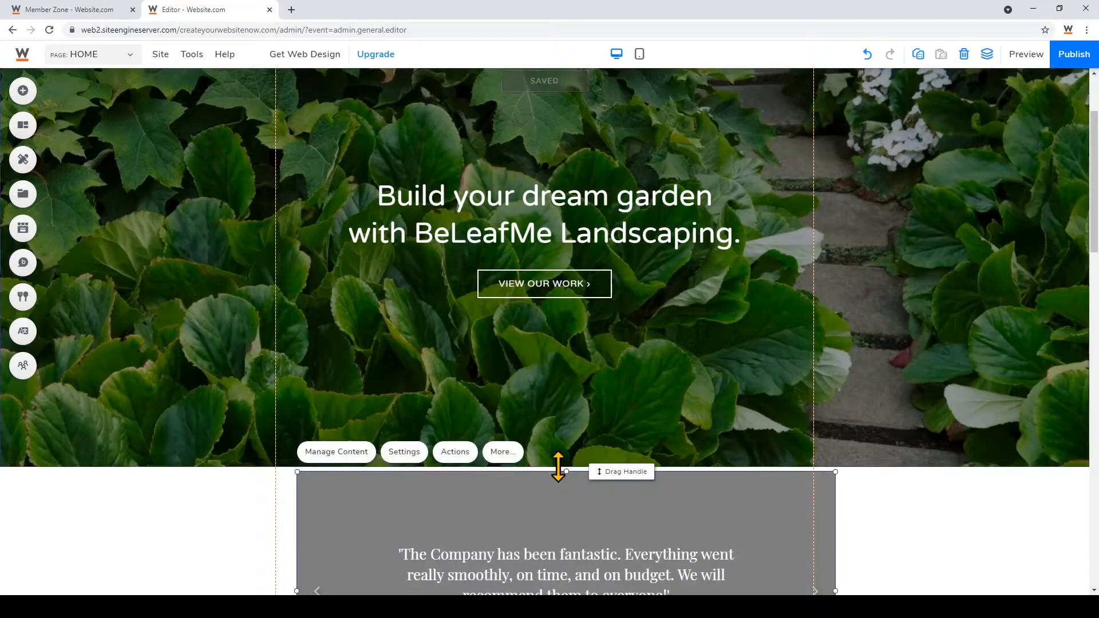
scroll(down, 3)
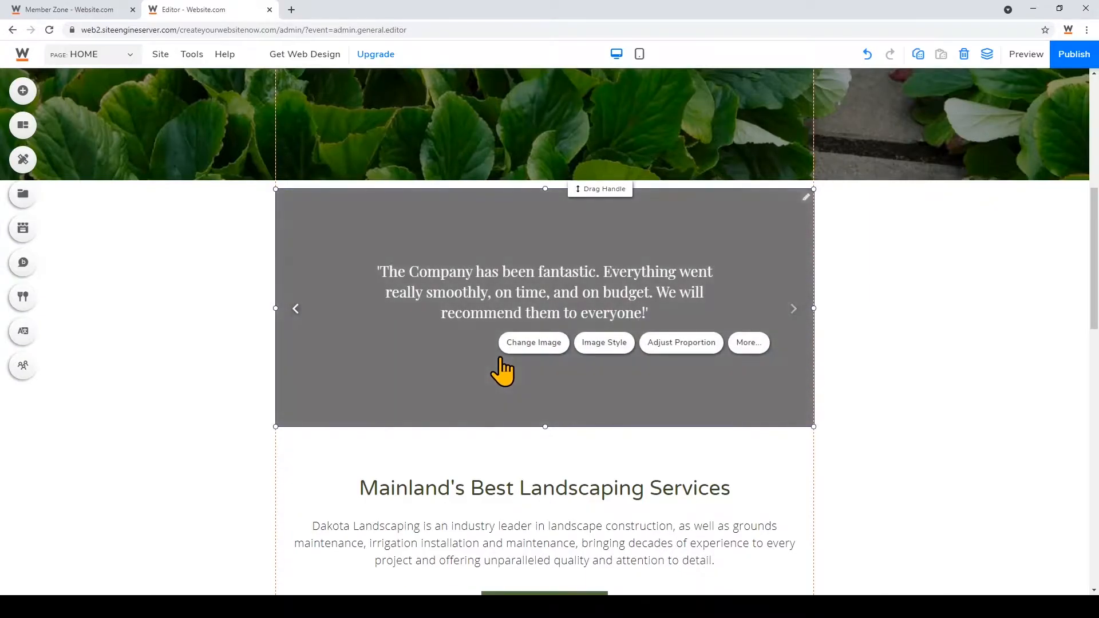
mouse_move(552, 357)
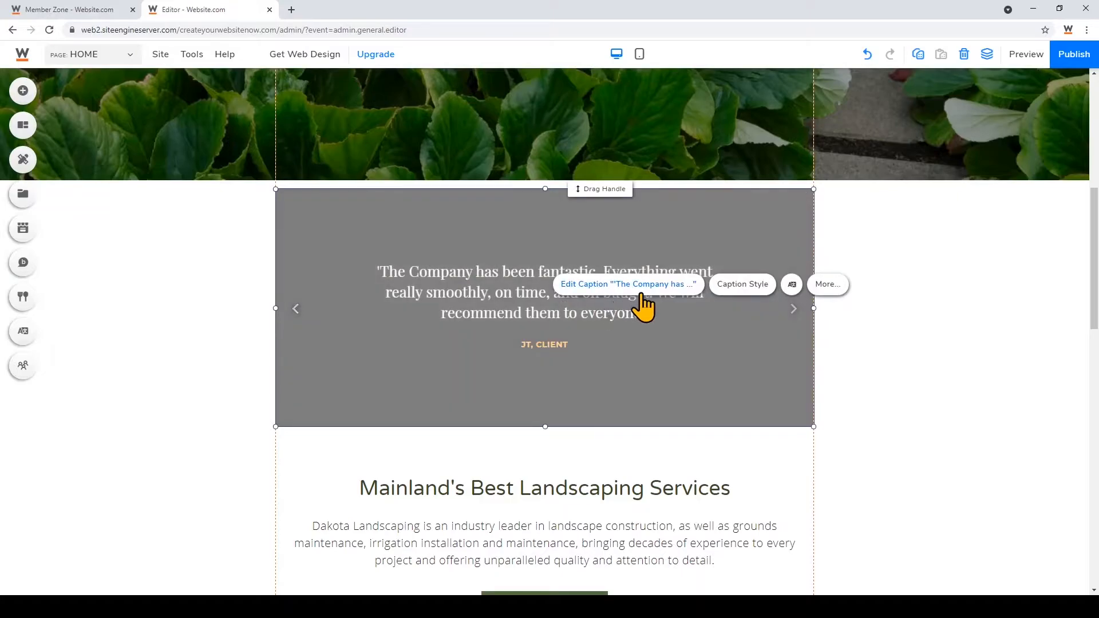
Step: Replace the first testimonial with 'I love working with BeLeafMe, they do amazing work...' credited to Ellen, and save
click(626, 284)
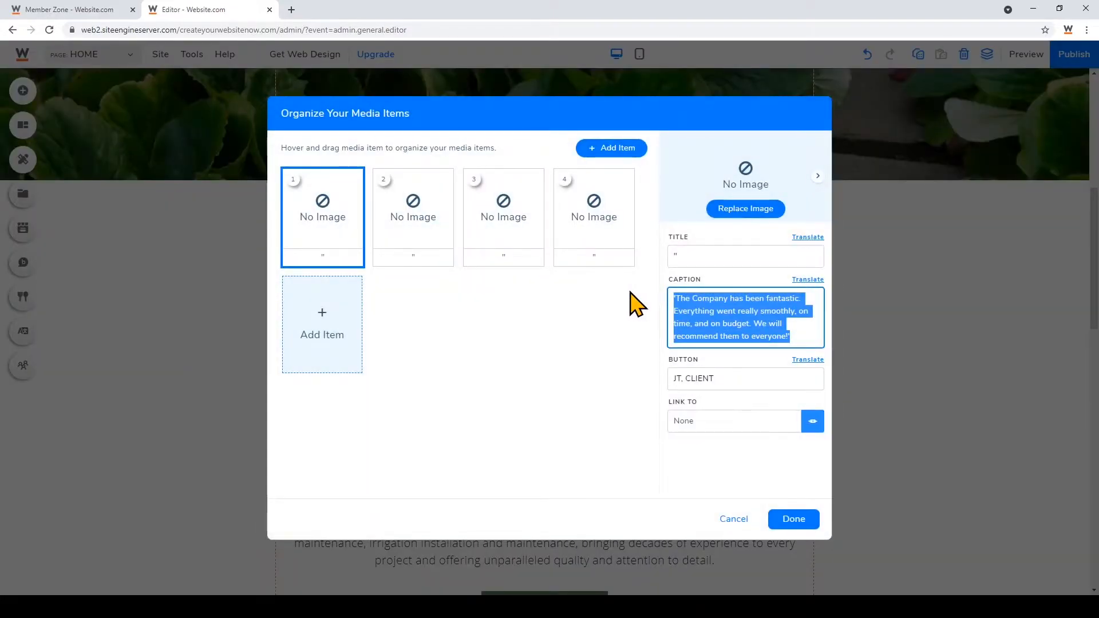
text(I love working with Be)
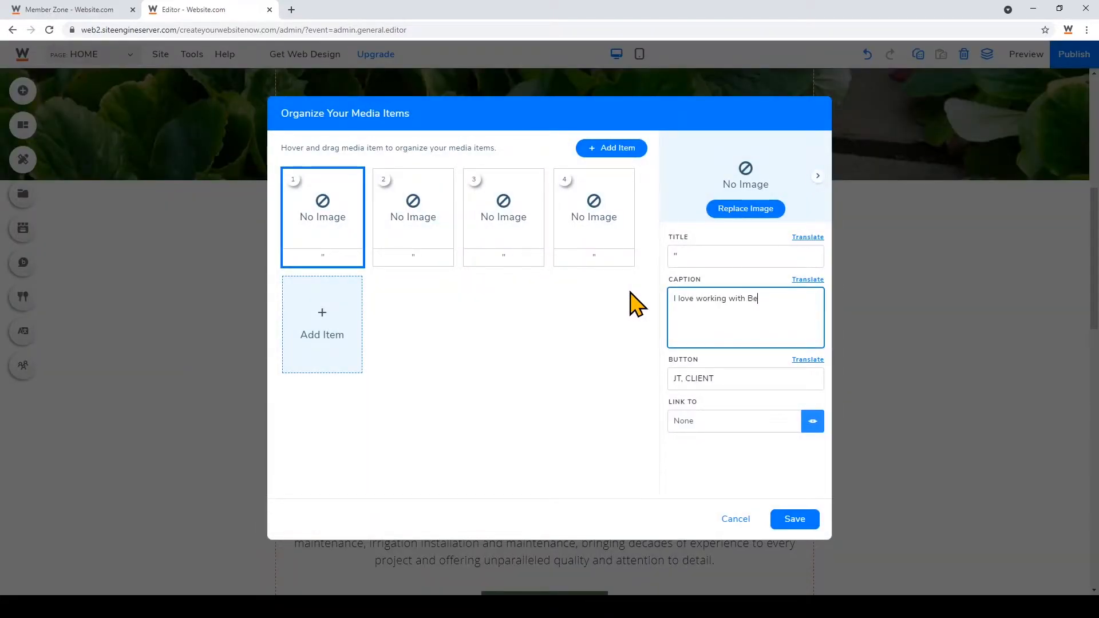
text(LeafMe, they do amazing work and I'm happy to recommen)
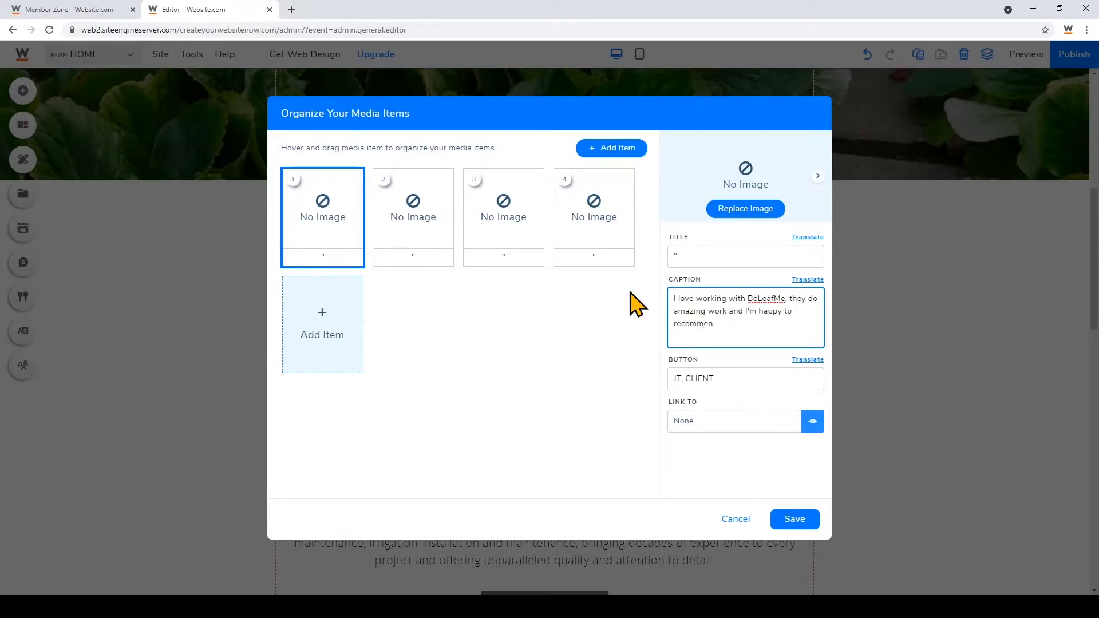
text(d them anytime.)
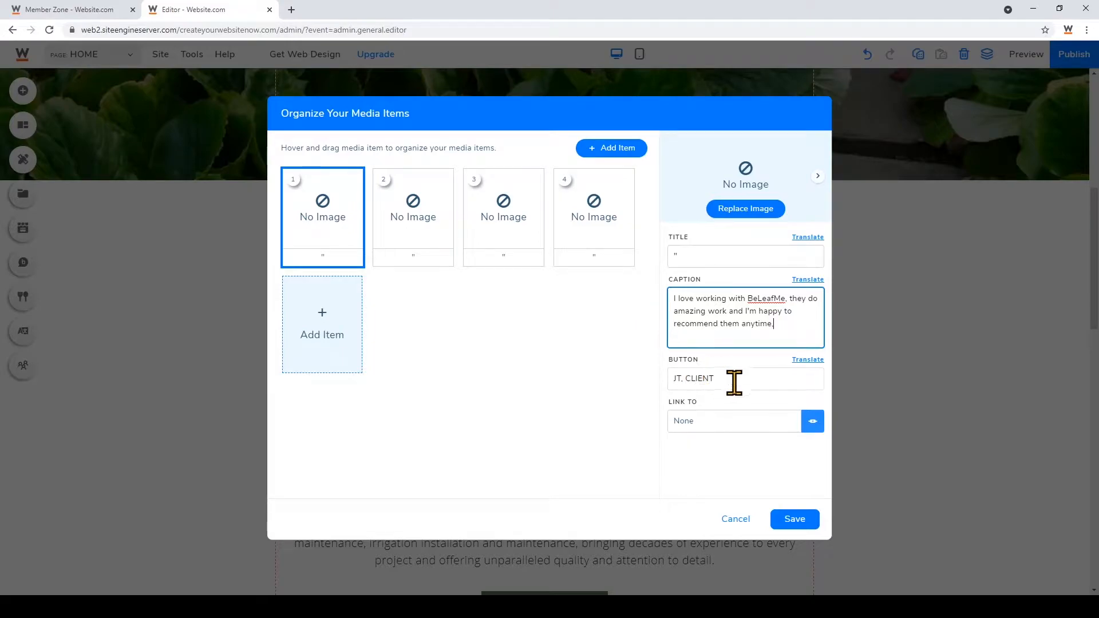
text(Ellen S.)
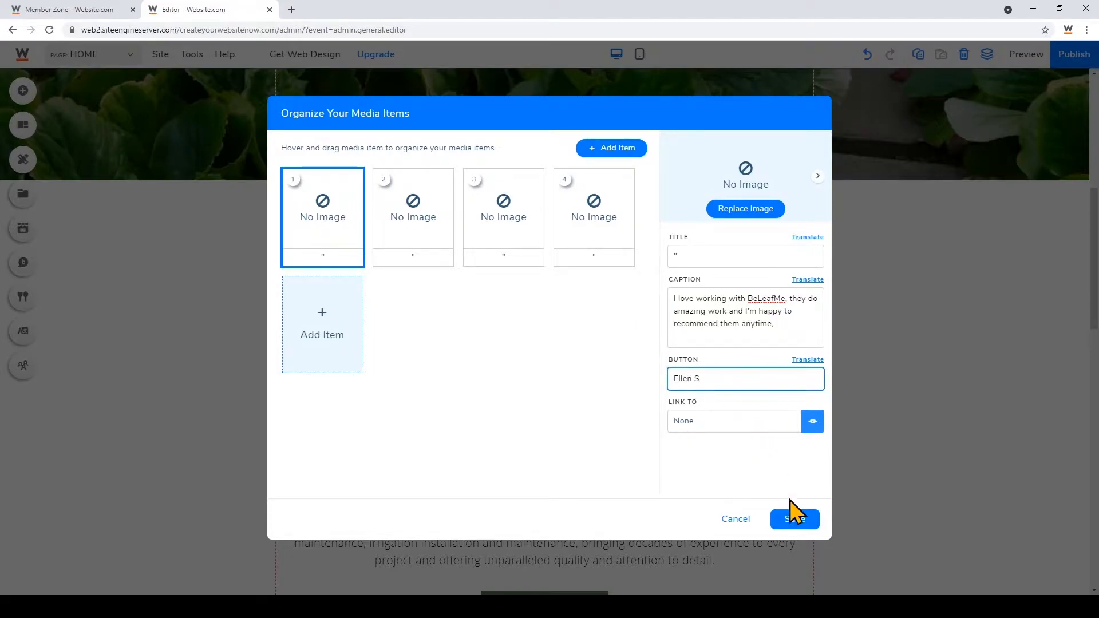
click(793, 518)
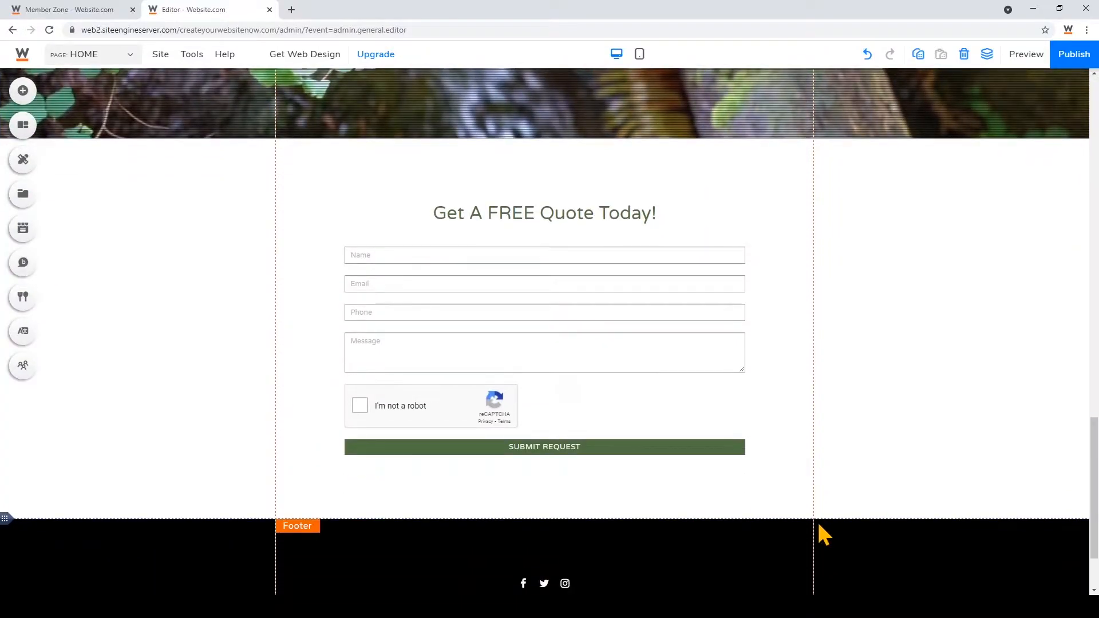
Step: Switch to the ABOUT page from the Pages list and scroll to the Our Team section
scroll(up, 3)
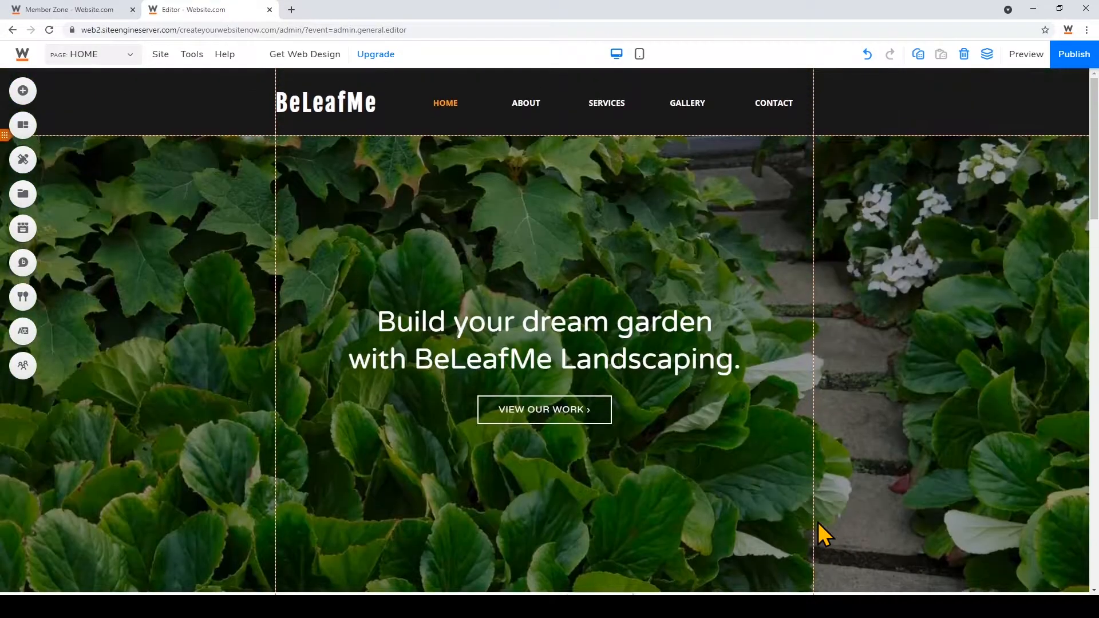
click(83, 55)
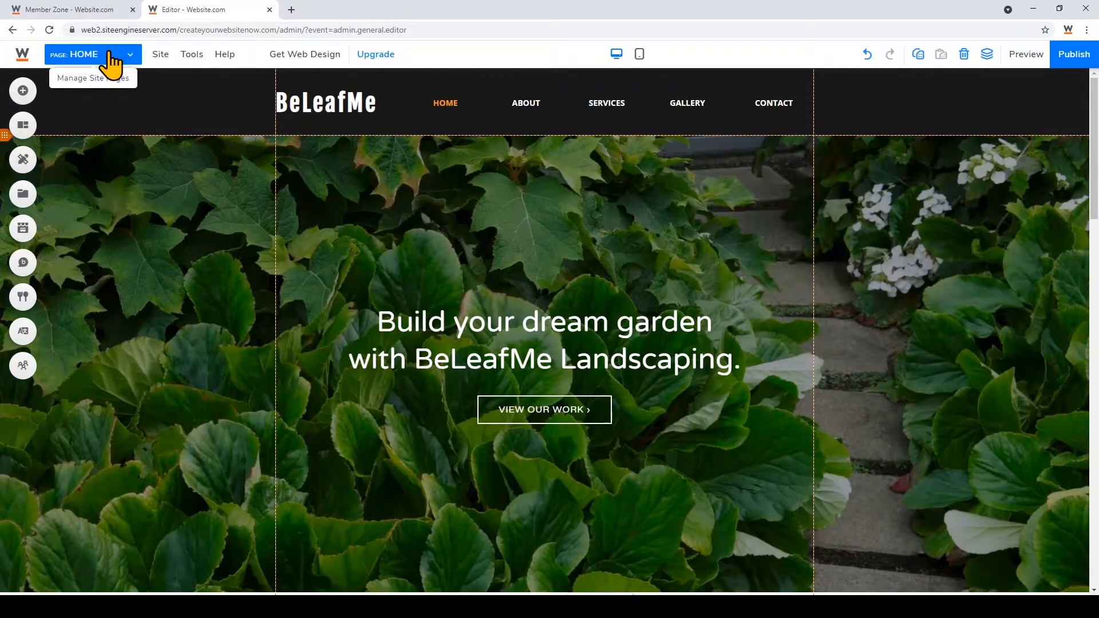
click(83, 54)
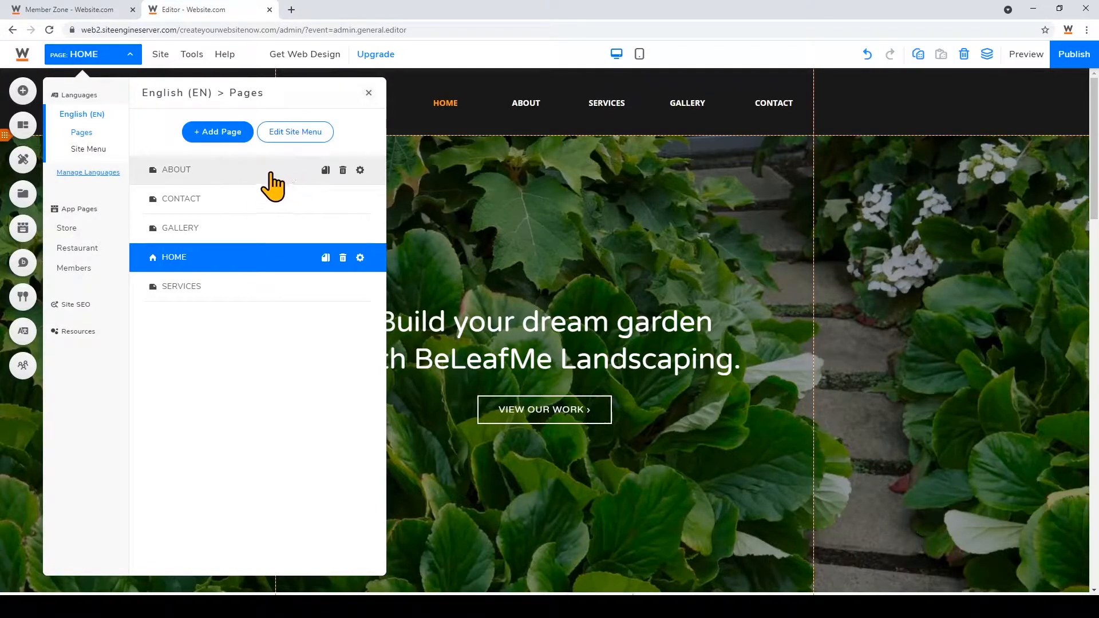
click(176, 170)
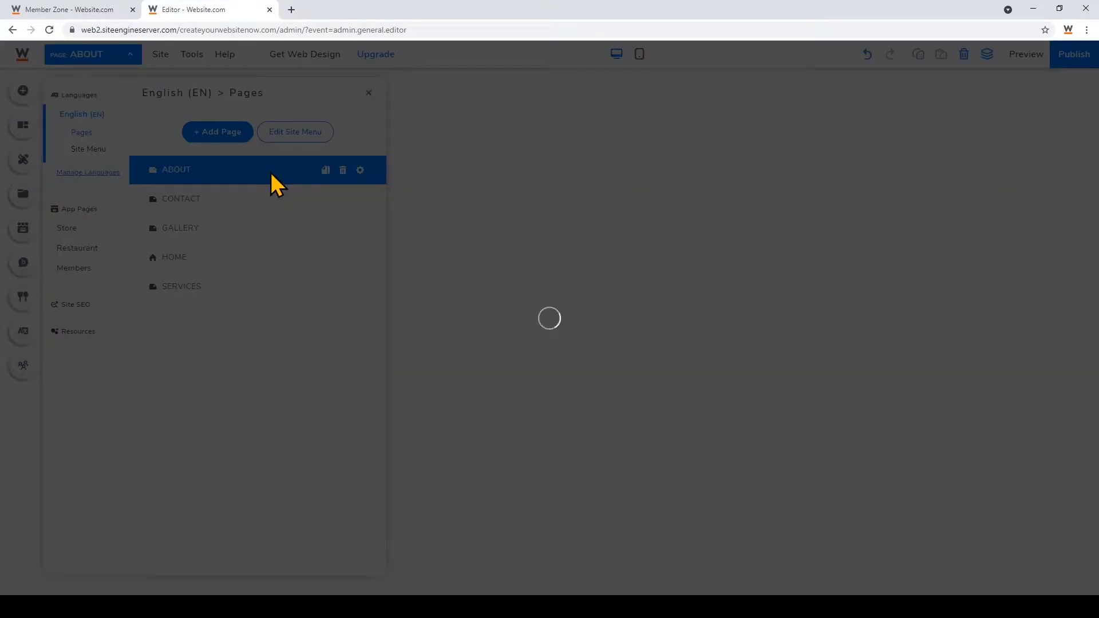
click(176, 169)
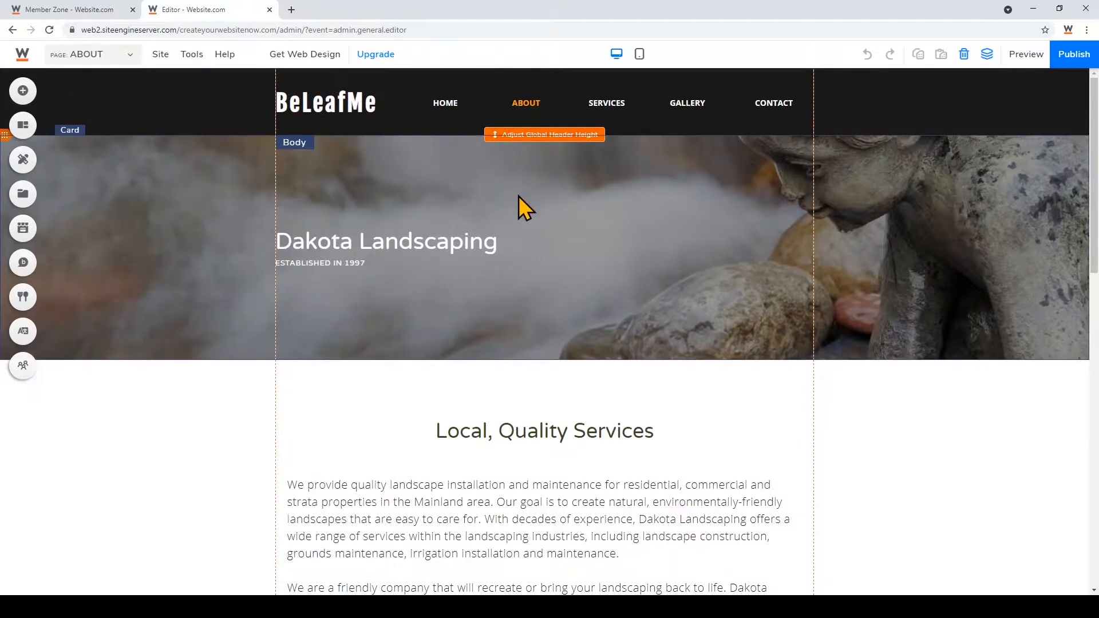
scroll(down, 3)
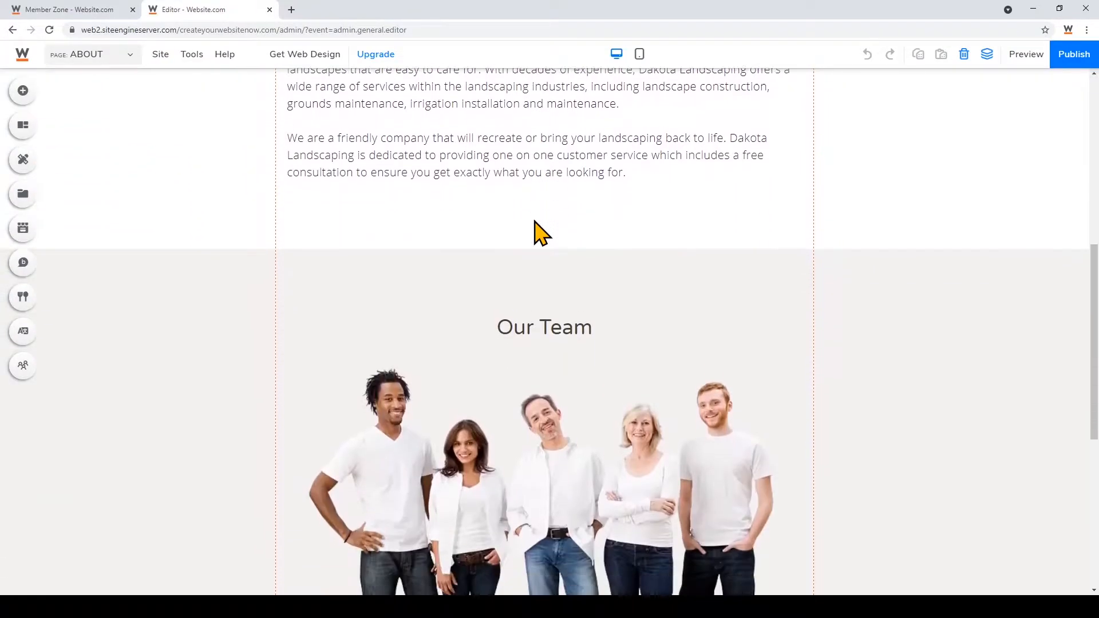
scroll(down, 3)
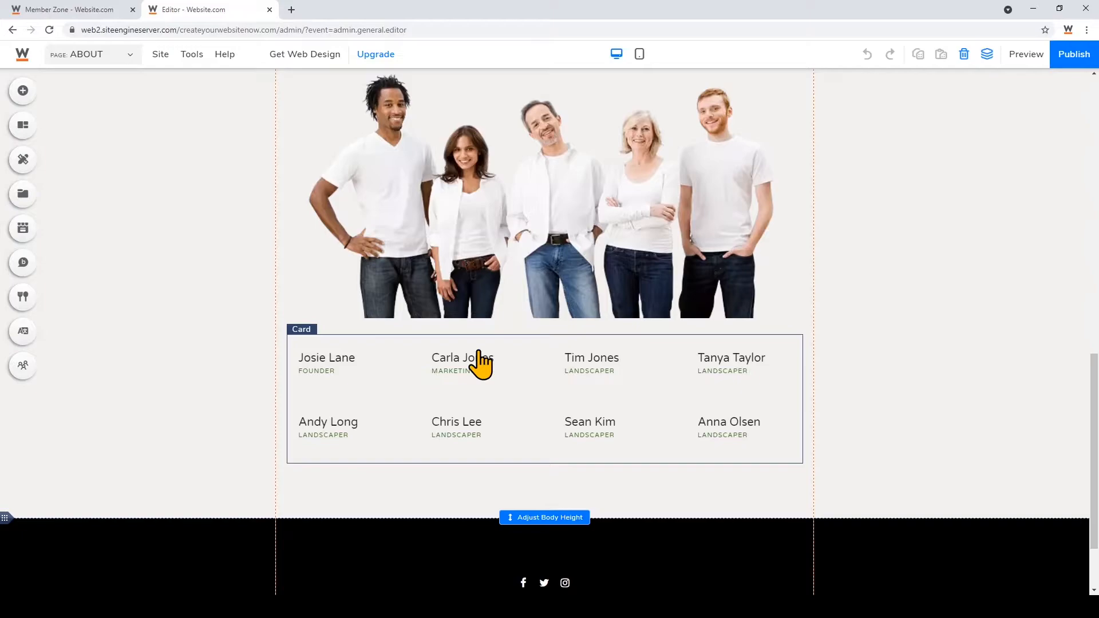
Step: In the team card's Manage Content, select the Founder entry and start replacing its image
click(462, 361)
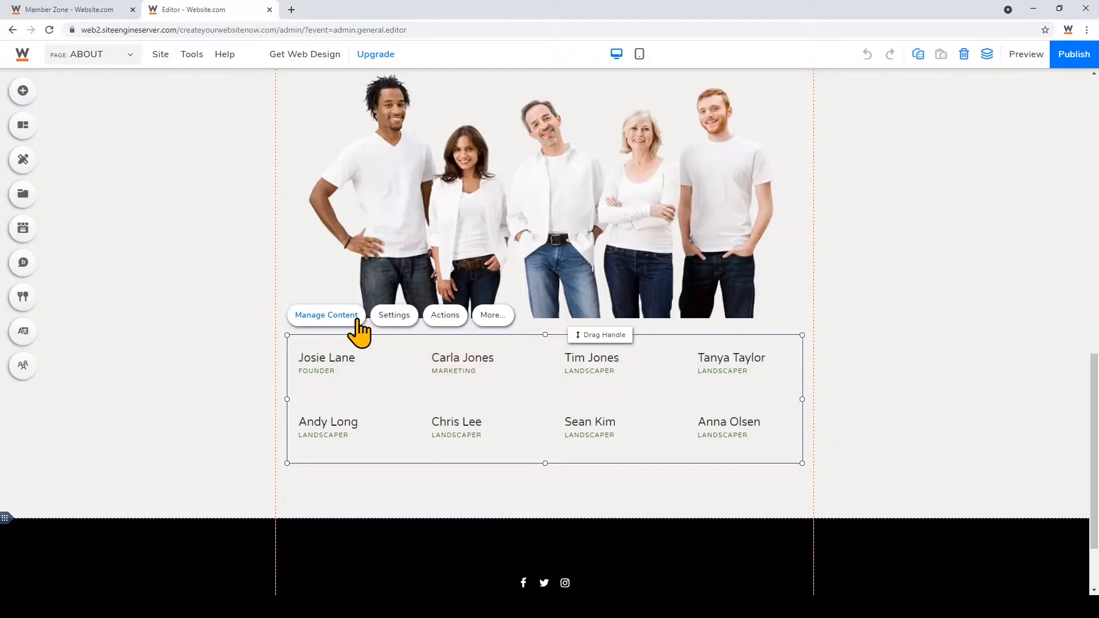
click(325, 314)
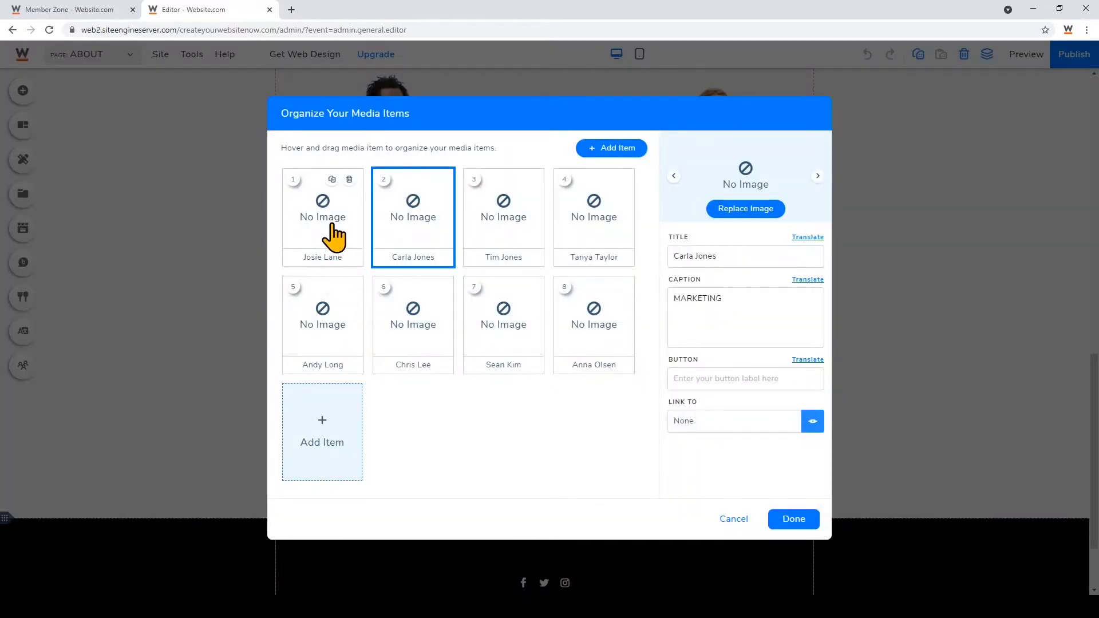
click(322, 216)
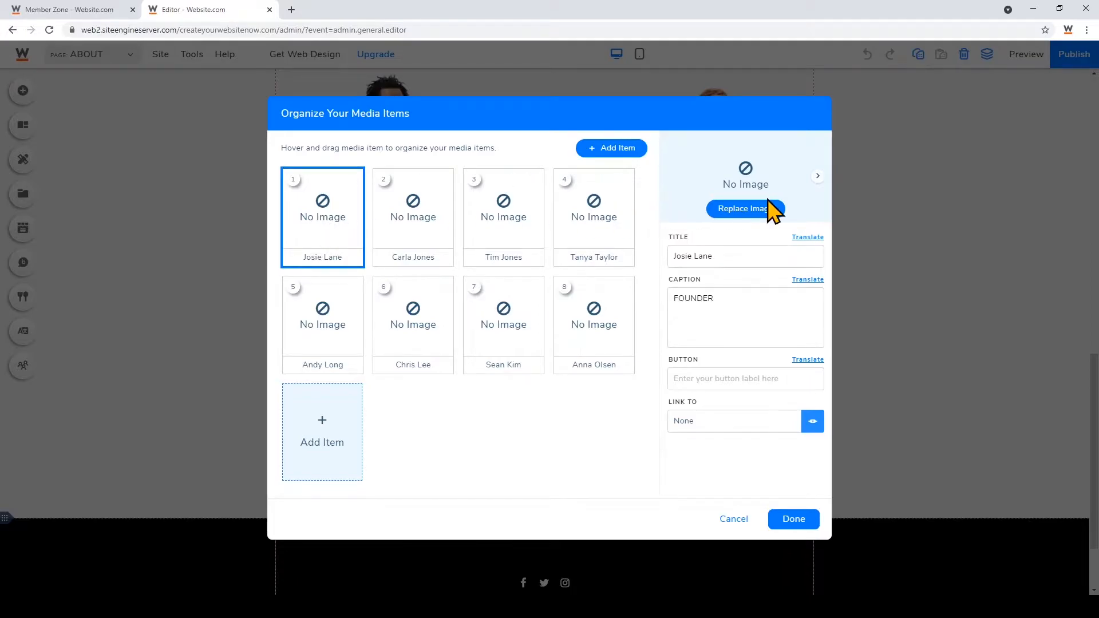
click(745, 209)
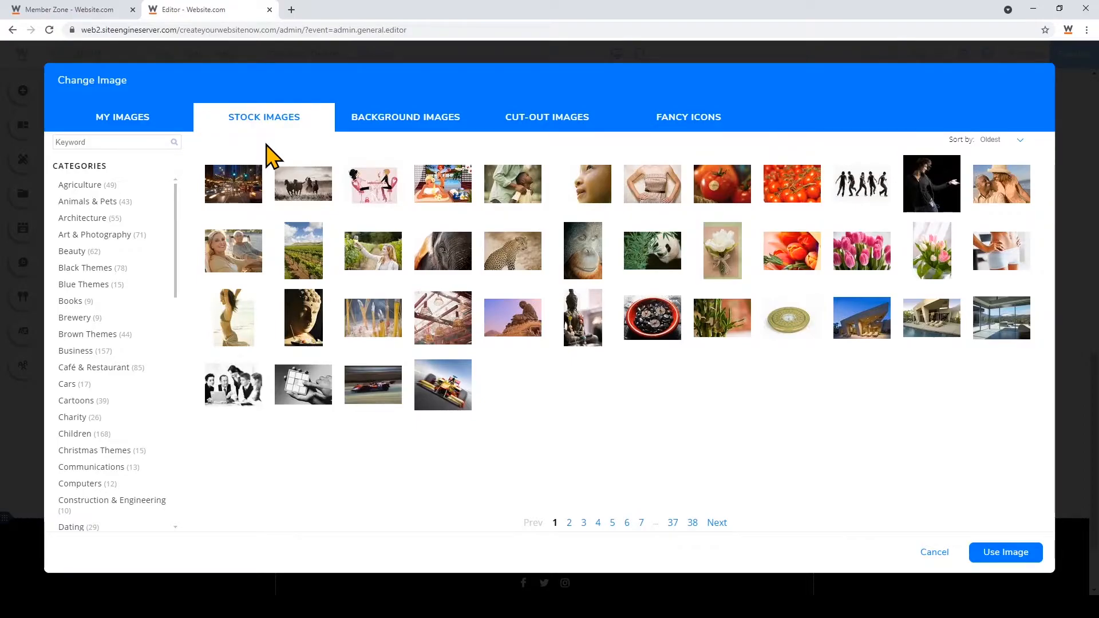
mouse_move(688, 116)
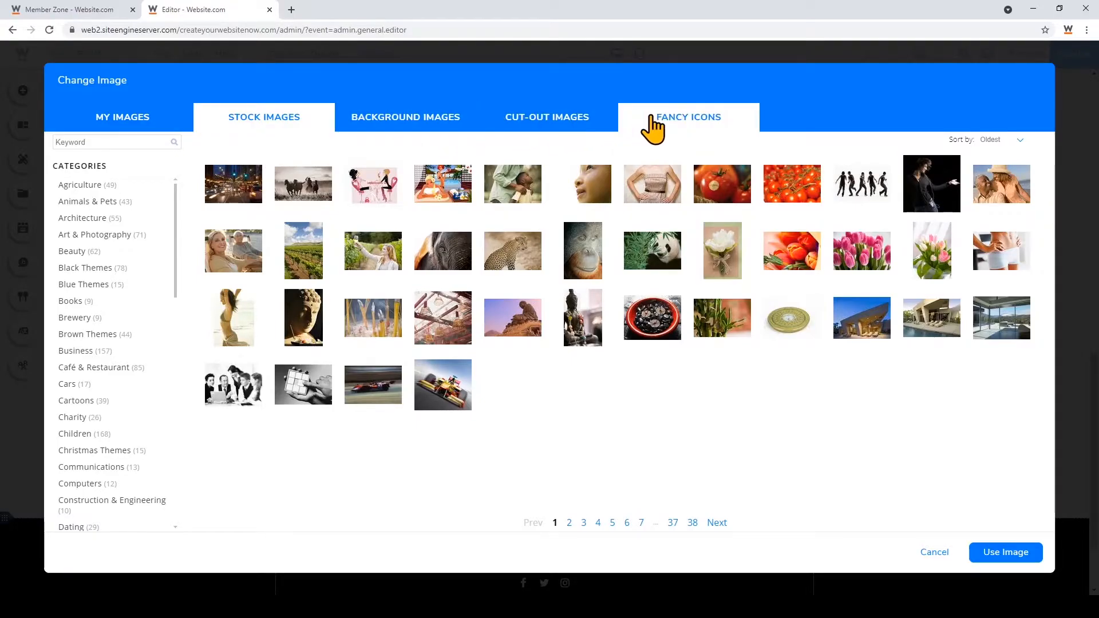
mouse_move(673, 132)
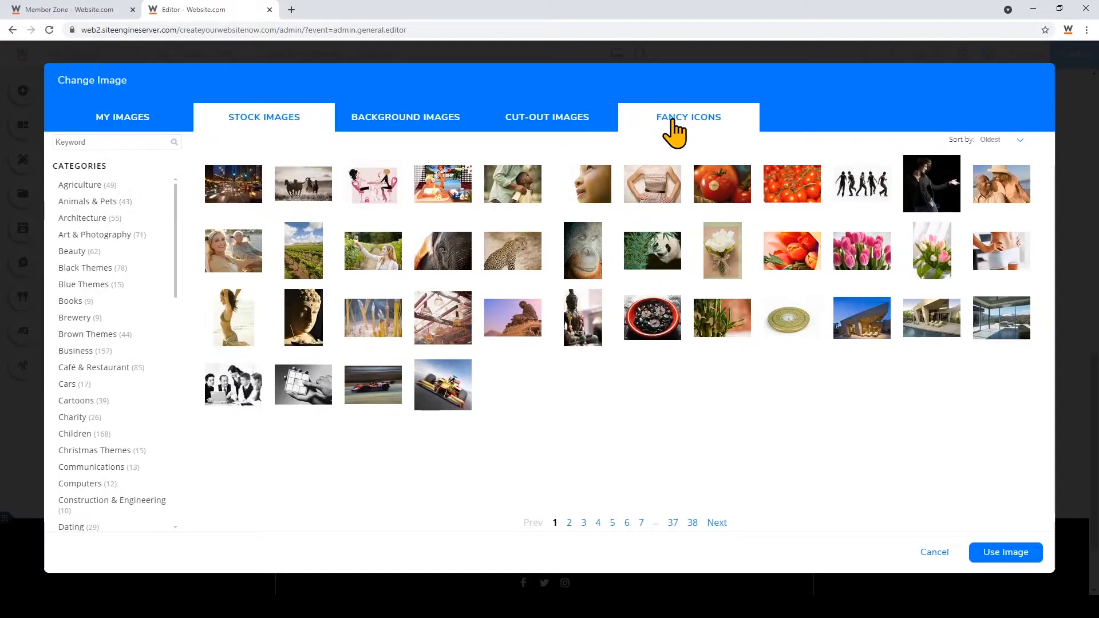
Step: Give the Founder entry the Fancy Icons star, title it 'Star Great', reorder it to fourth and save
click(688, 117)
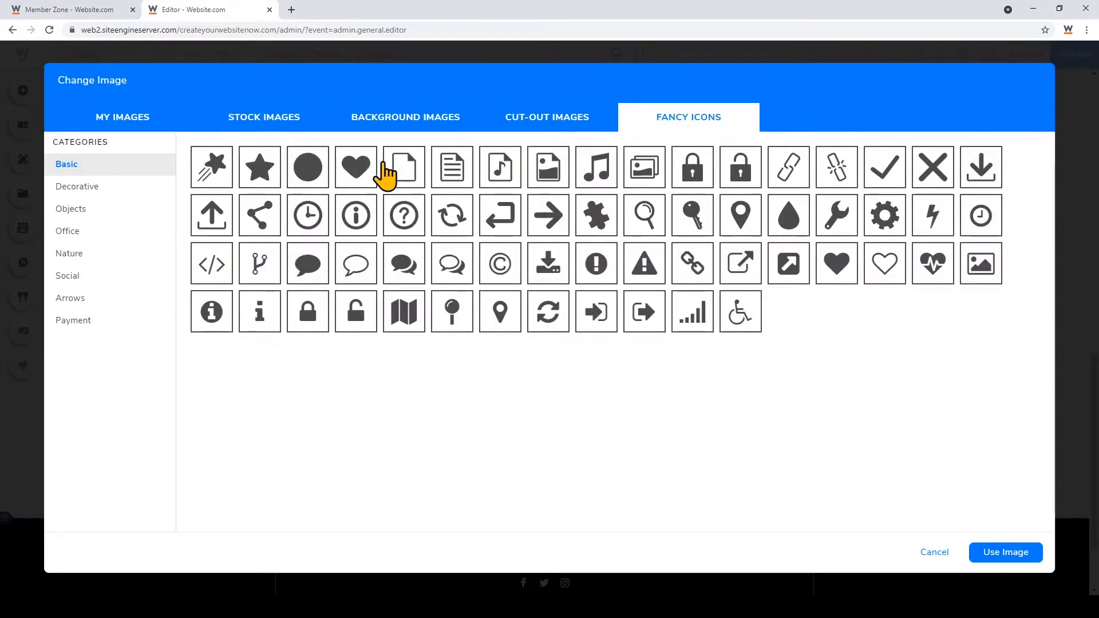
click(259, 167)
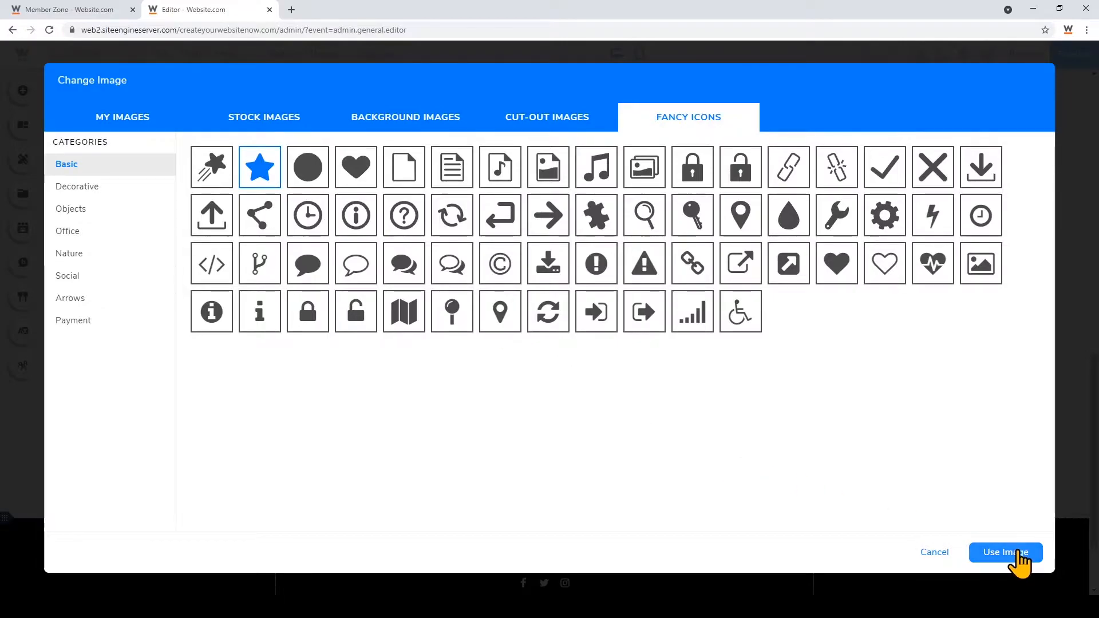
click(1005, 552)
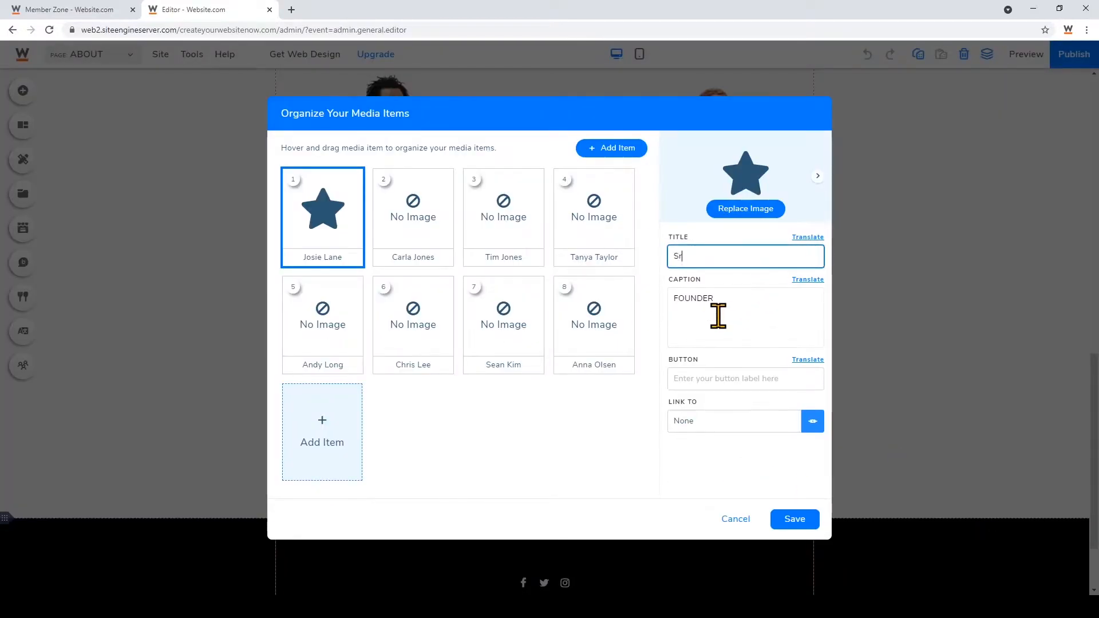
text(Star Great)
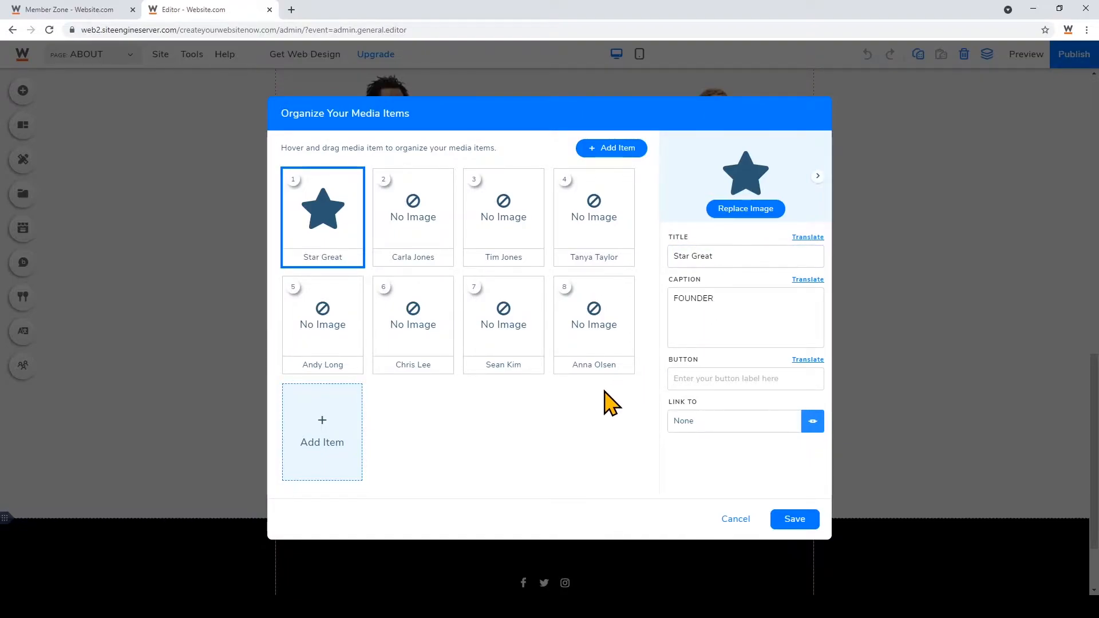
mouse_move(497, 319)
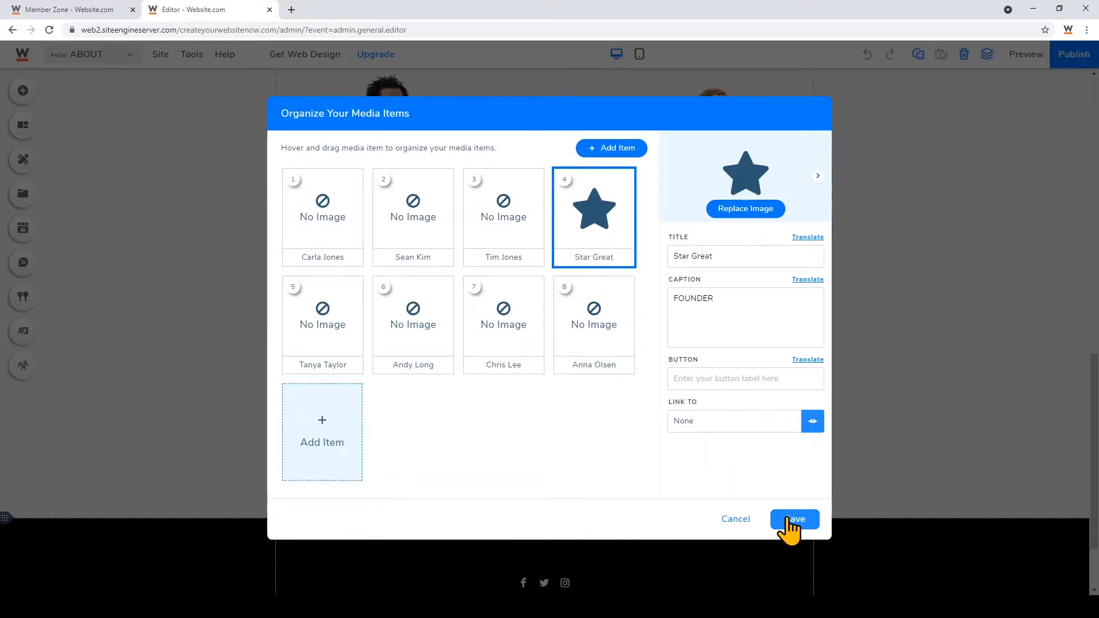
click(793, 518)
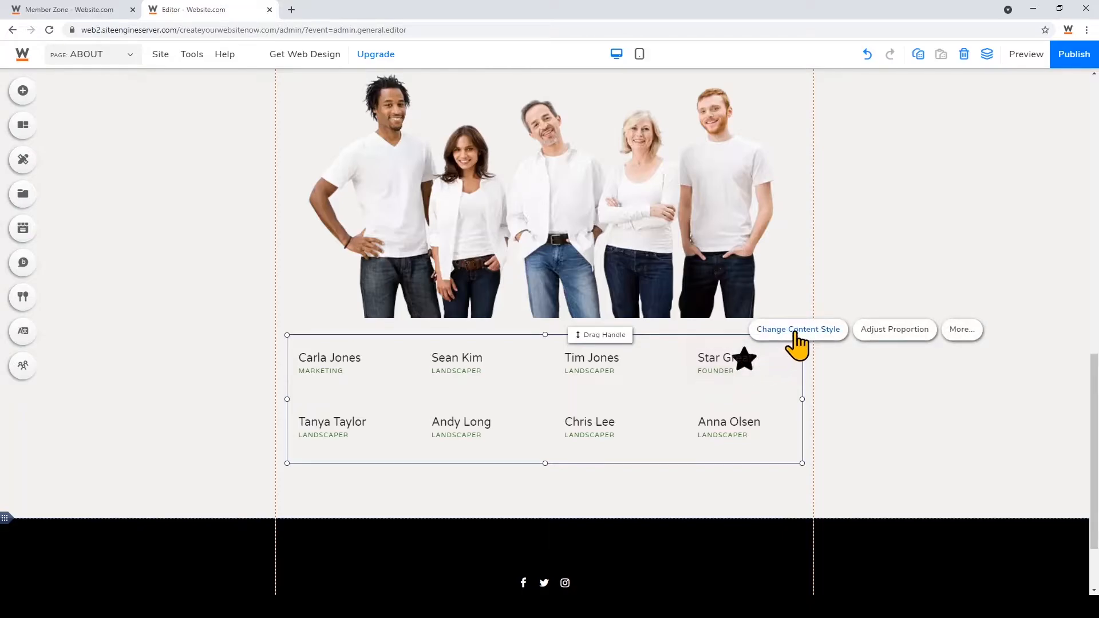
Step: In Content Box Style, set the image position Right then Top so the star sits with the text, and close the panel
click(798, 329)
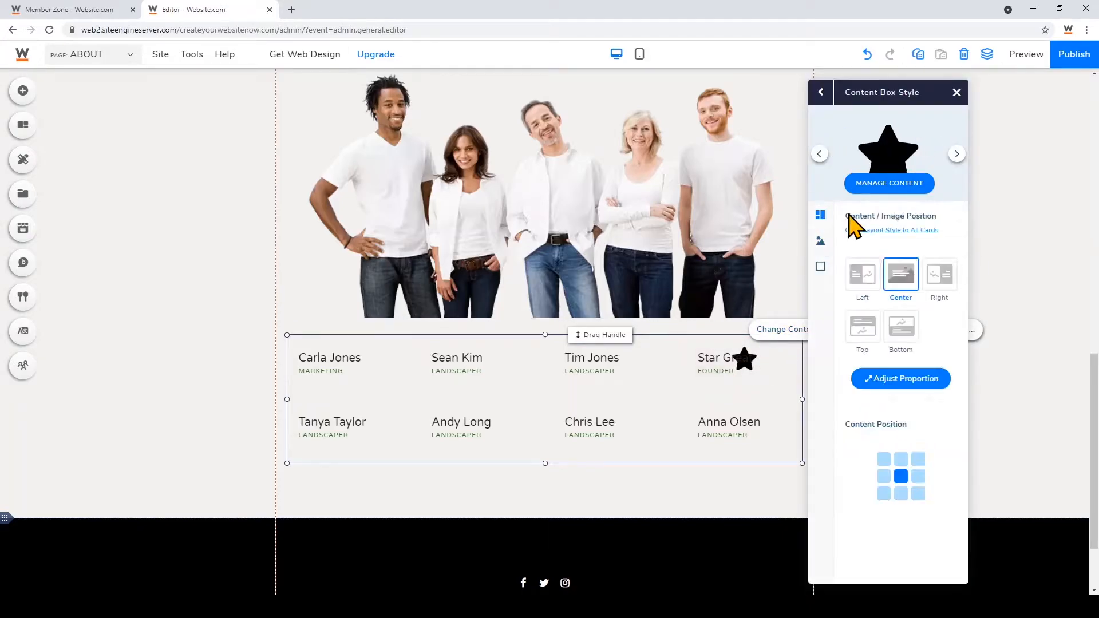
click(862, 274)
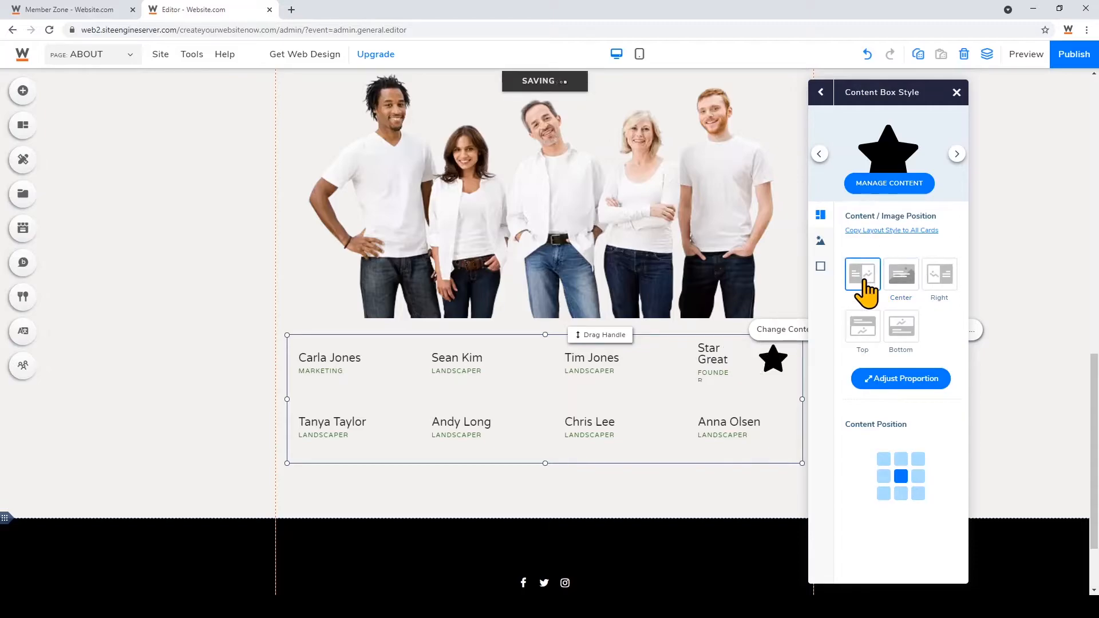
click(938, 274)
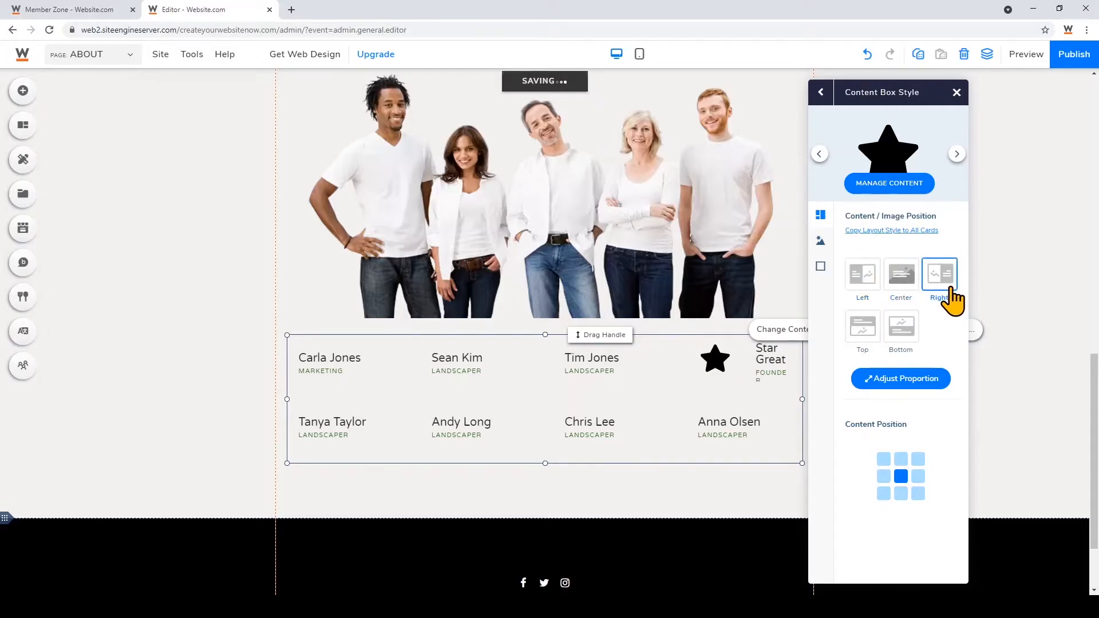
click(861, 328)
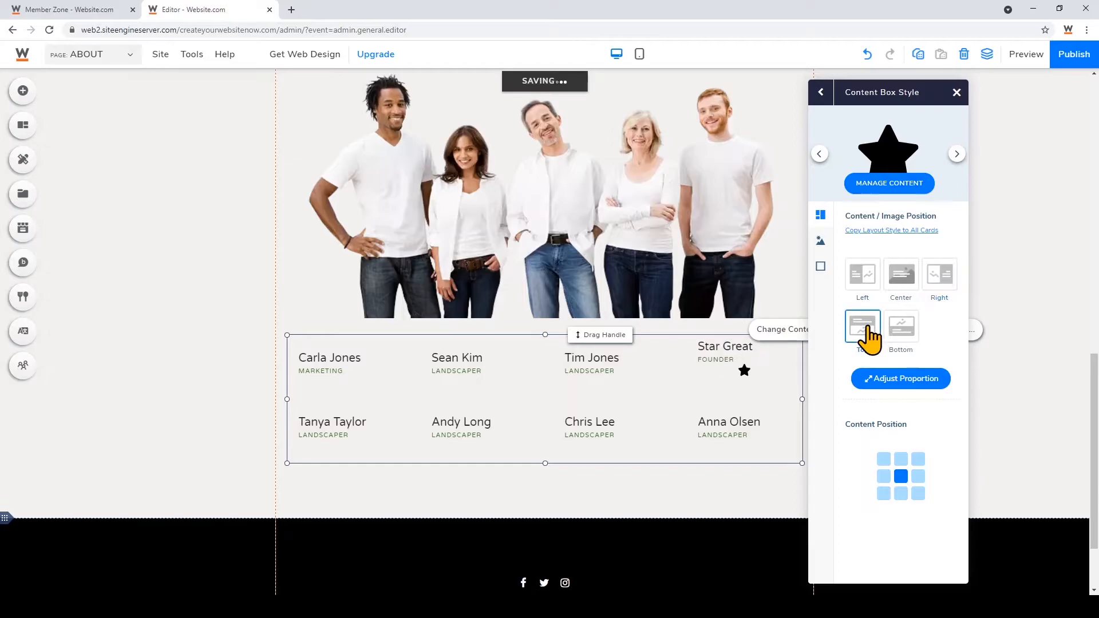
click(862, 327)
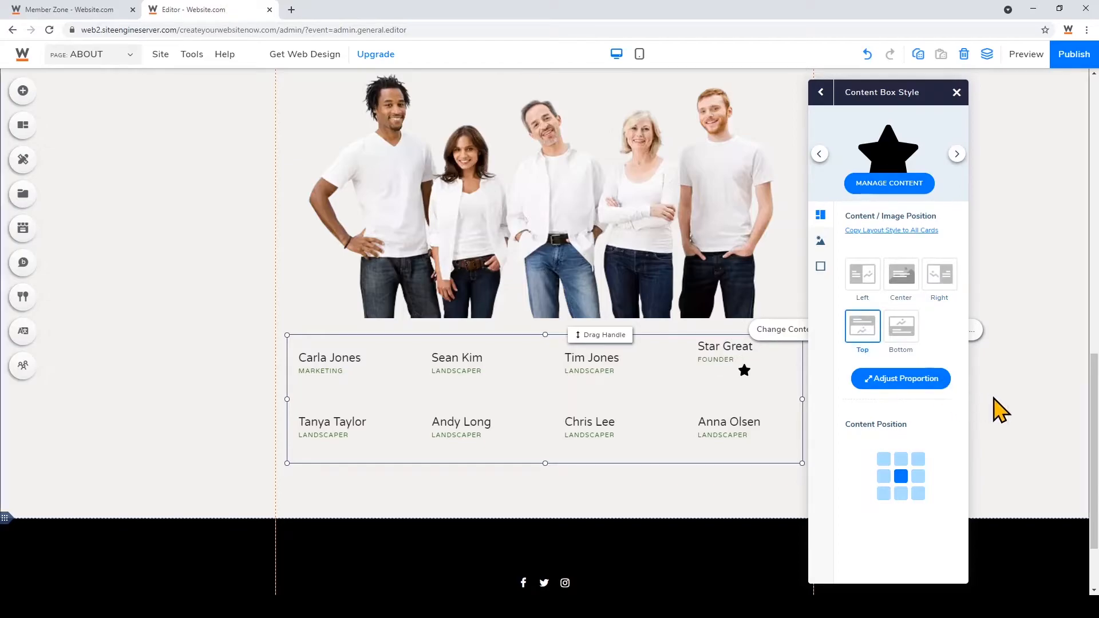
click(956, 92)
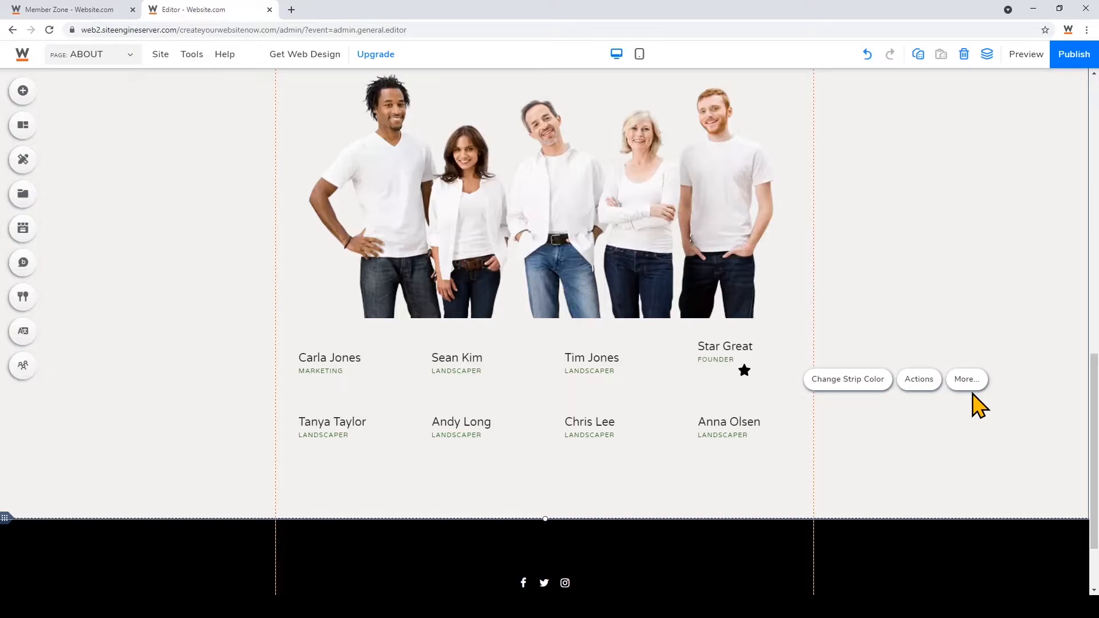
click(83, 55)
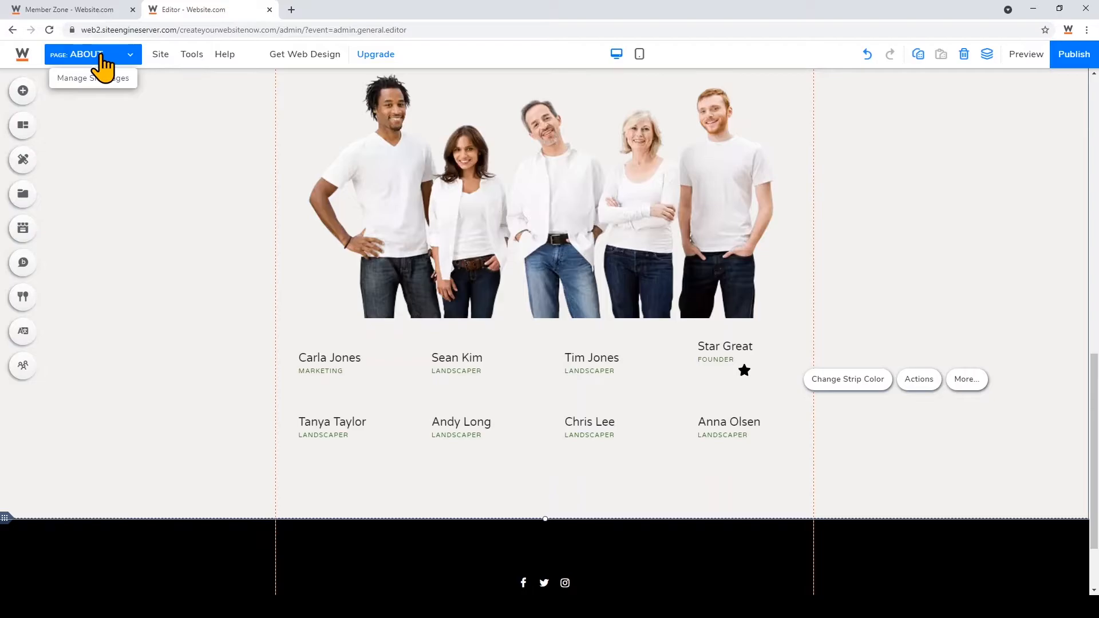
Step: Switch the editor to the CONTACT page from the Pages list and close the panel
click(92, 78)
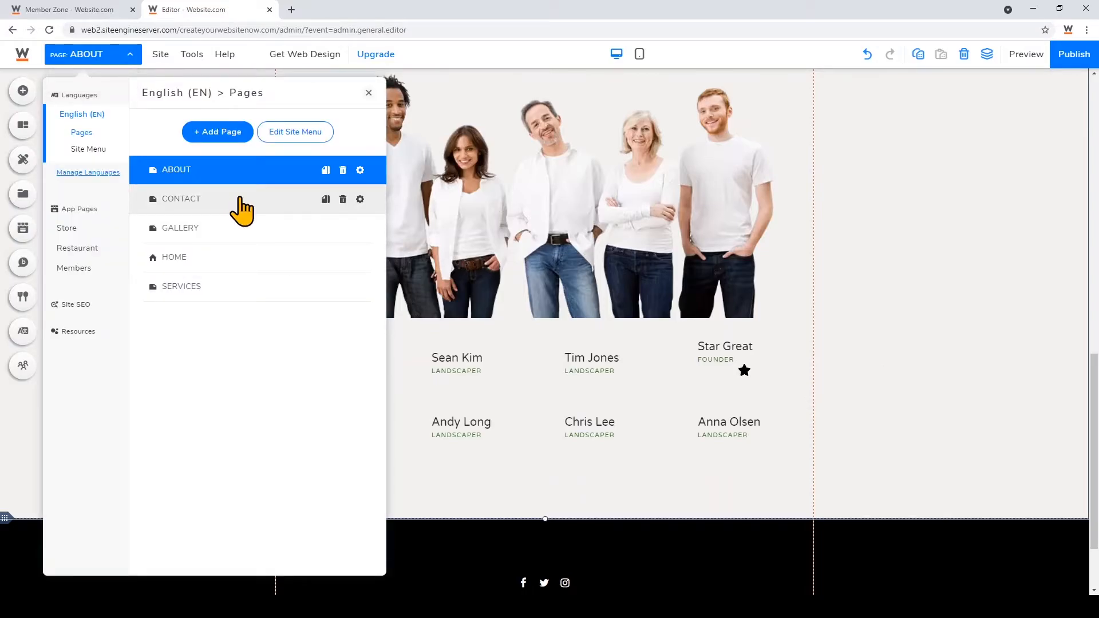
click(181, 198)
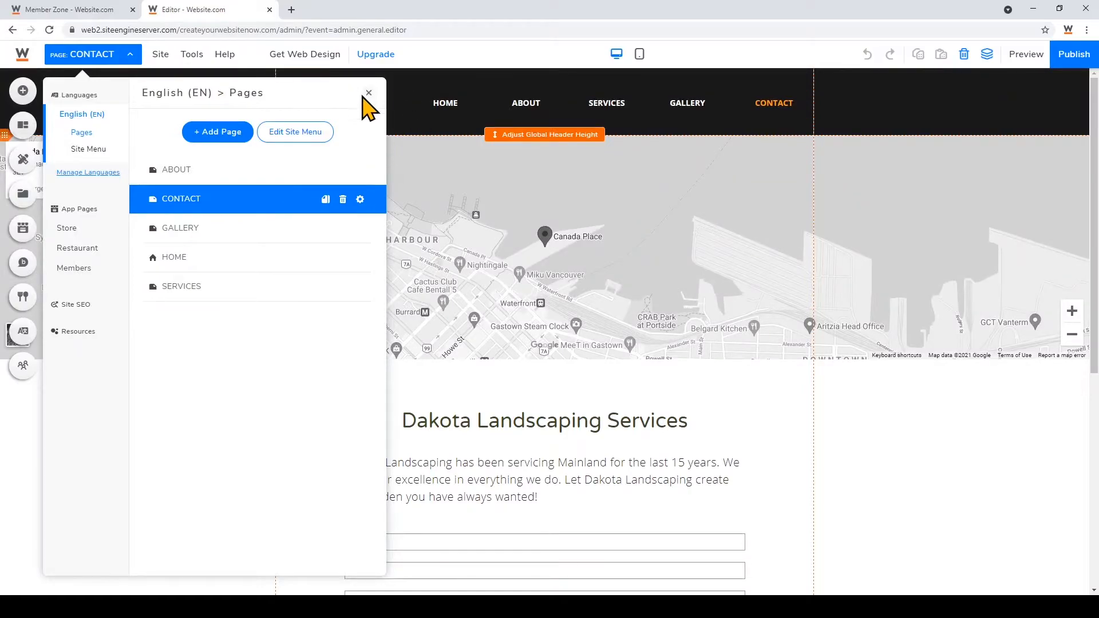
click(367, 92)
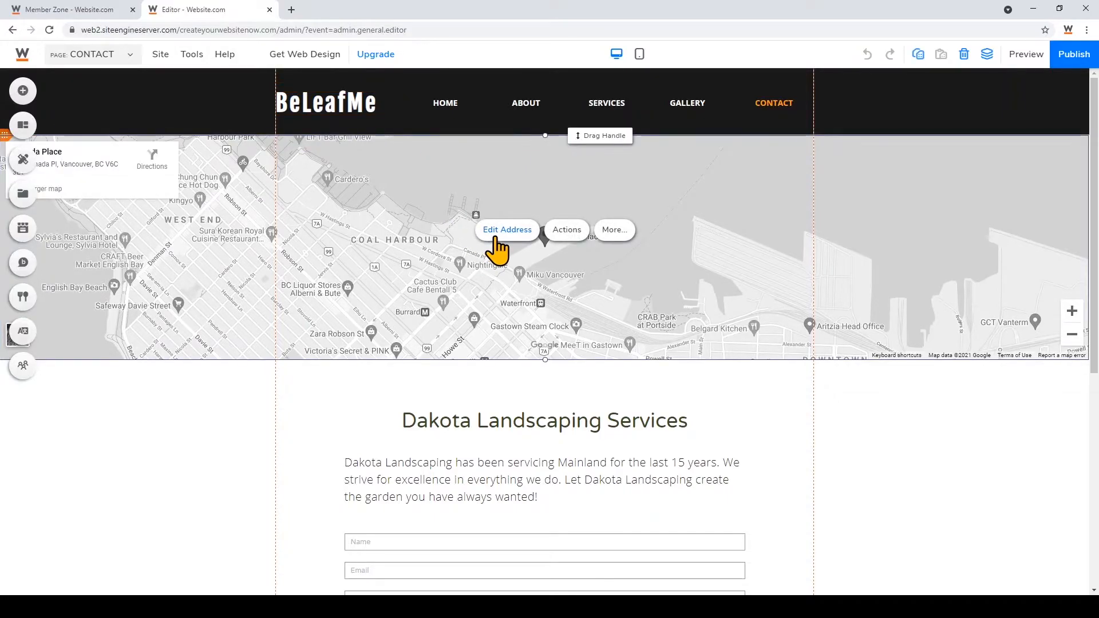
Step: Re-point the contact map address from Canada Place to the Eiffel Tower suggestion
click(506, 230)
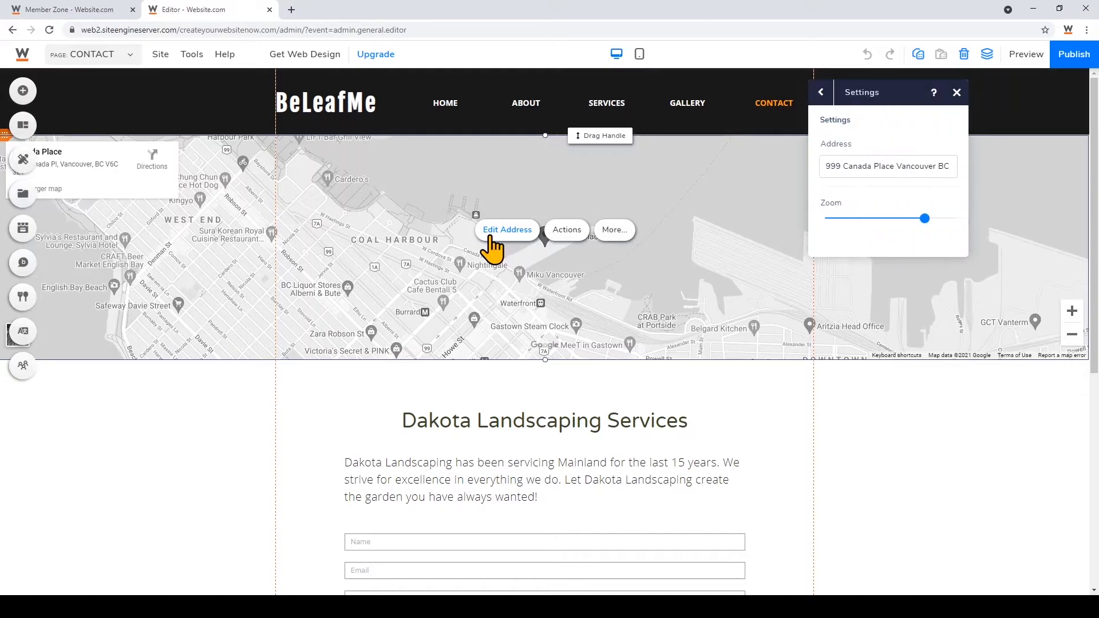
click(886, 166)
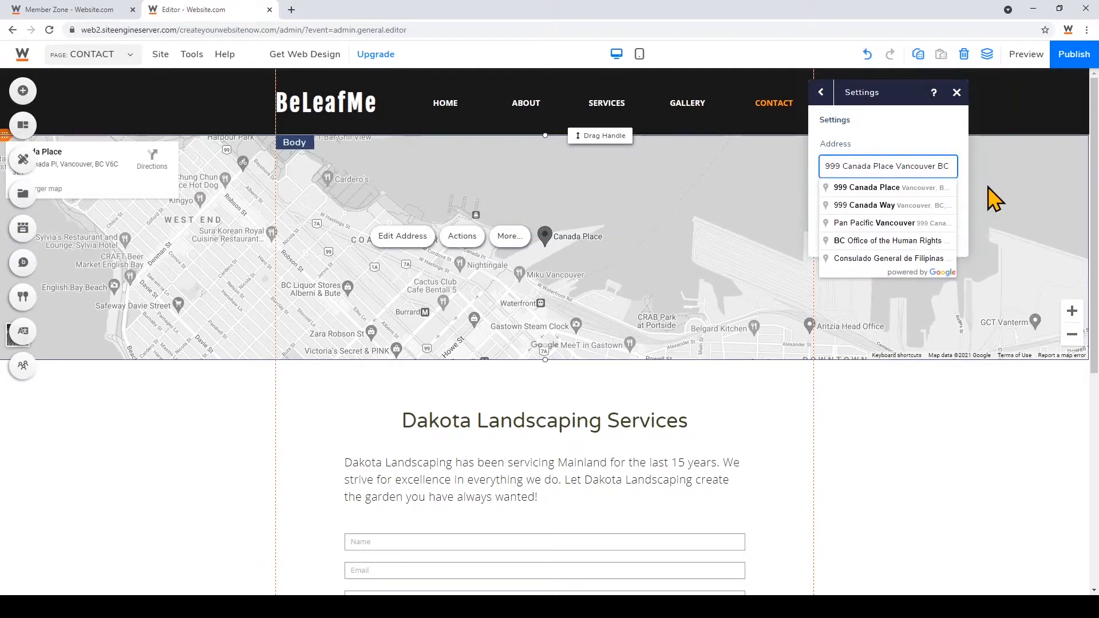
text(Eiffe)
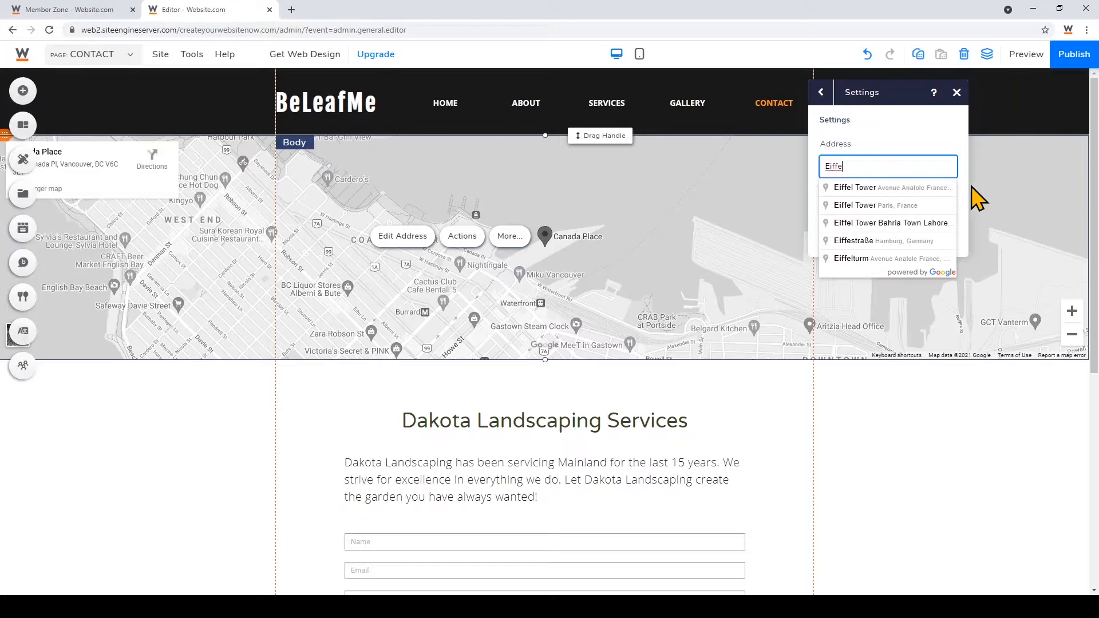
click(856, 205)
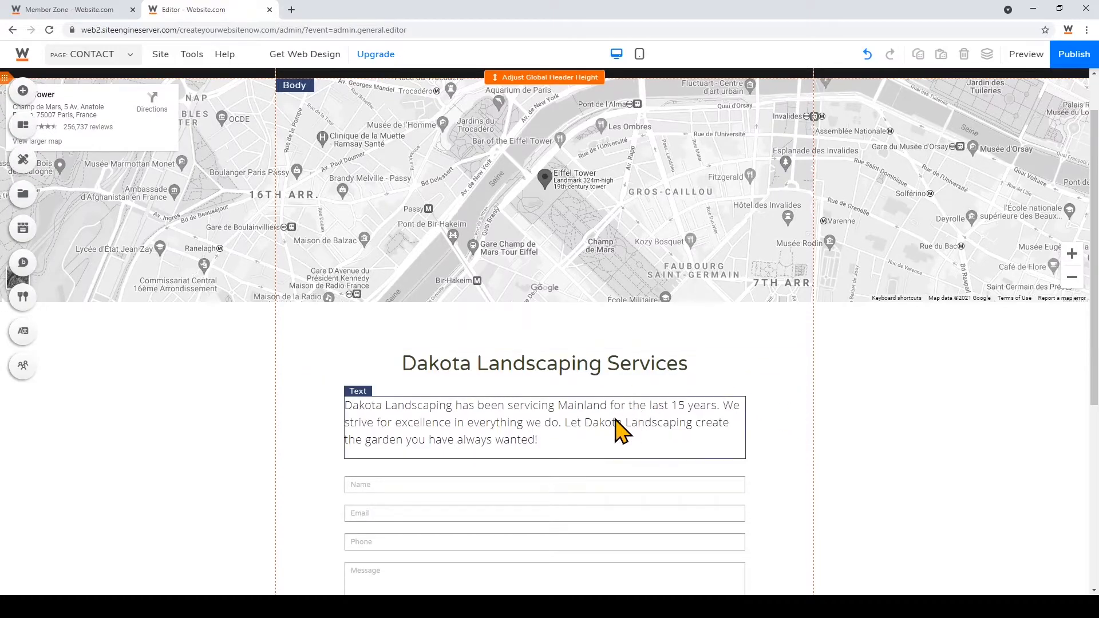
scroll(down, 3)
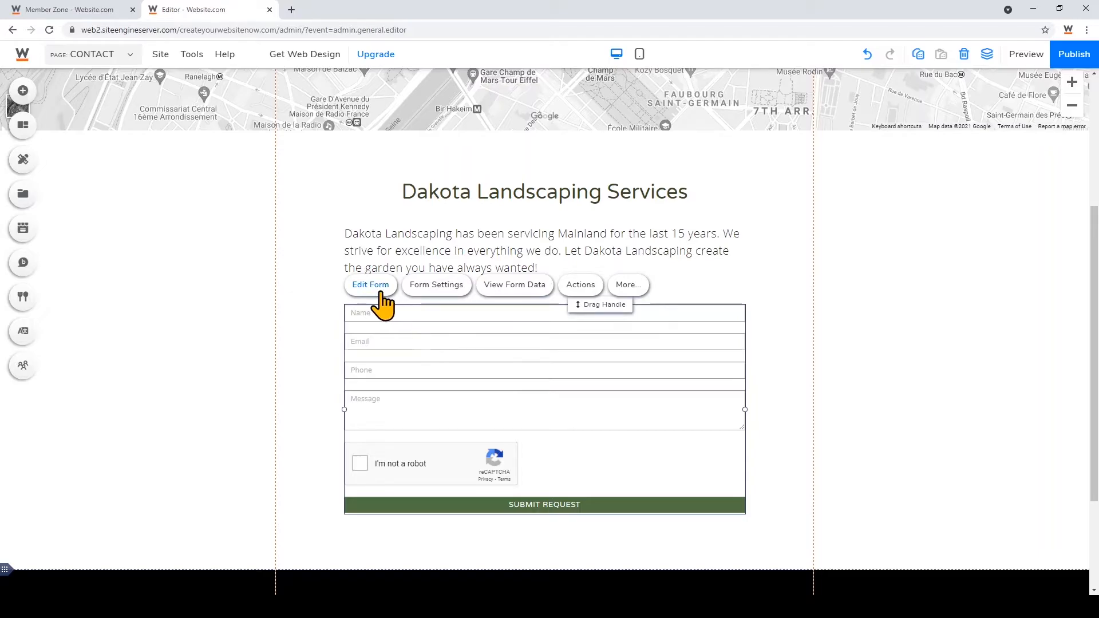
Step: Relabel the contact form's Name field as 'First and Last Name' and save the setting
click(370, 285)
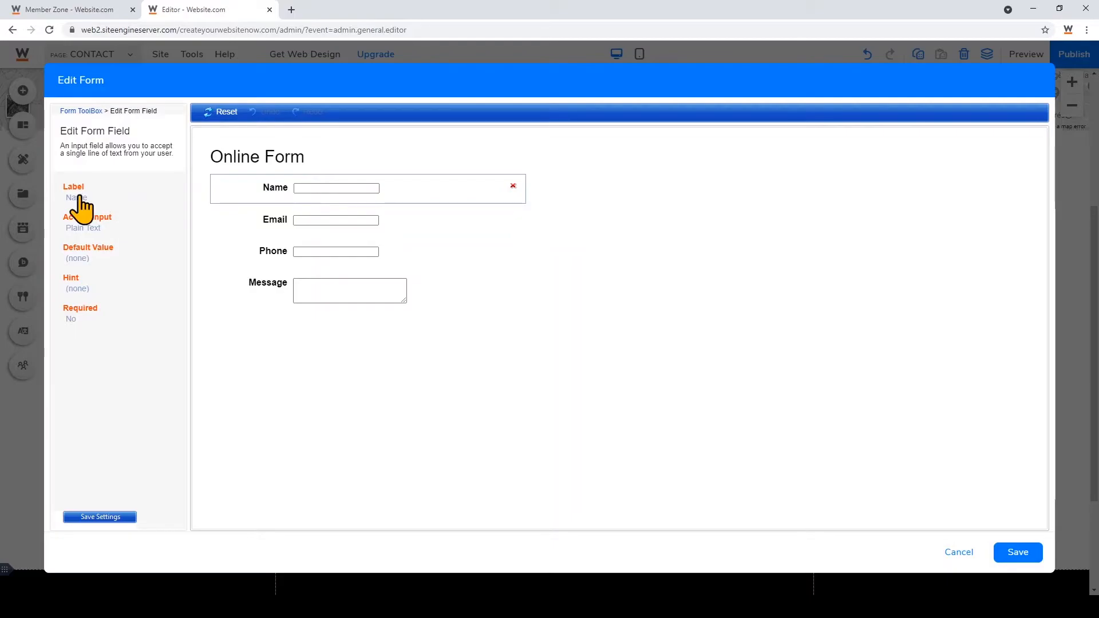
click(77, 197)
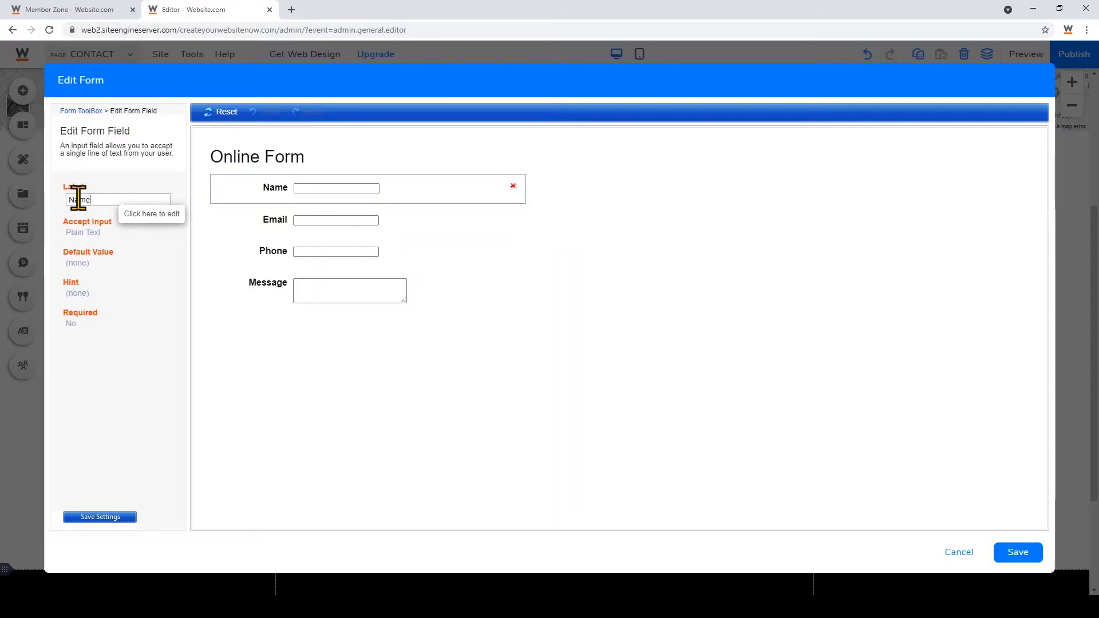
text(First and)
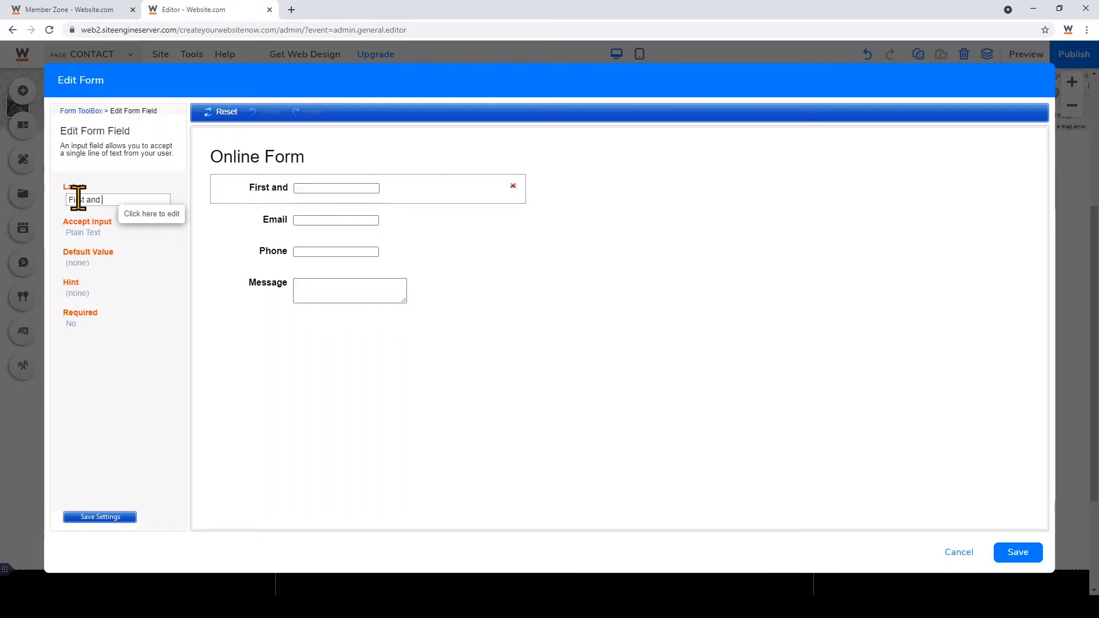
text(Last Name)
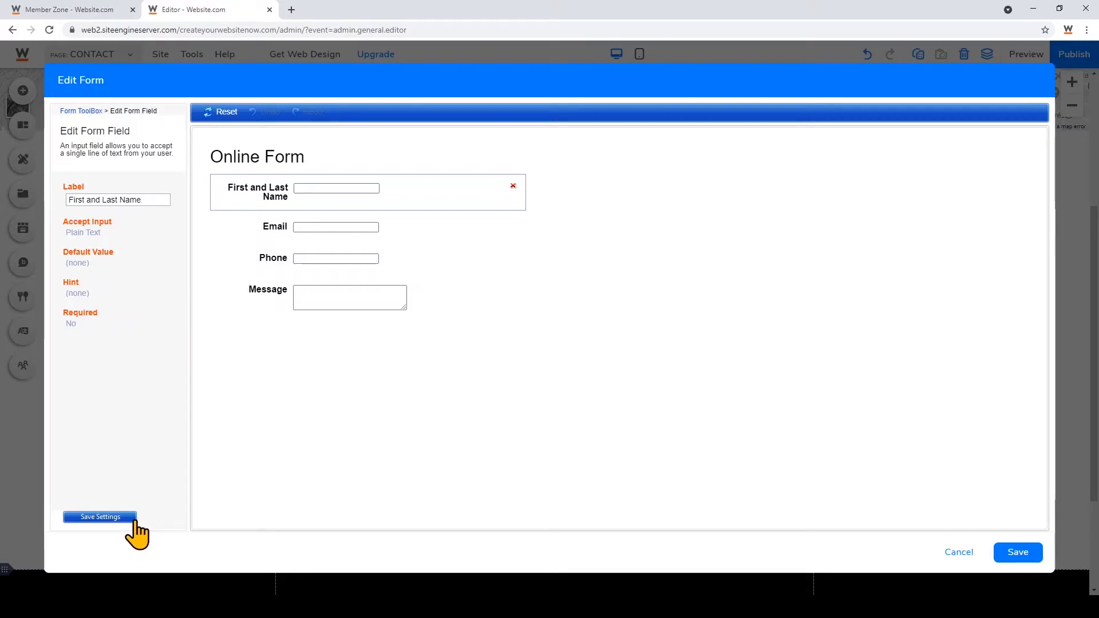
click(100, 516)
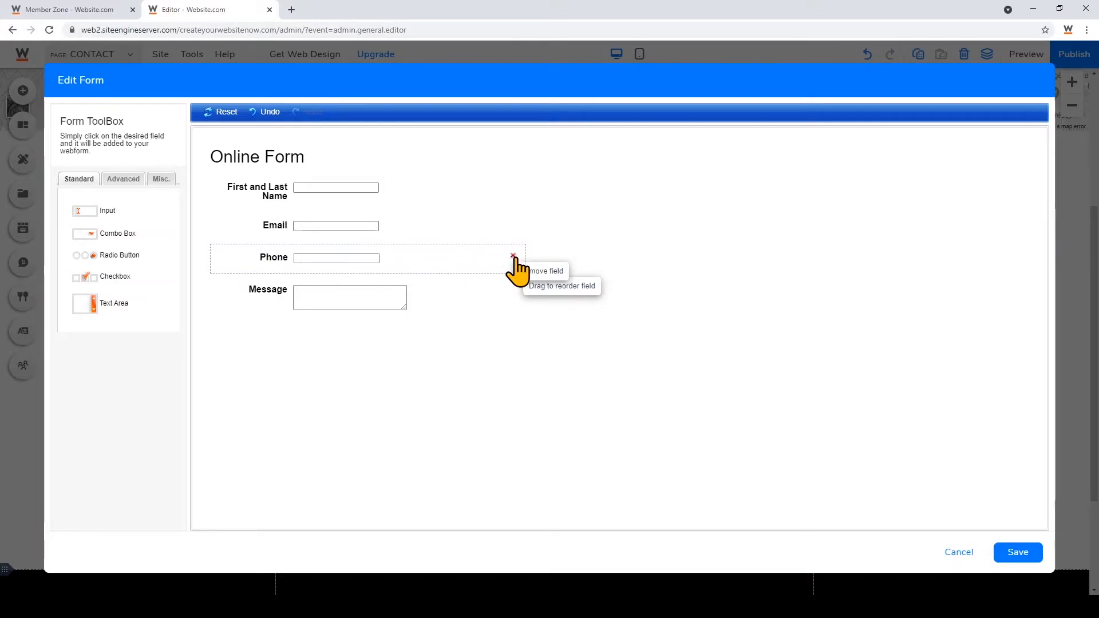
Step: Delete the Phone field and add a radio button field below Message
click(513, 255)
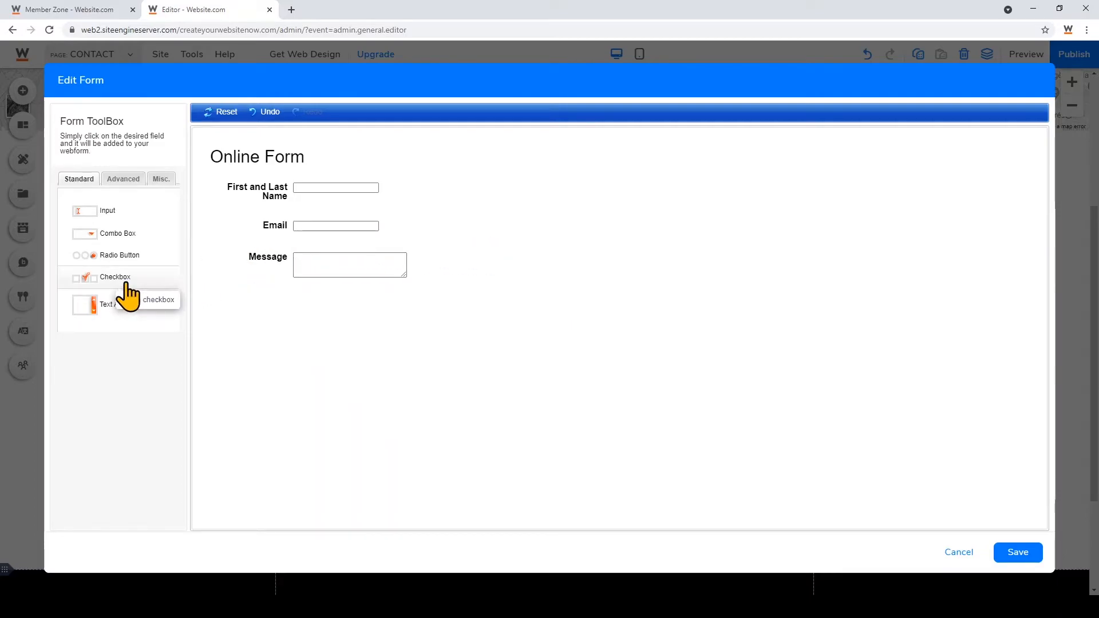
click(122, 178)
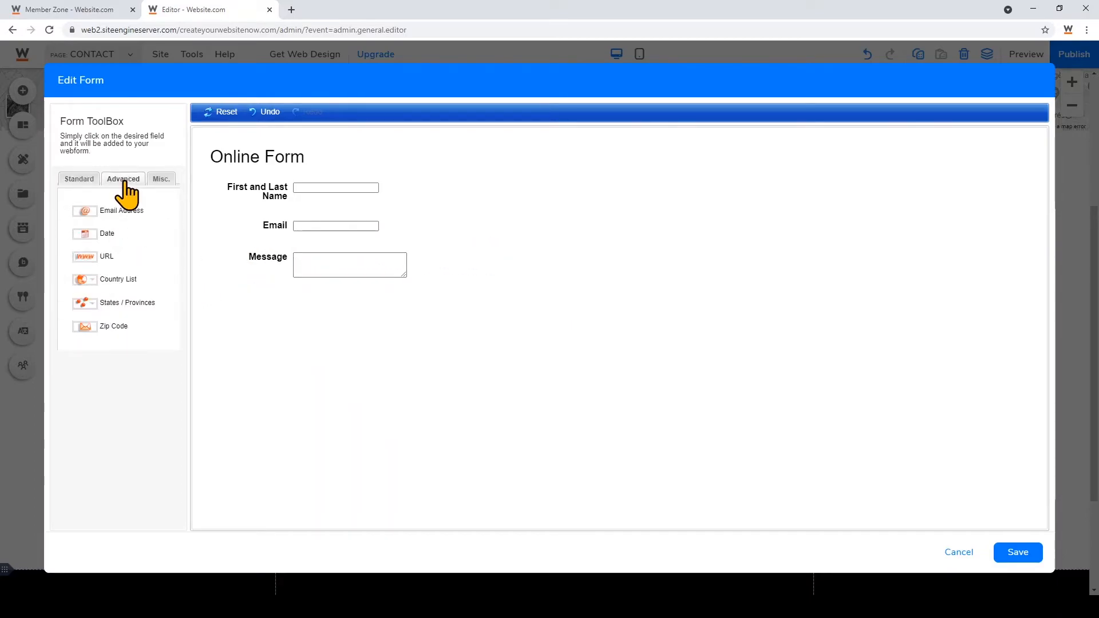
click(78, 179)
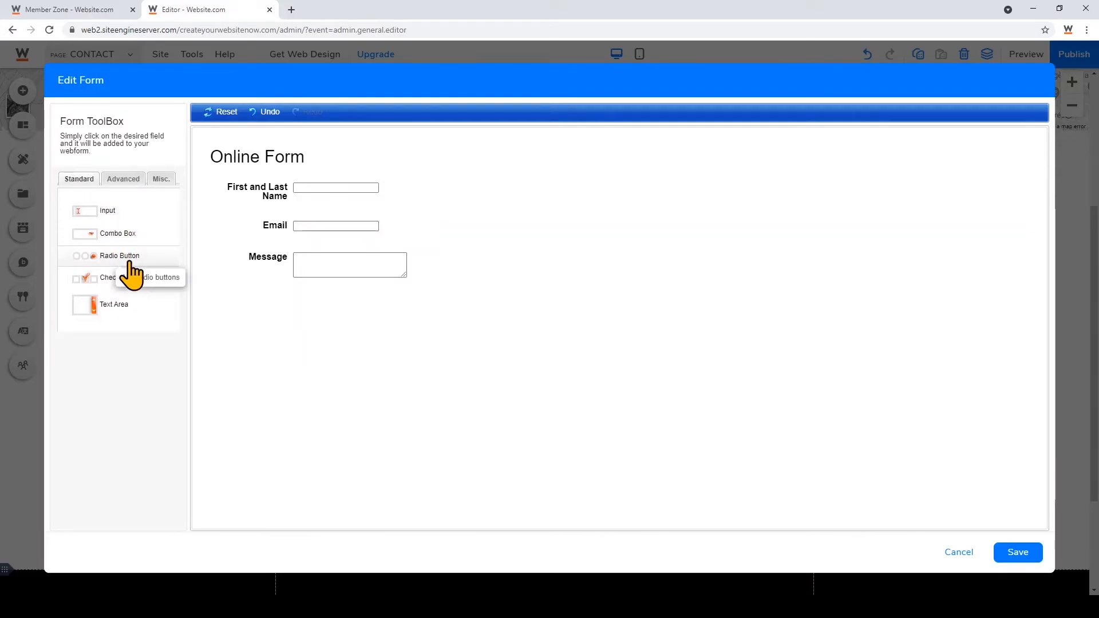
click(119, 255)
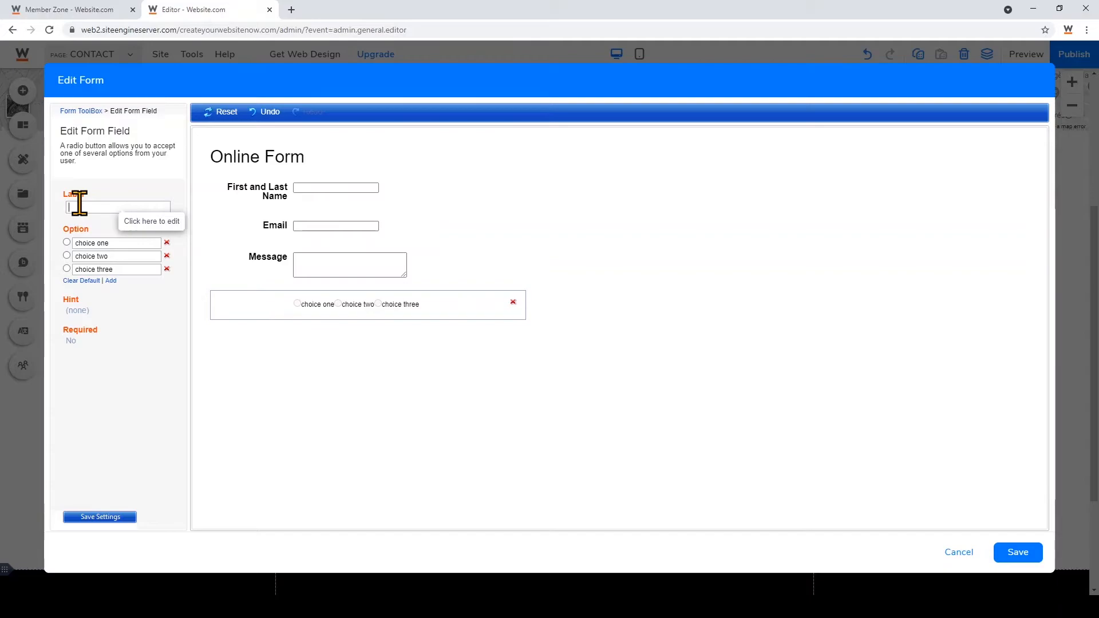
Step: Label the radio field 'Referral?' with Yes/No choices, make it required, and save the form
text(Referral?)
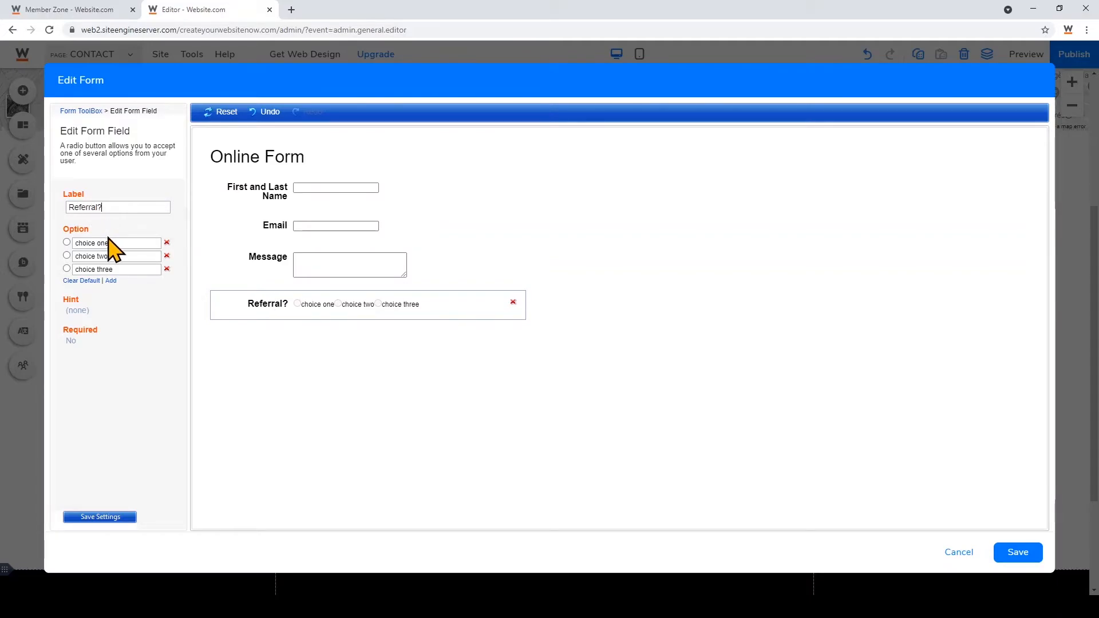
text(Yes)
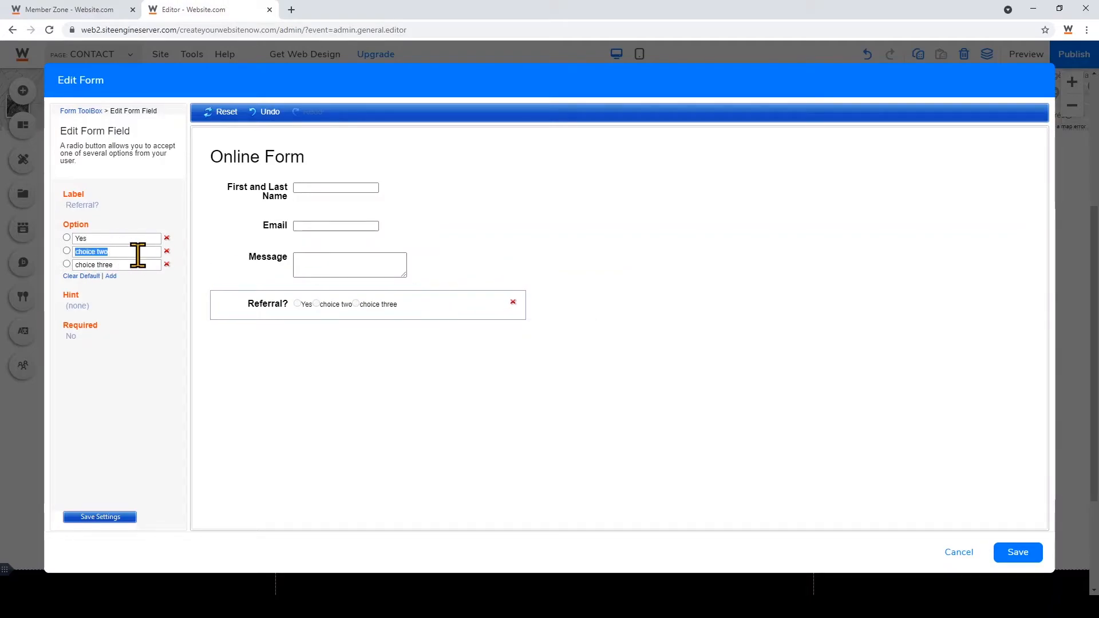
text(No)
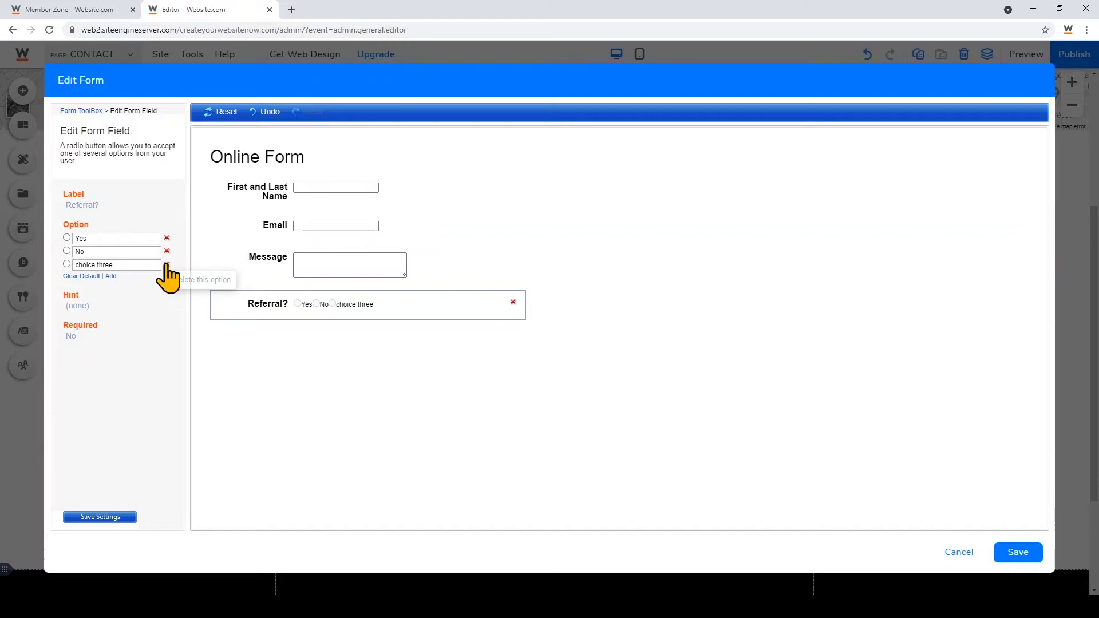
click(168, 264)
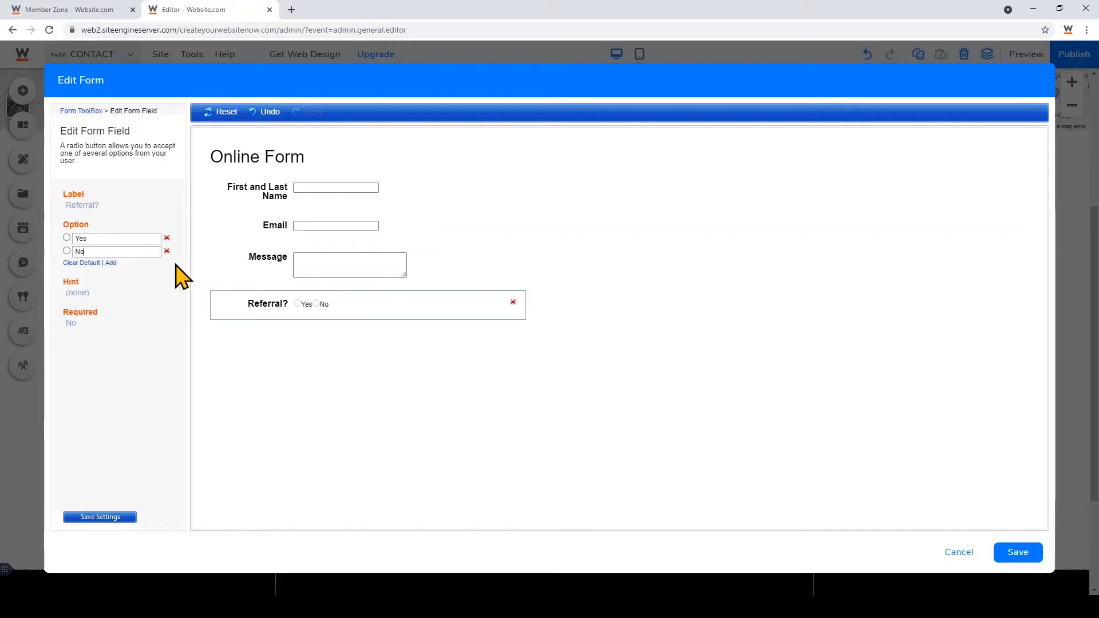
mouse_move(71, 323)
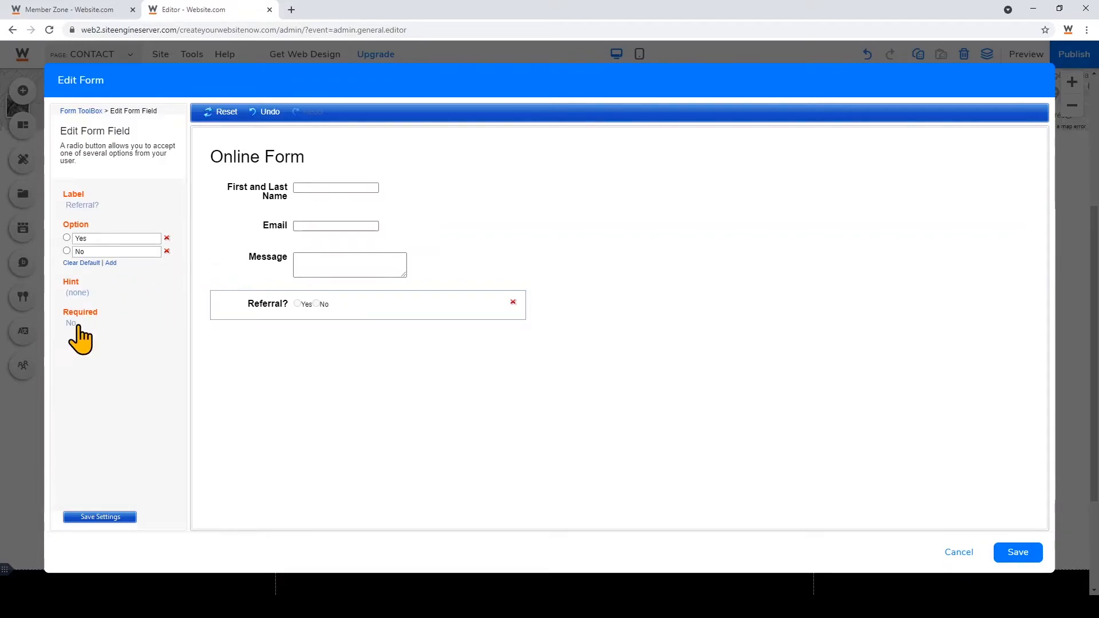
click(71, 323)
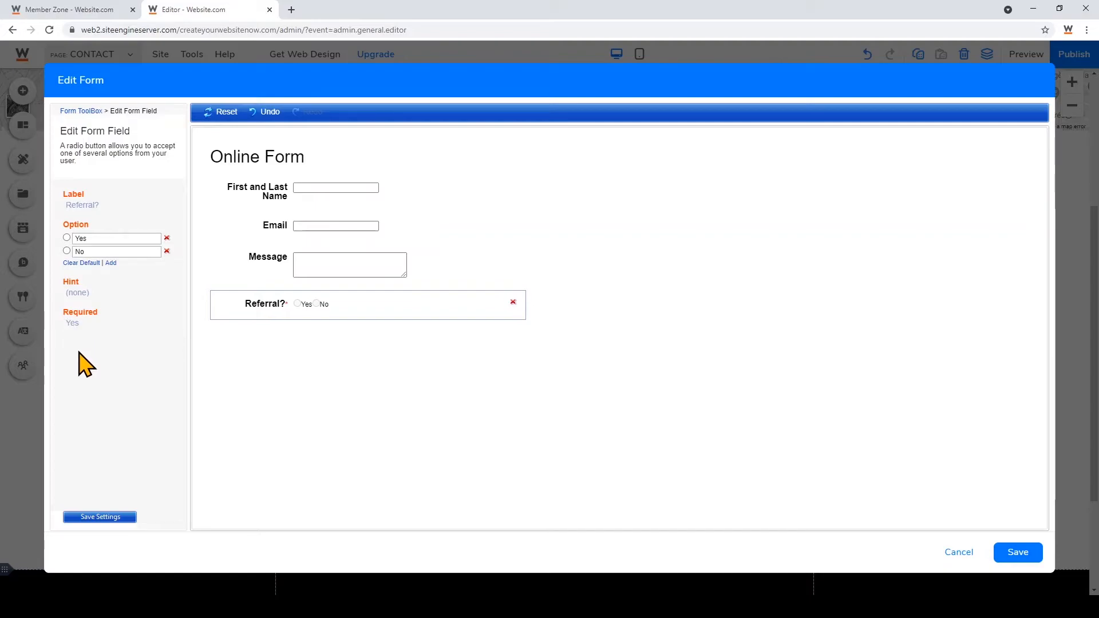
click(99, 517)
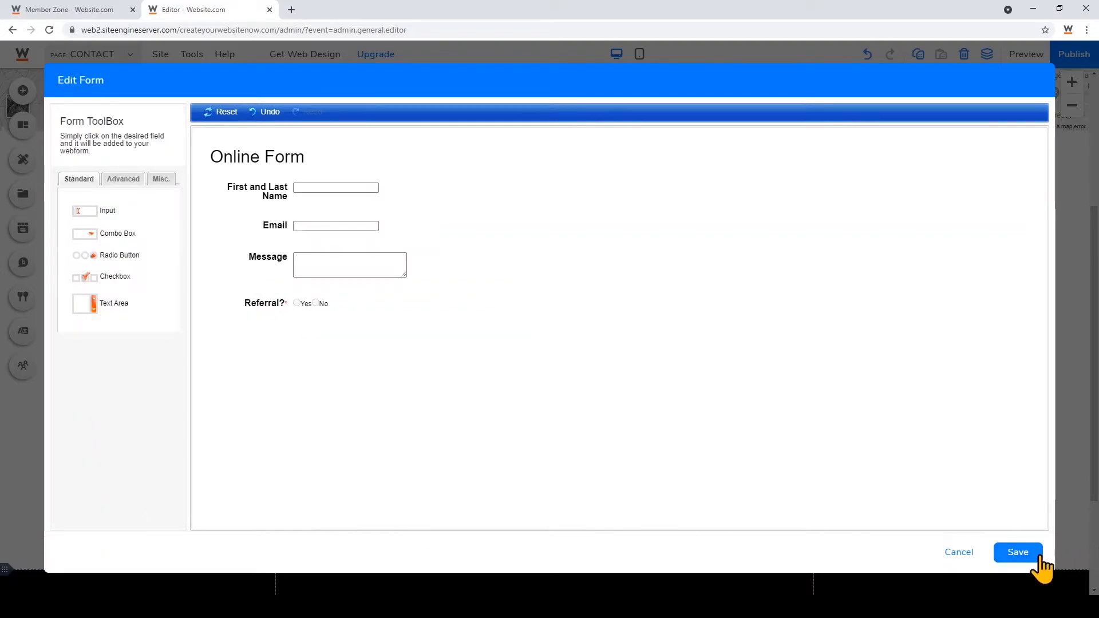
click(1016, 551)
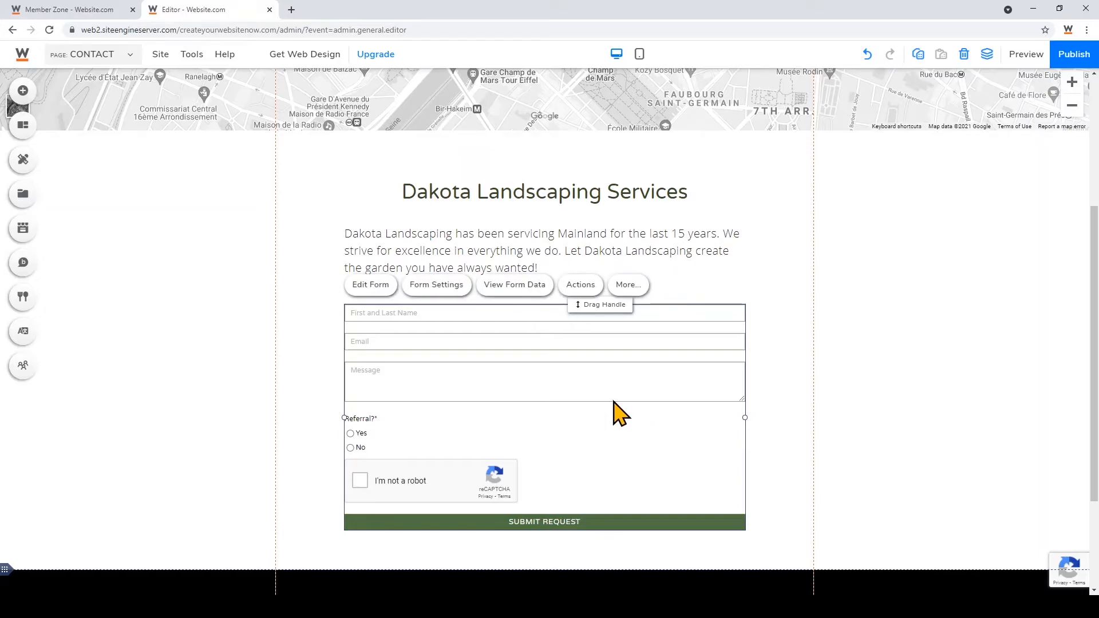
mouse_move(436, 285)
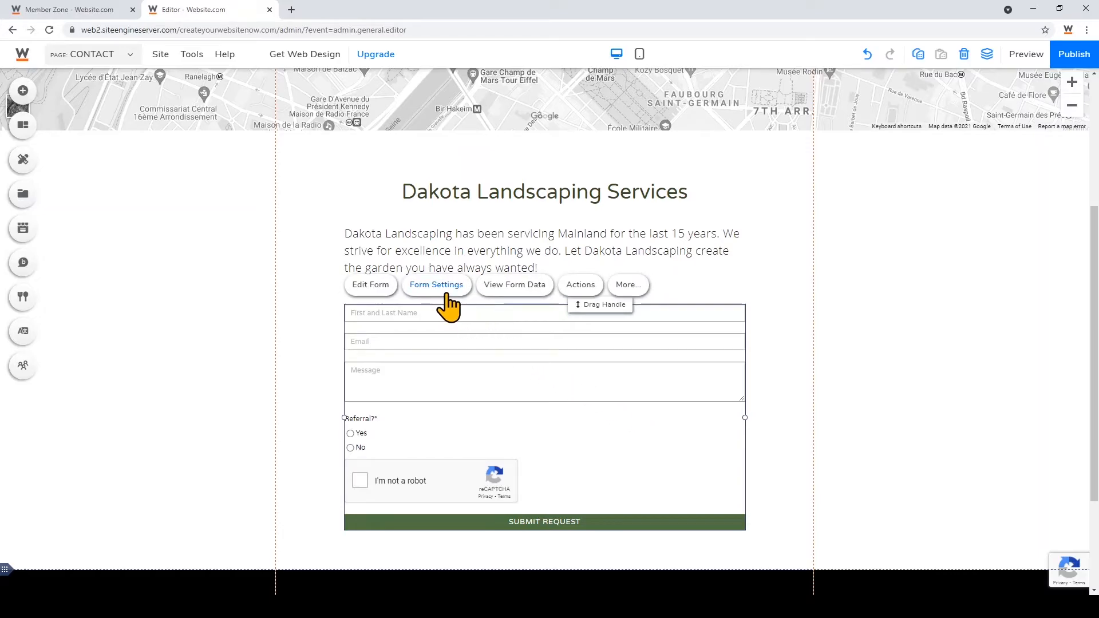
Step: Save form security with one submission per user and CAPTCHA, then list the site pages
click(436, 285)
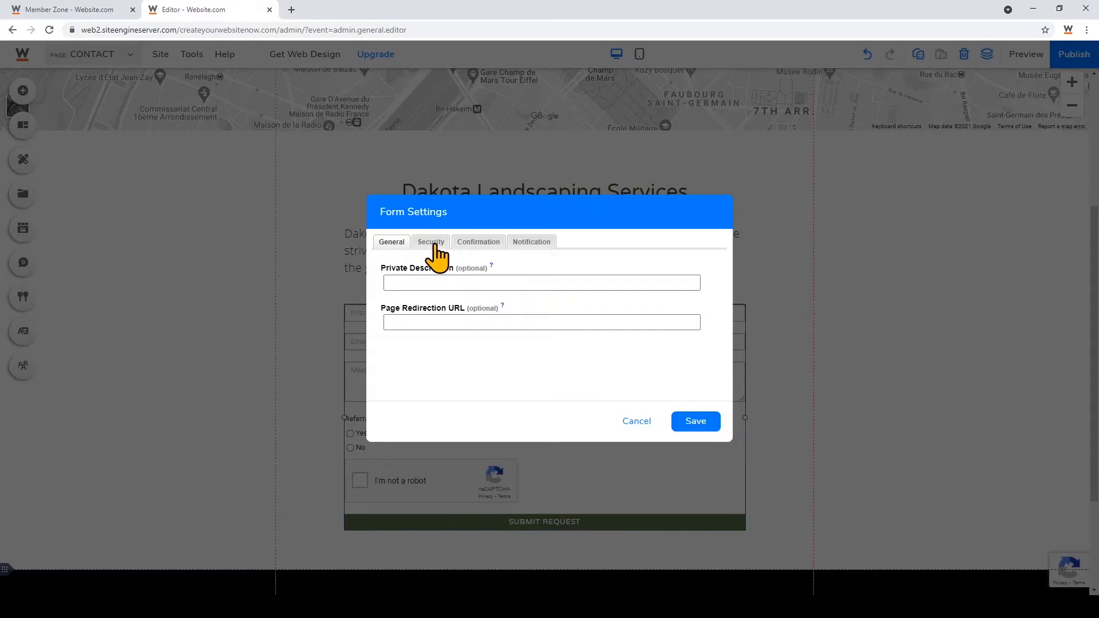
click(430, 241)
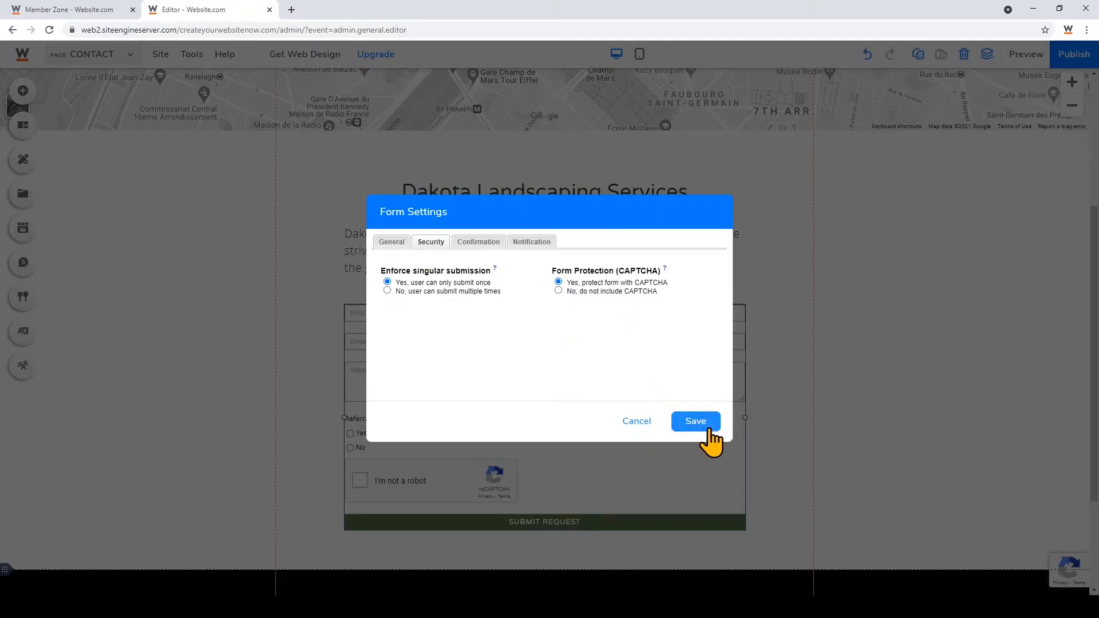
click(694, 420)
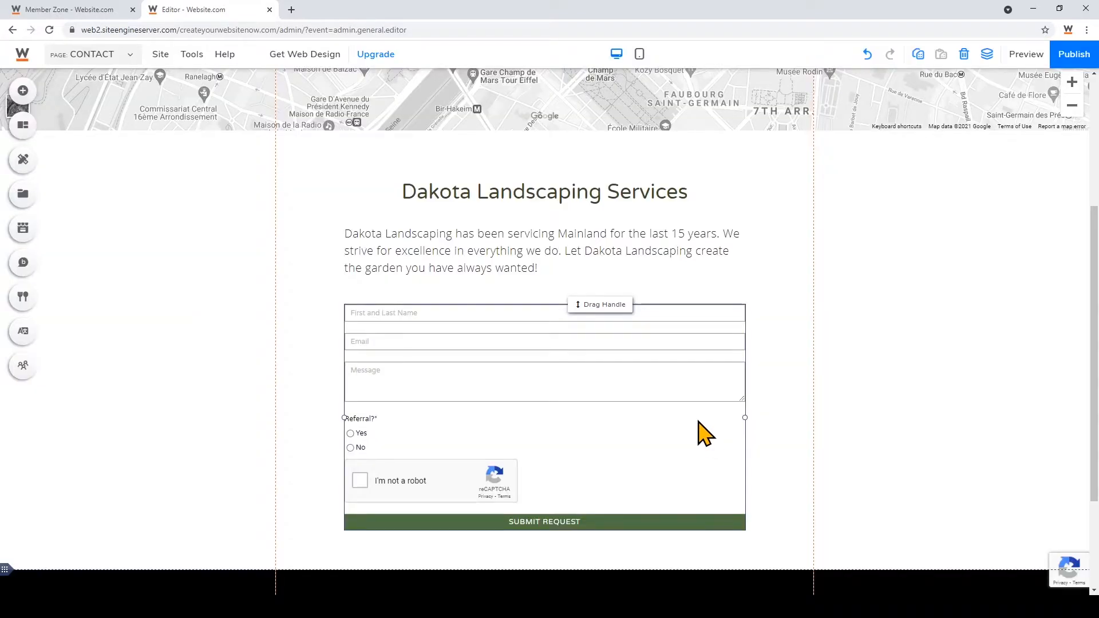
click(89, 53)
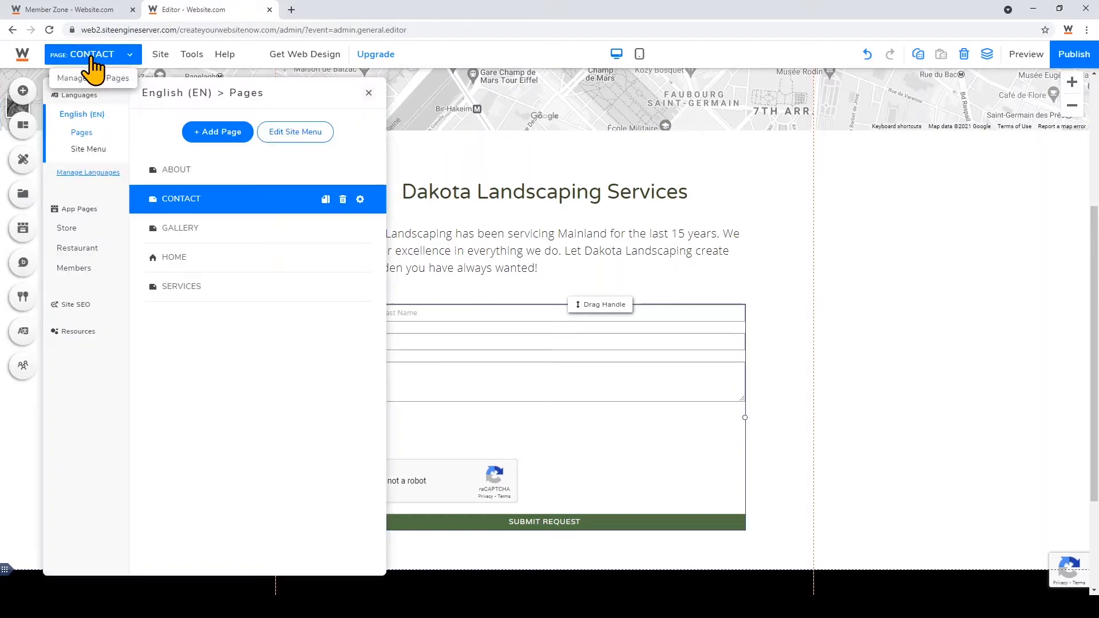
Step: Switch the editor to the Gallery page and scroll to its photo grid
click(179, 227)
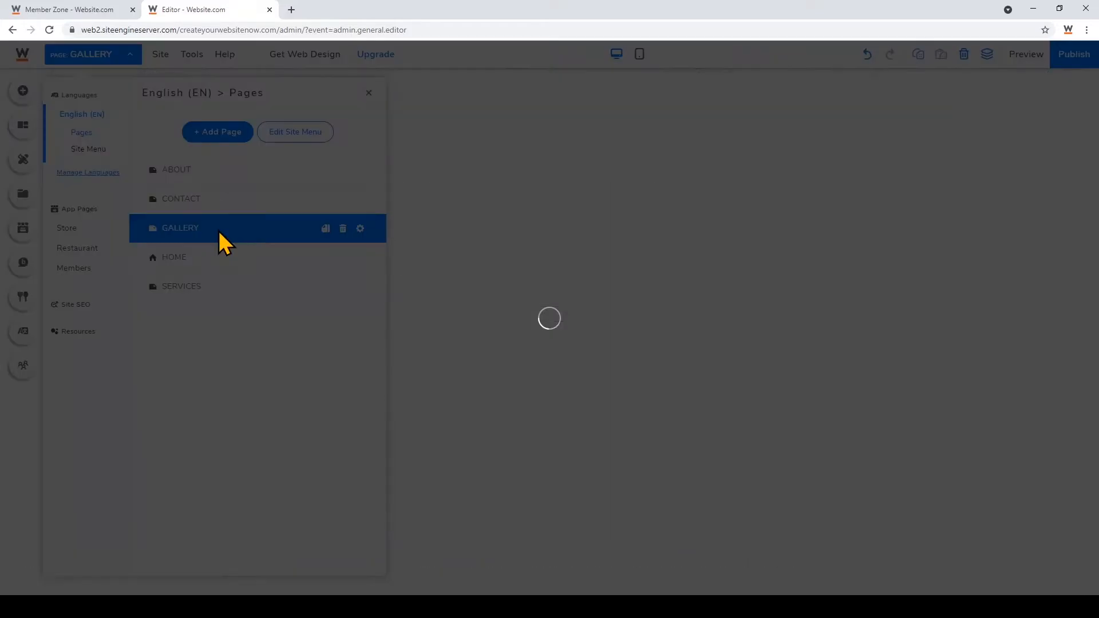
click(180, 228)
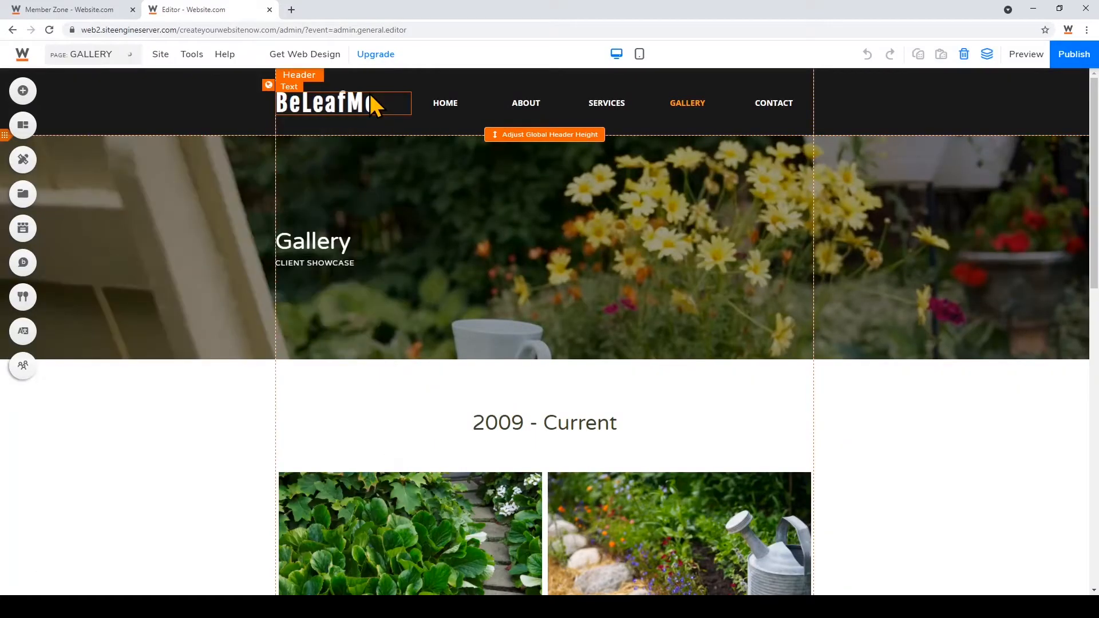
scroll(down, 3)
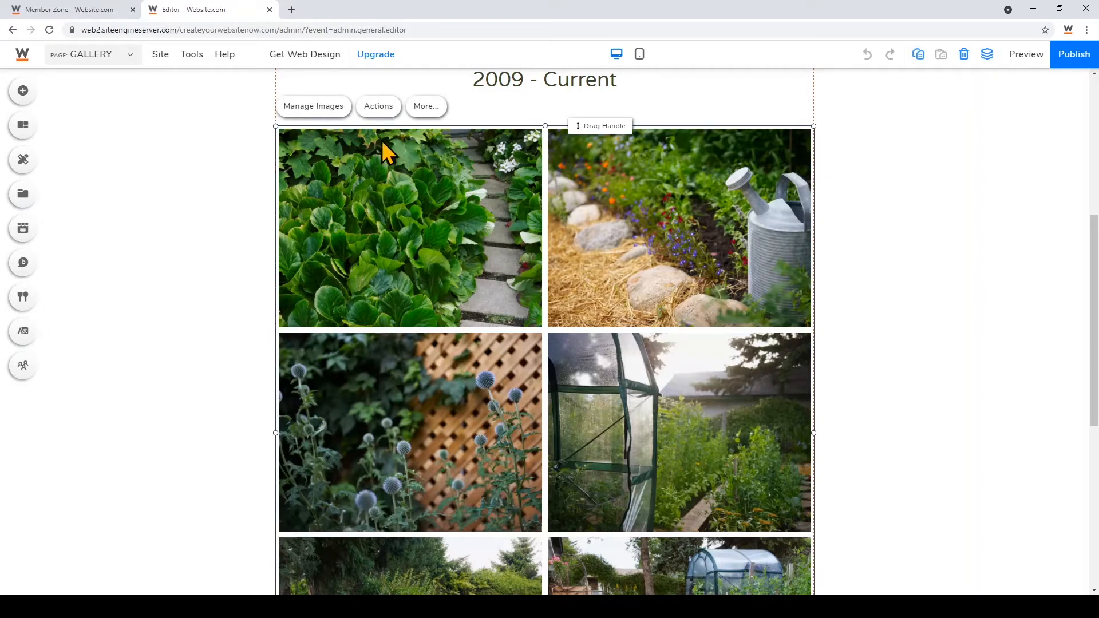
Step: Browse the gallery's Change Design choices, then go to its Layout settings
click(426, 105)
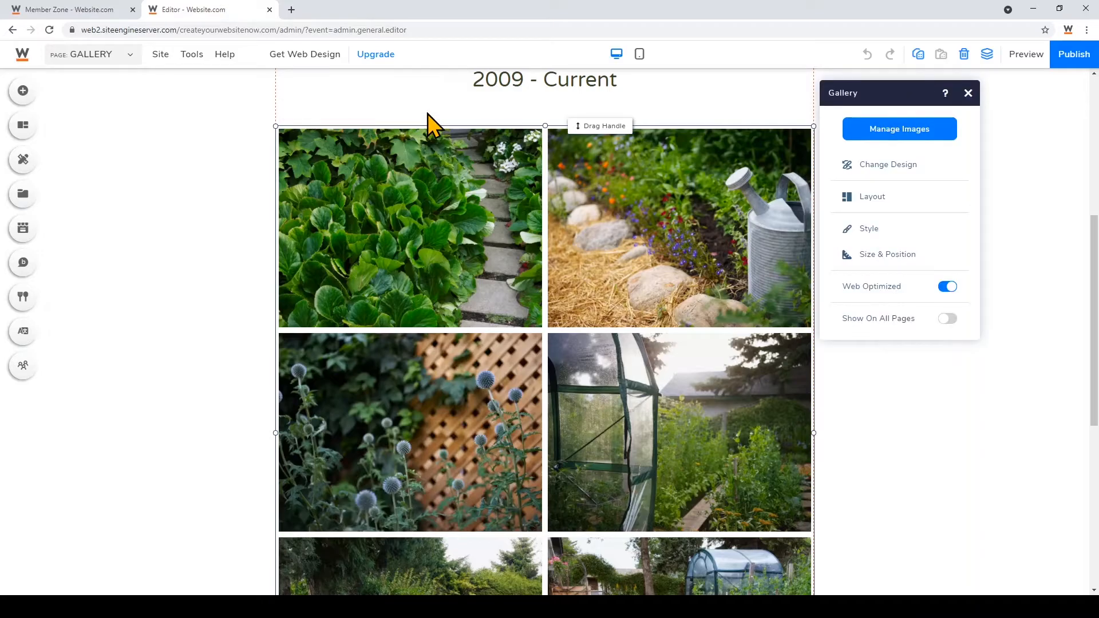
click(888, 164)
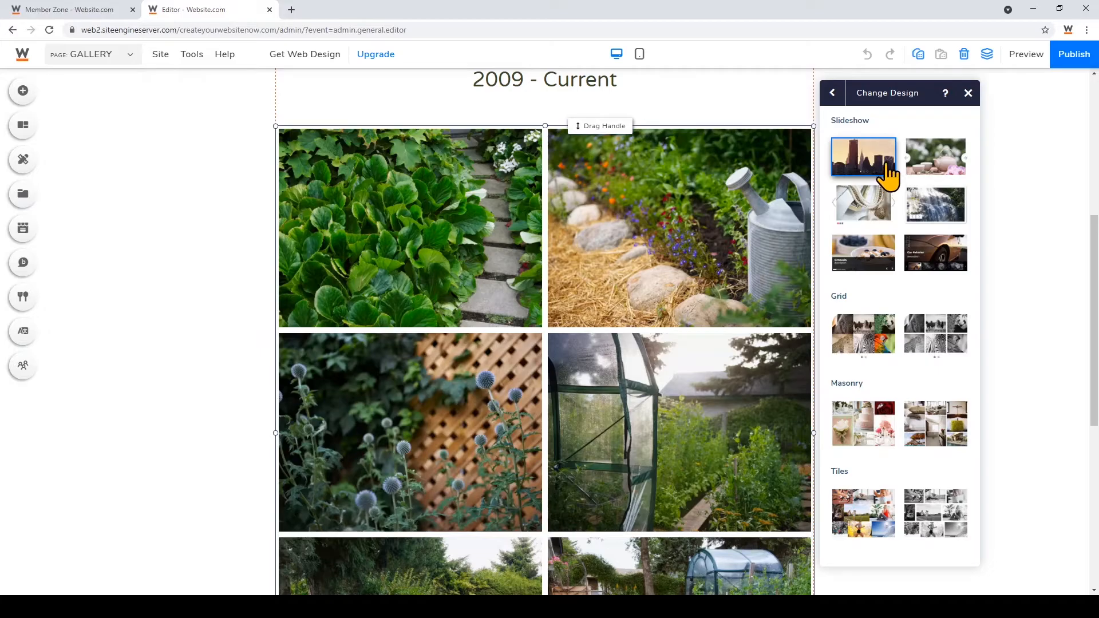
click(863, 336)
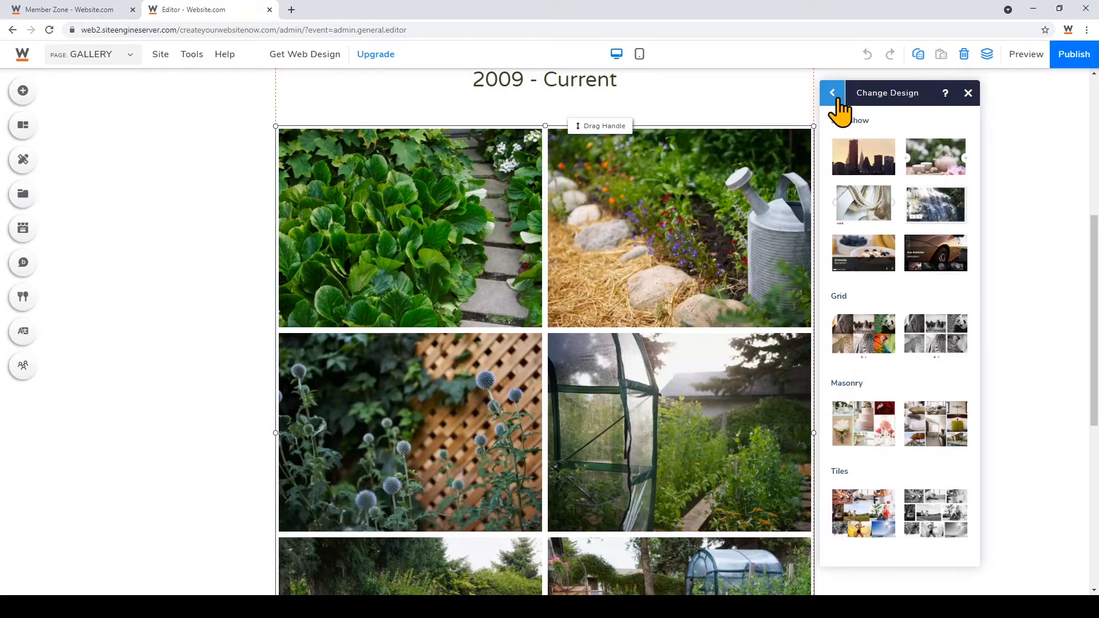
click(832, 93)
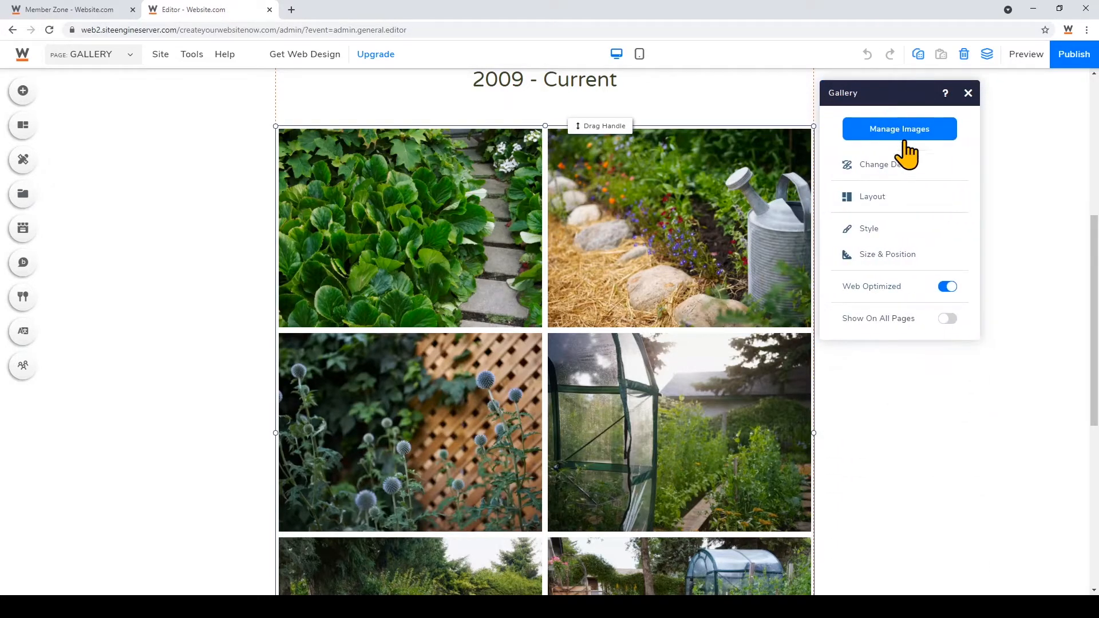
click(871, 195)
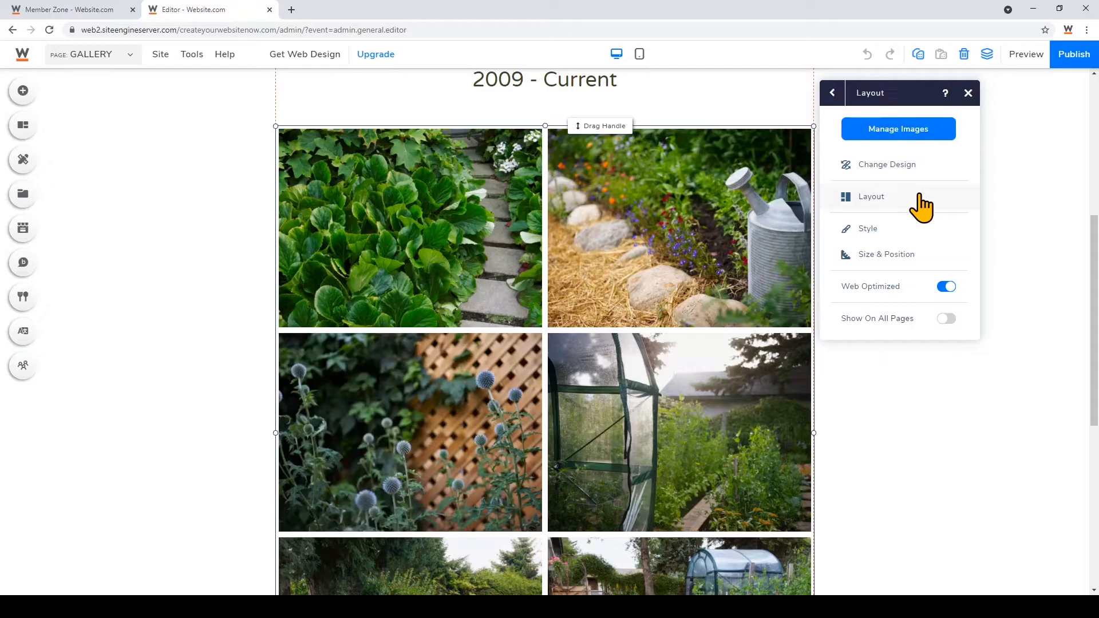
Step: Set the gallery column spacing to 75 and the number of columns to 3
click(871, 195)
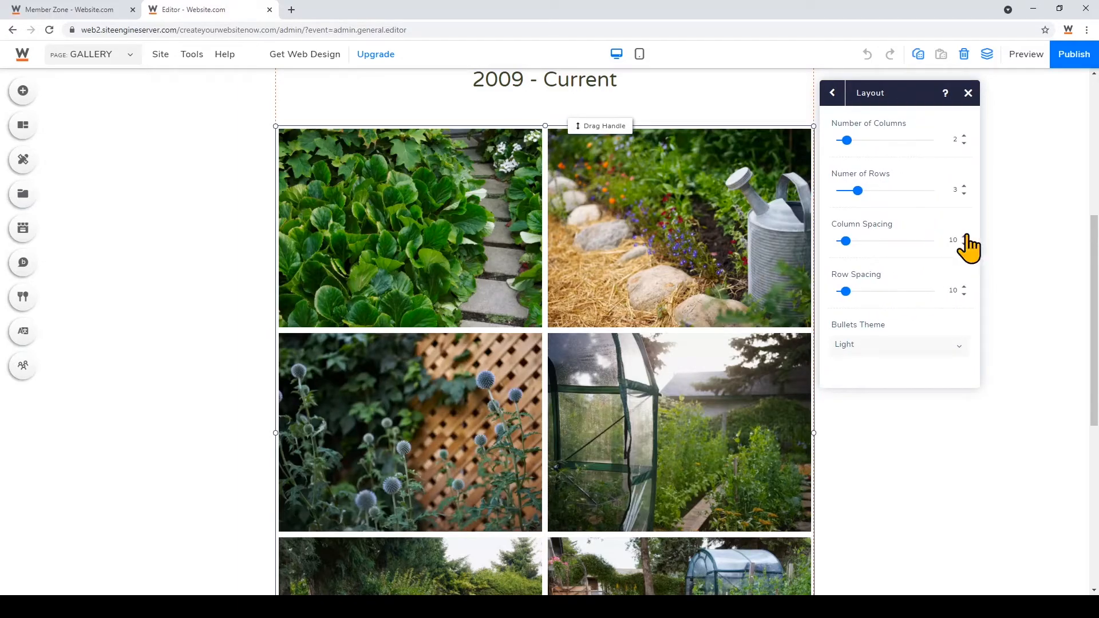
drag(845, 240, 868, 240)
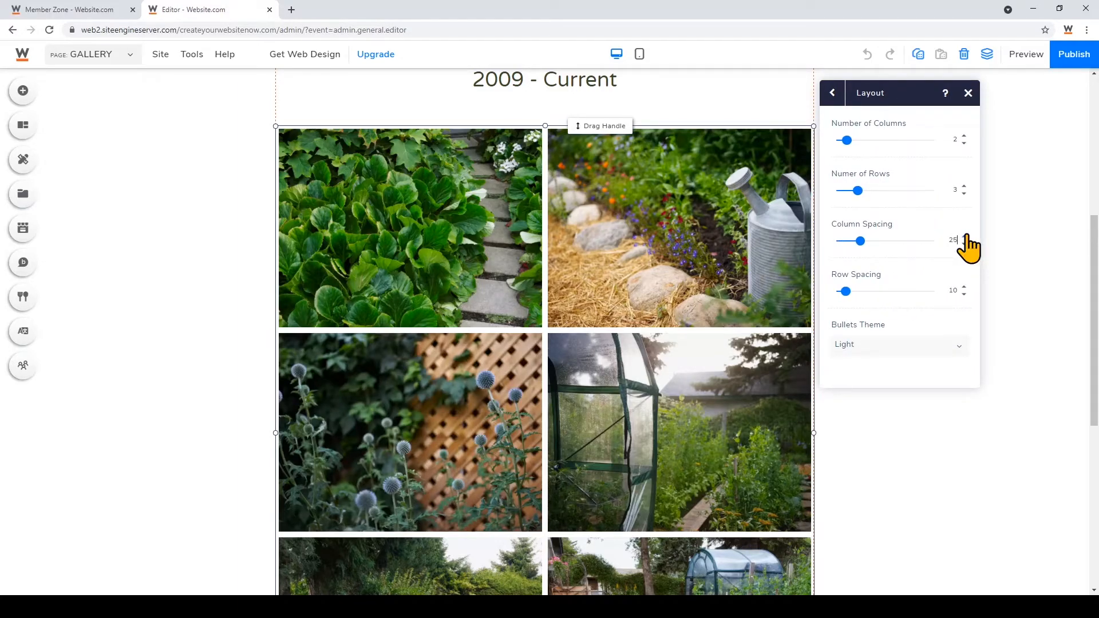
drag(850, 240, 897, 240)
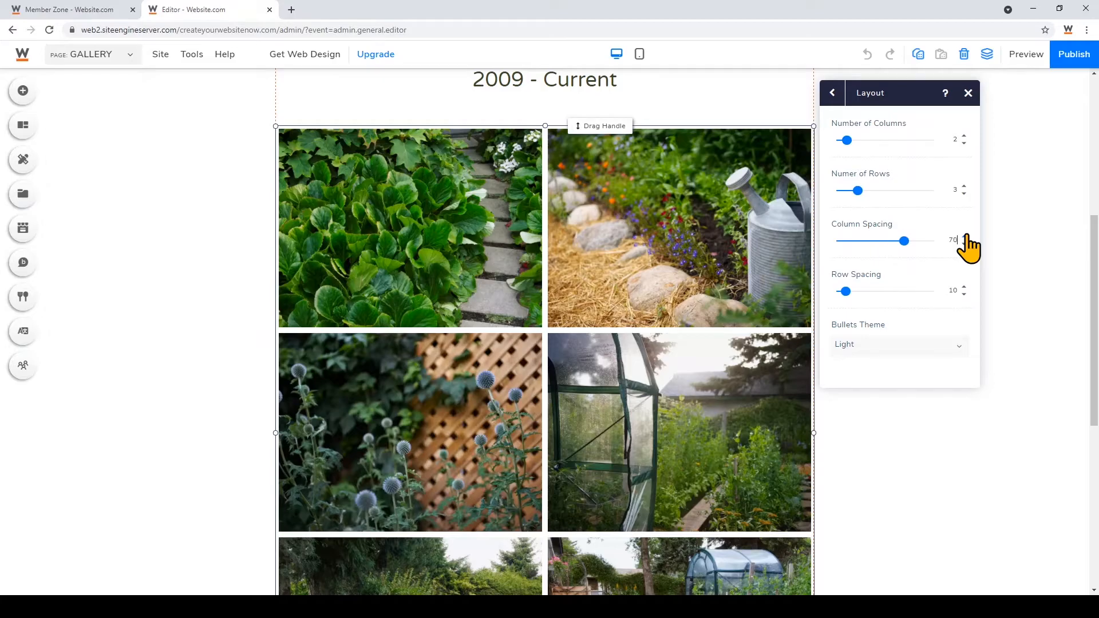
click(962, 235)
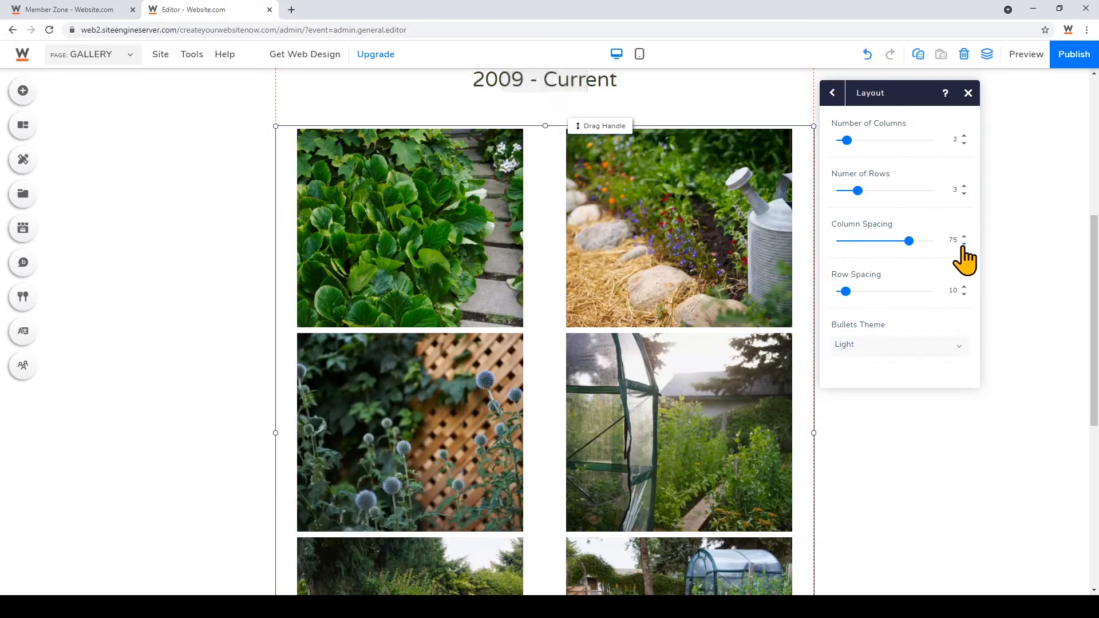
drag(902, 241, 849, 241)
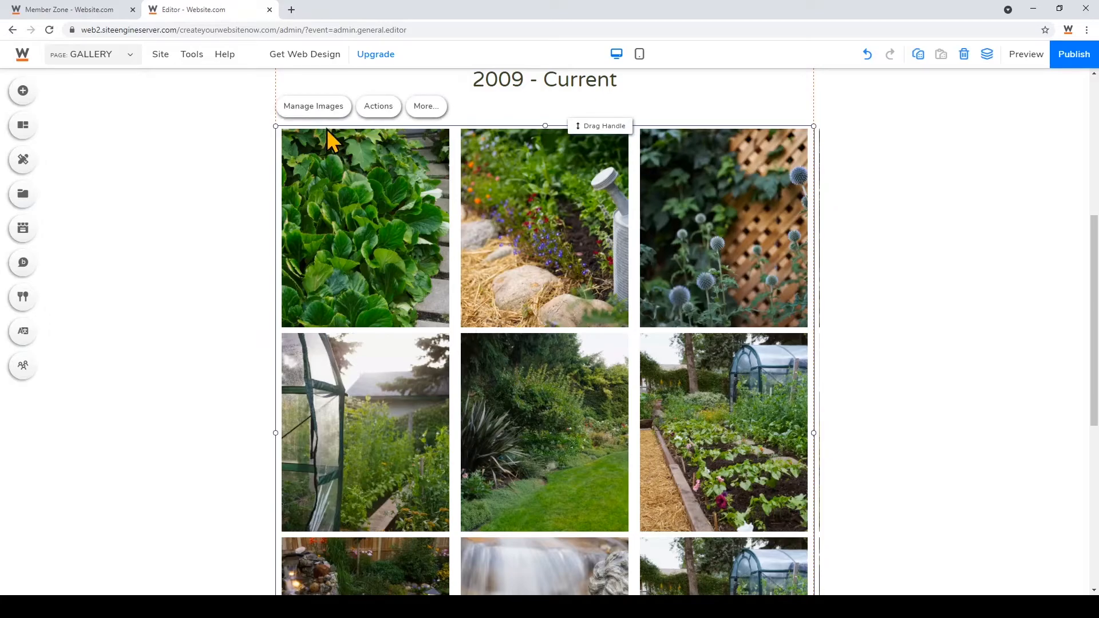
click(314, 105)
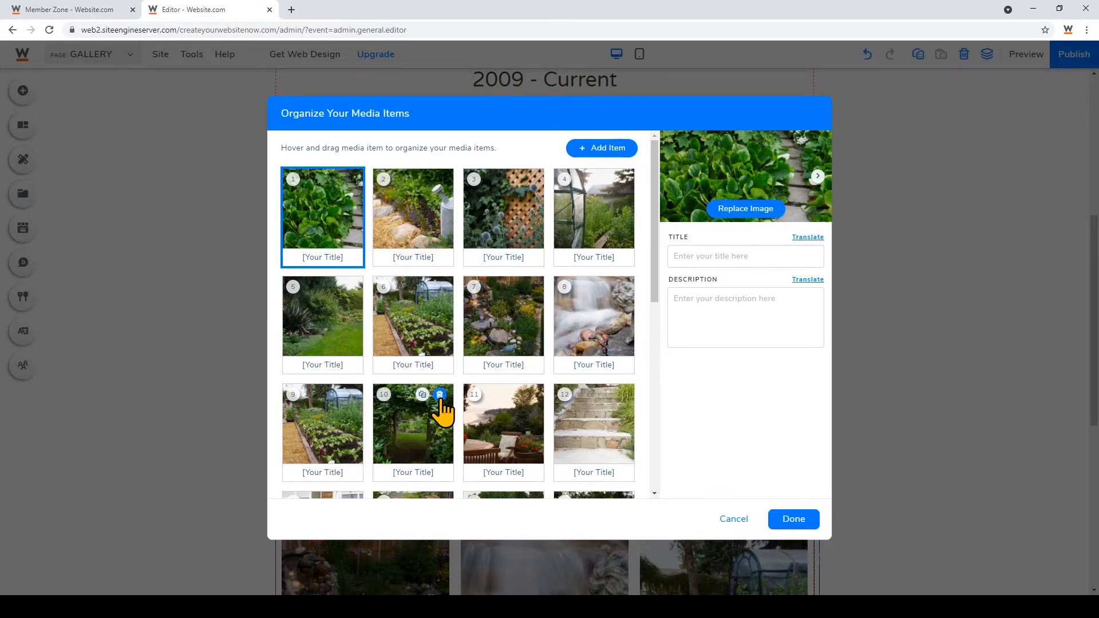
scroll(down, 3)
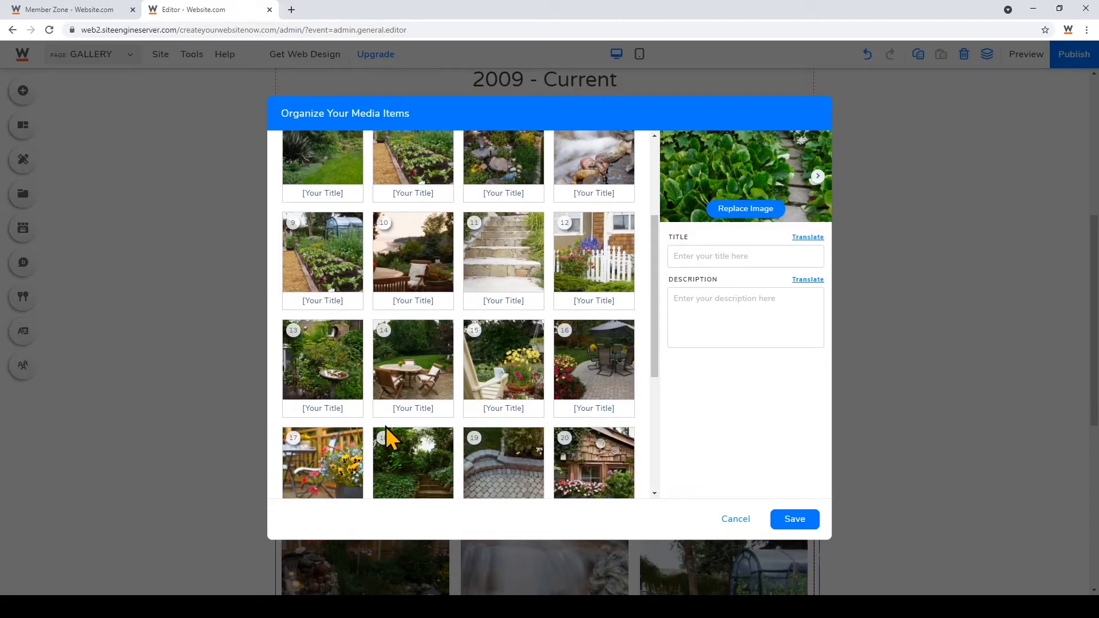
scroll(down, 3)
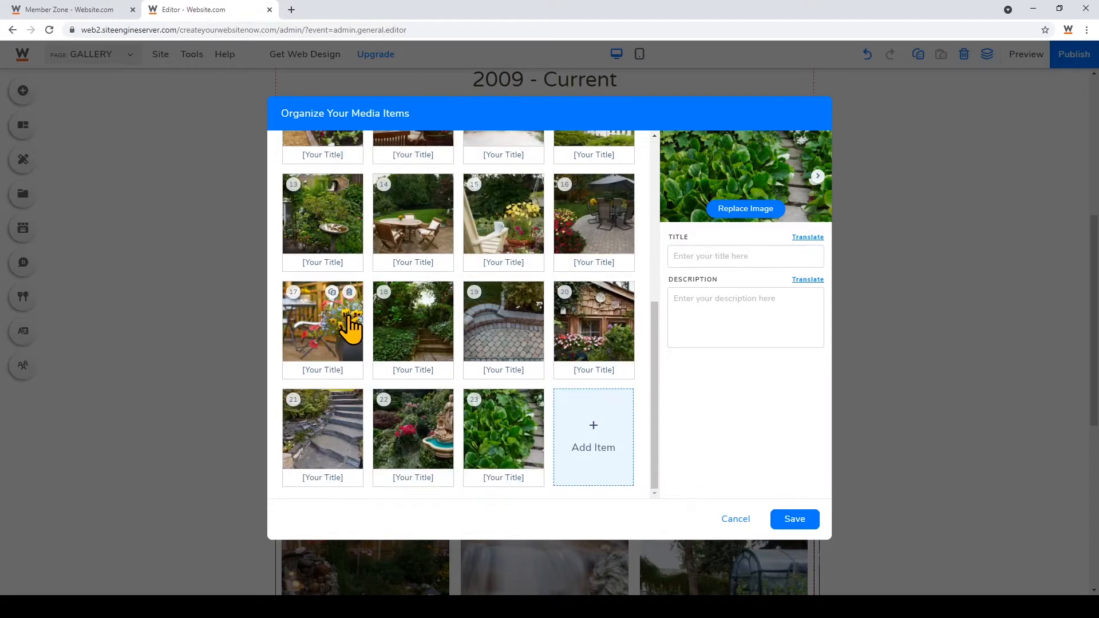
mouse_move(726, 502)
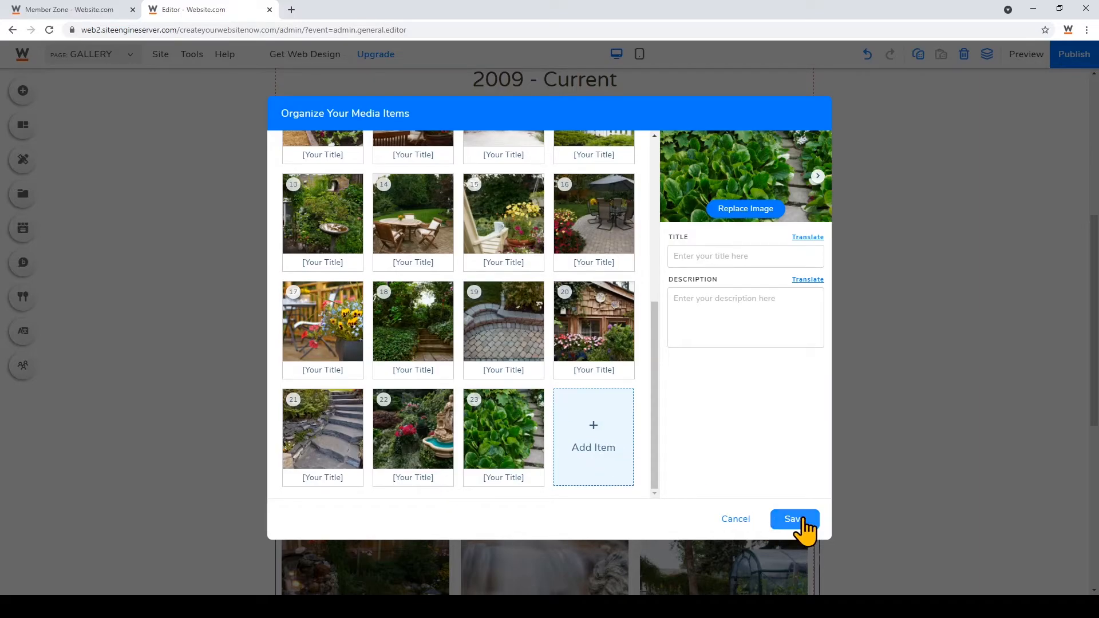
click(792, 518)
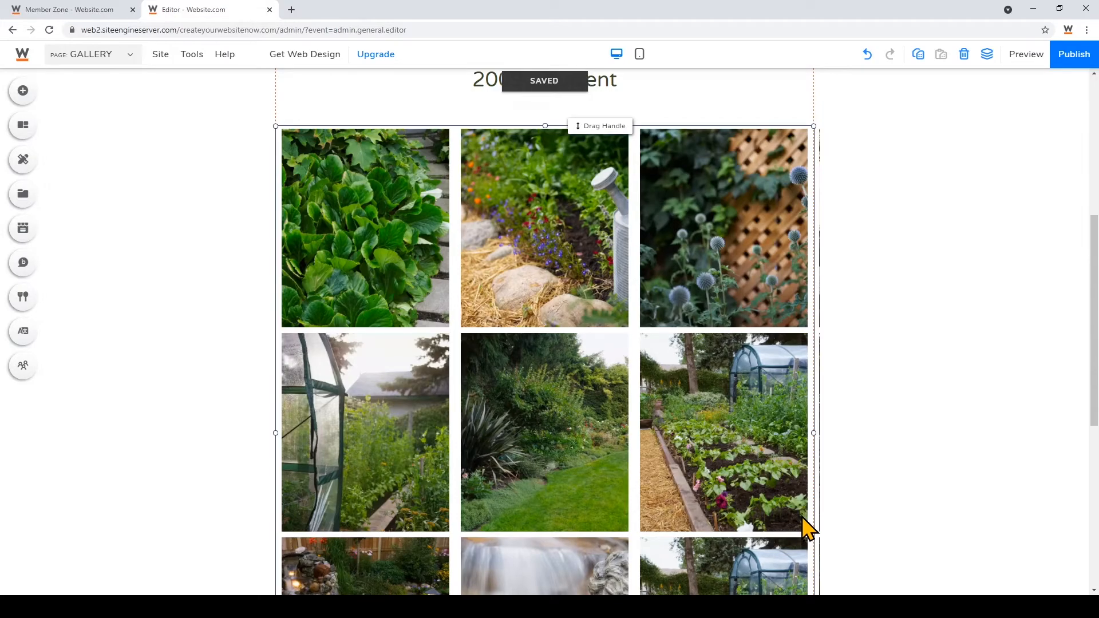
scroll(up, 3)
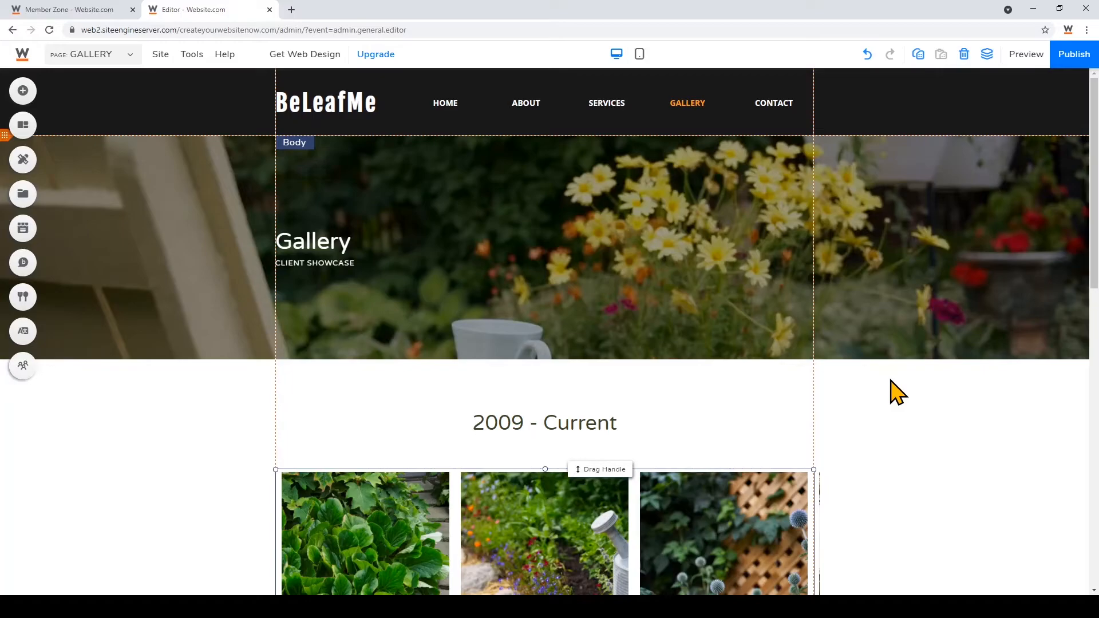
Step: Add a new page of the Blog category named 'Blog' after Contact
click(88, 55)
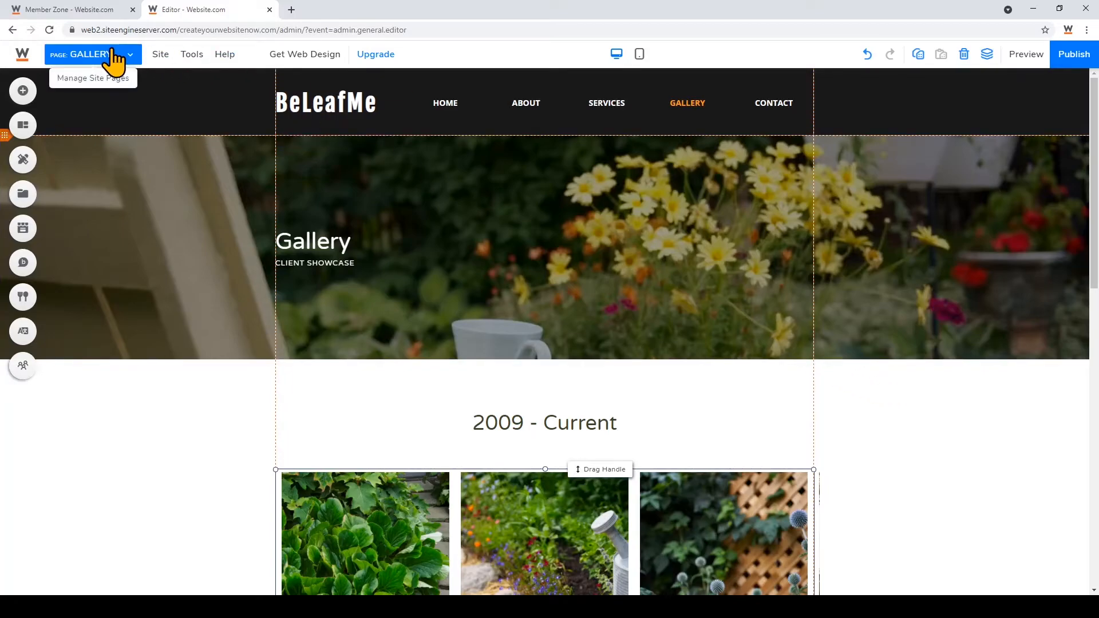
click(90, 53)
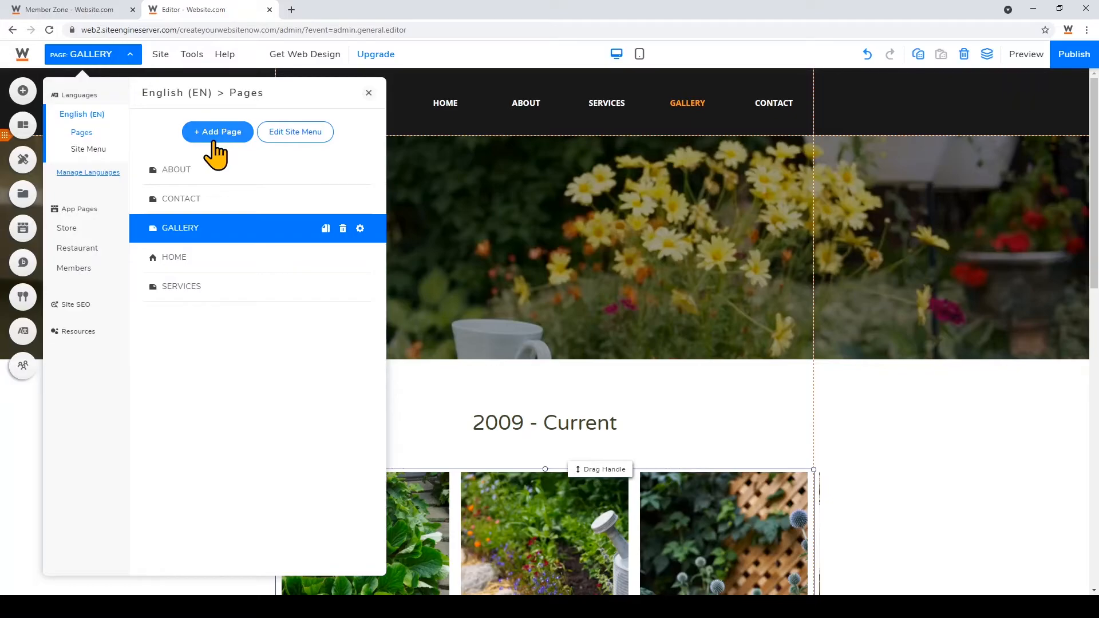
click(216, 132)
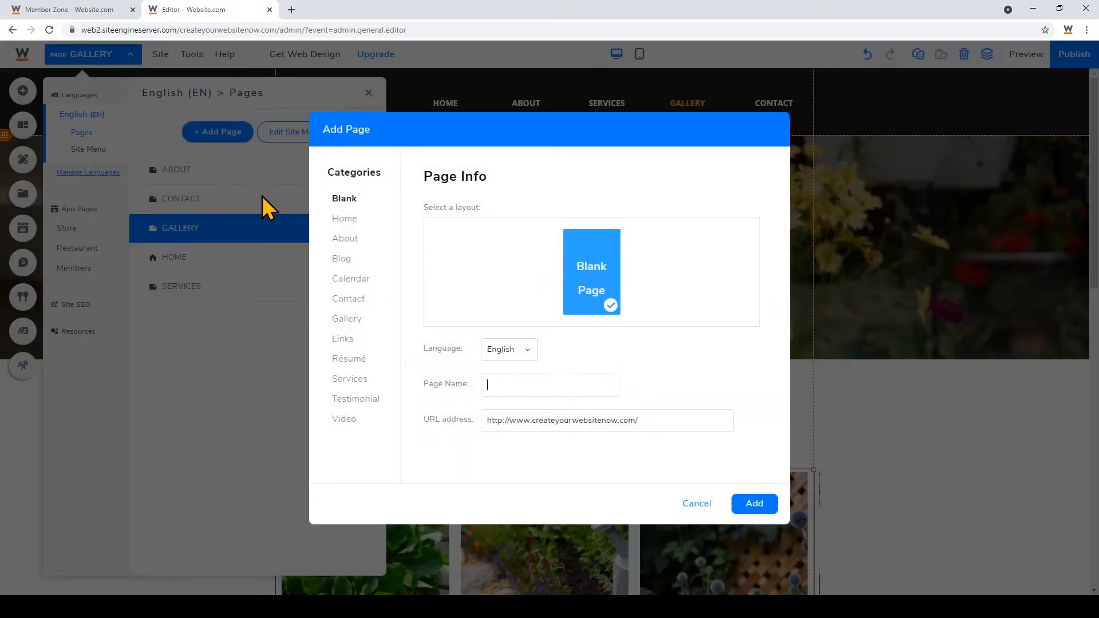
mouse_move(344, 263)
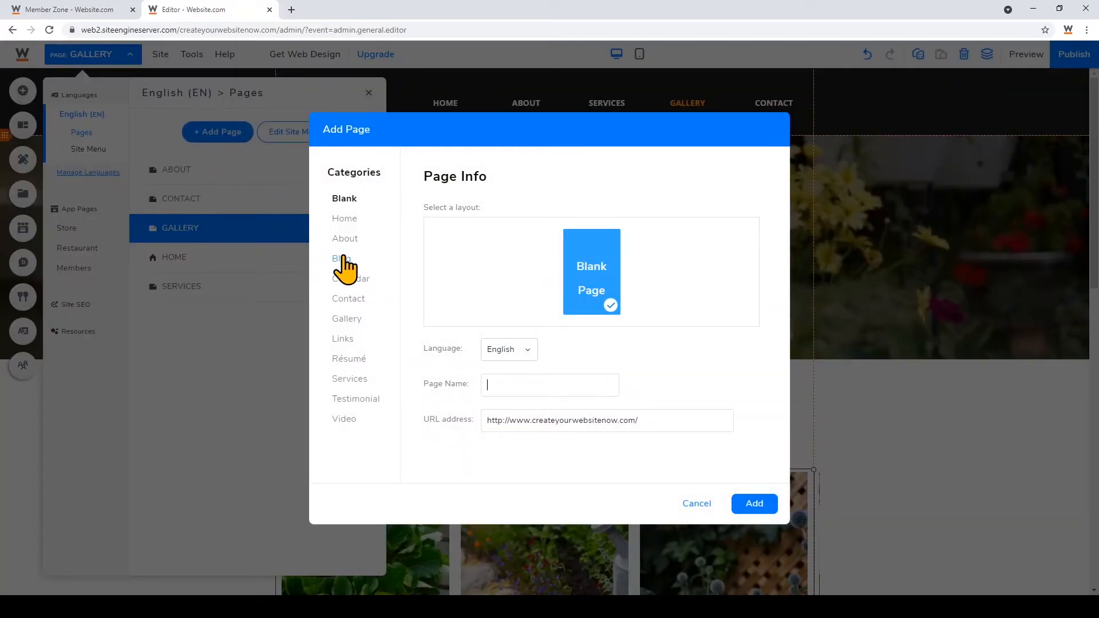
click(341, 258)
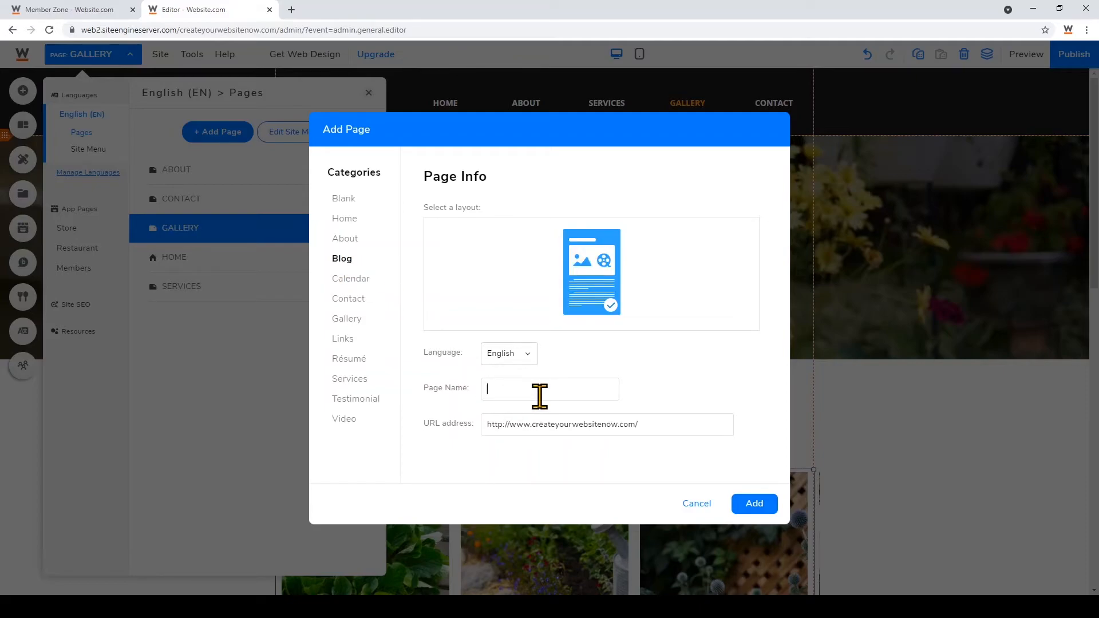
text(Blog)
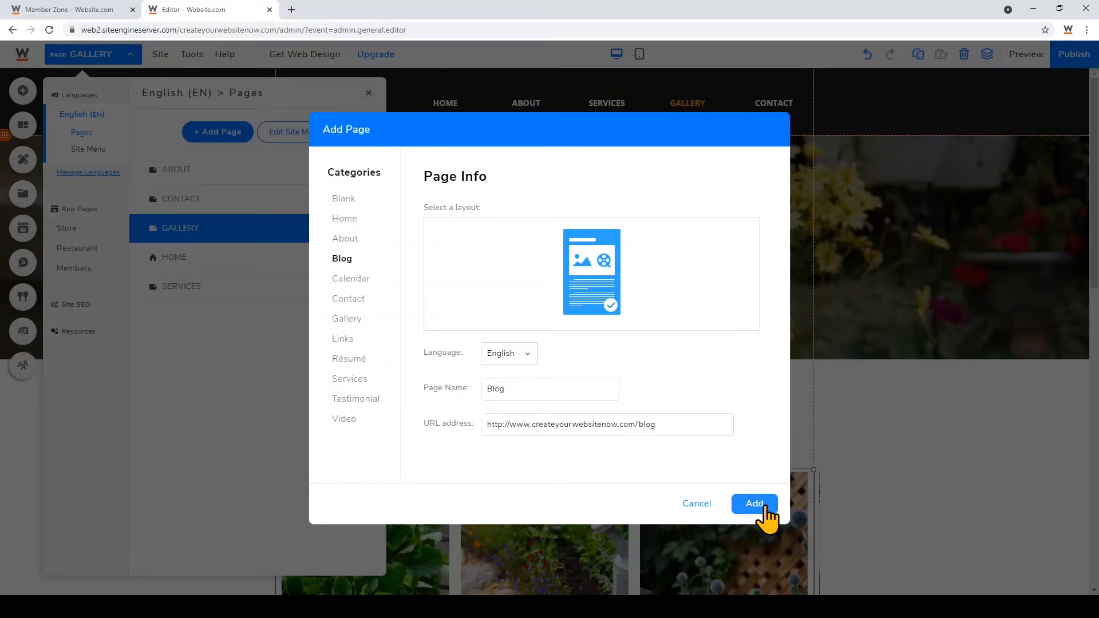
click(755, 504)
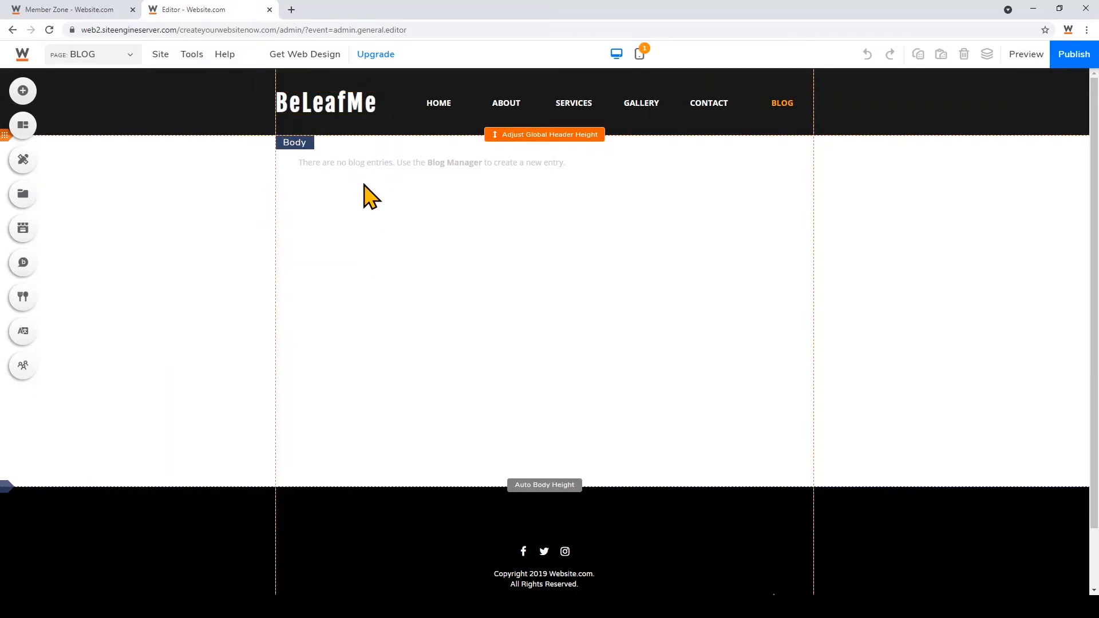
mouse_move(57, 316)
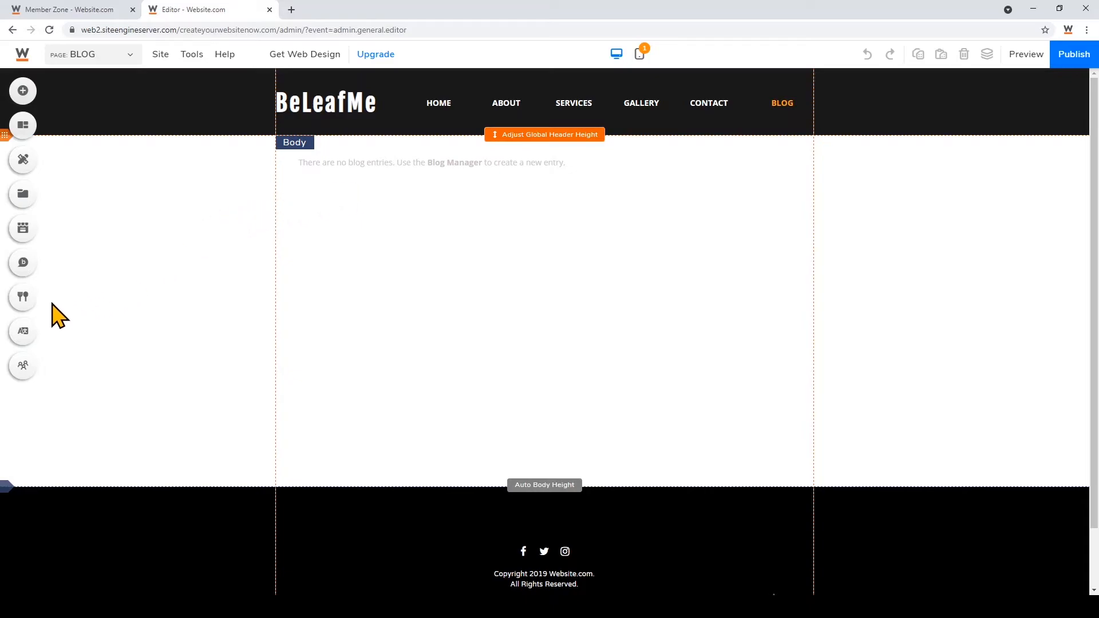
Step: Write and save a blog entry titled 'How to Find a Landscaper That Understands Your Style'
click(23, 263)
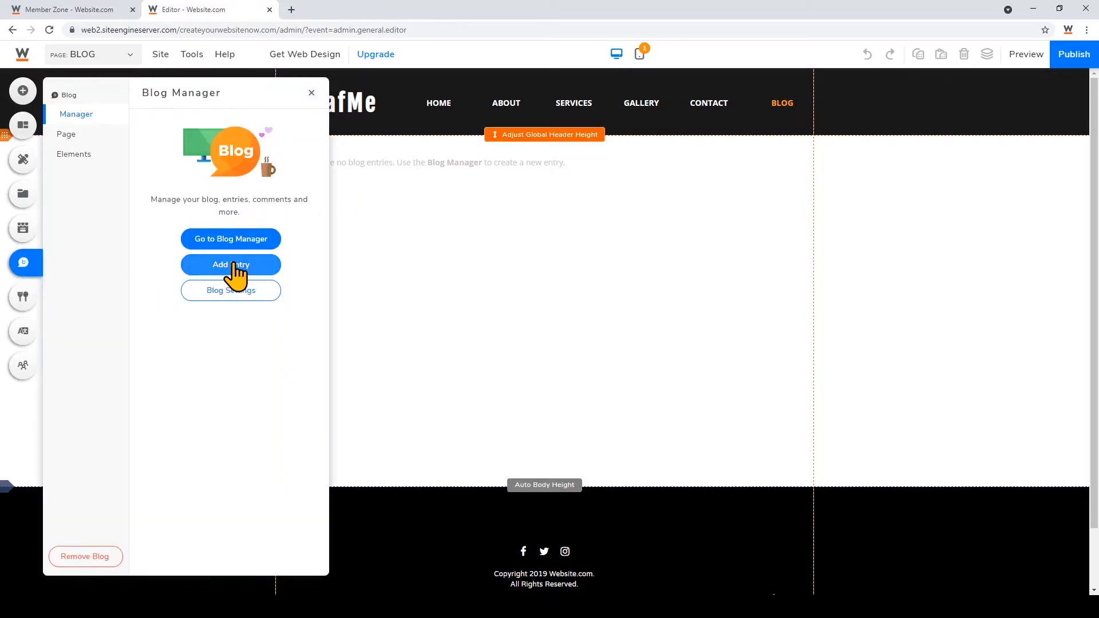
click(230, 264)
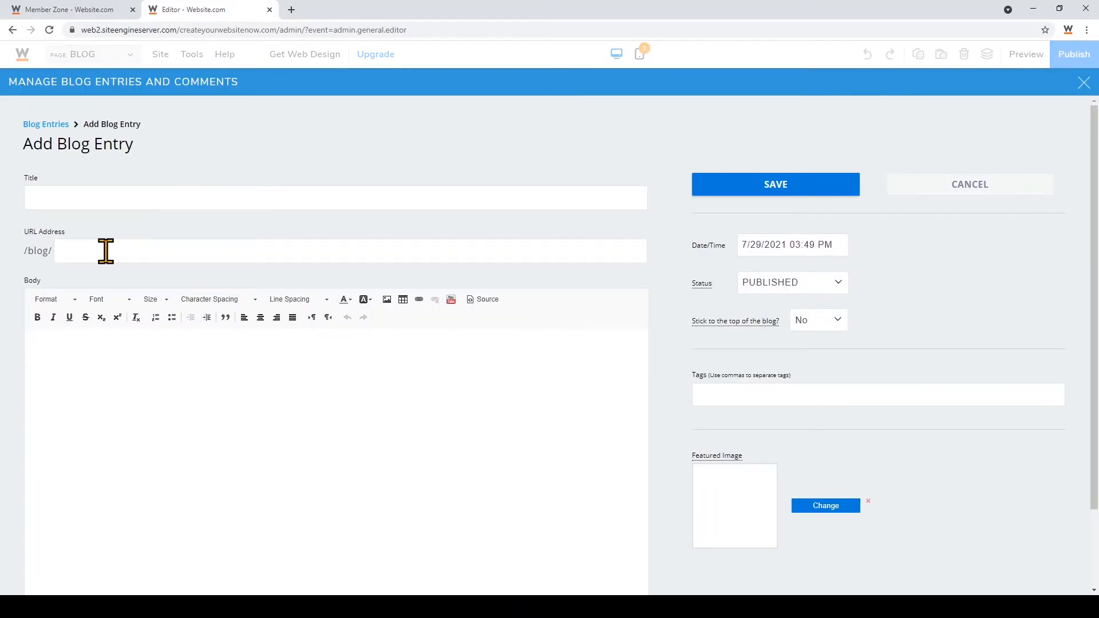
text(How to)
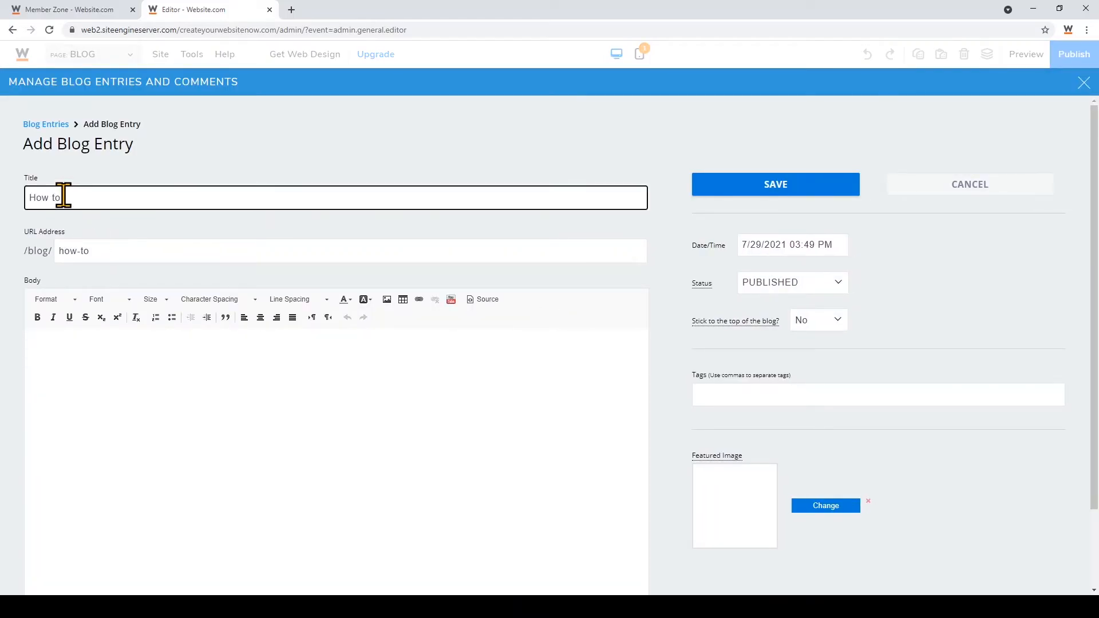
text(Find a Landscaper That Understands Your)
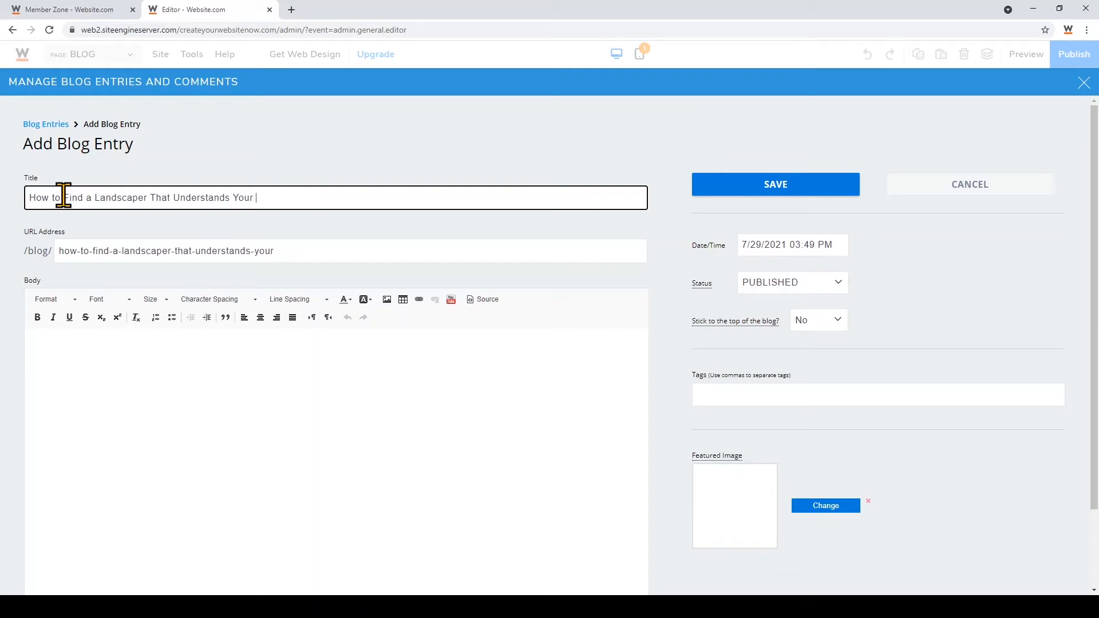
text(Style)
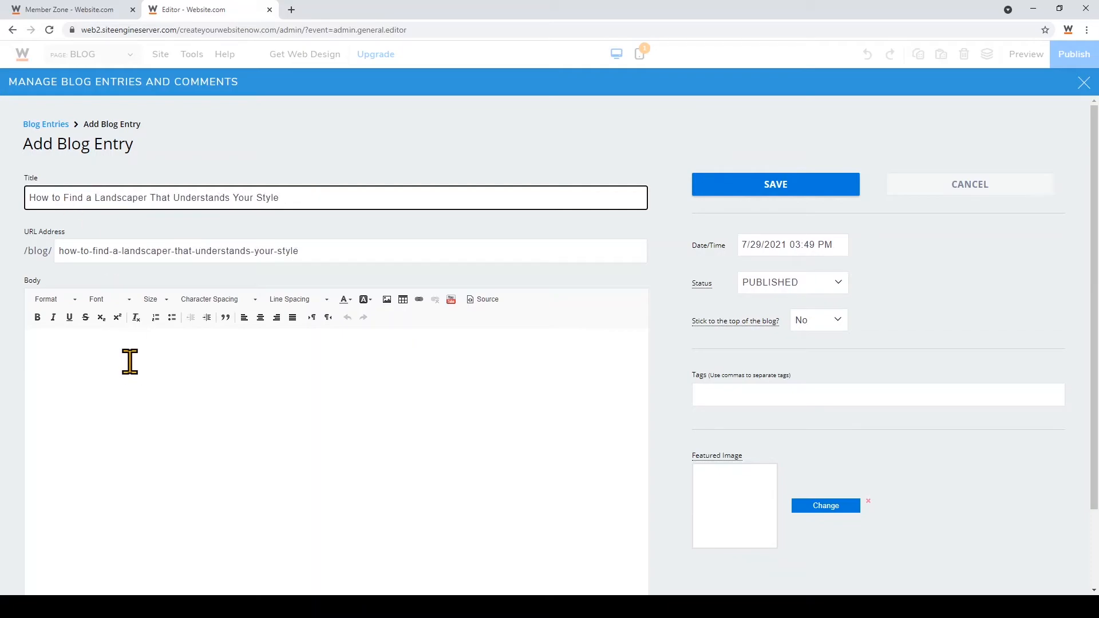
text(Enter)
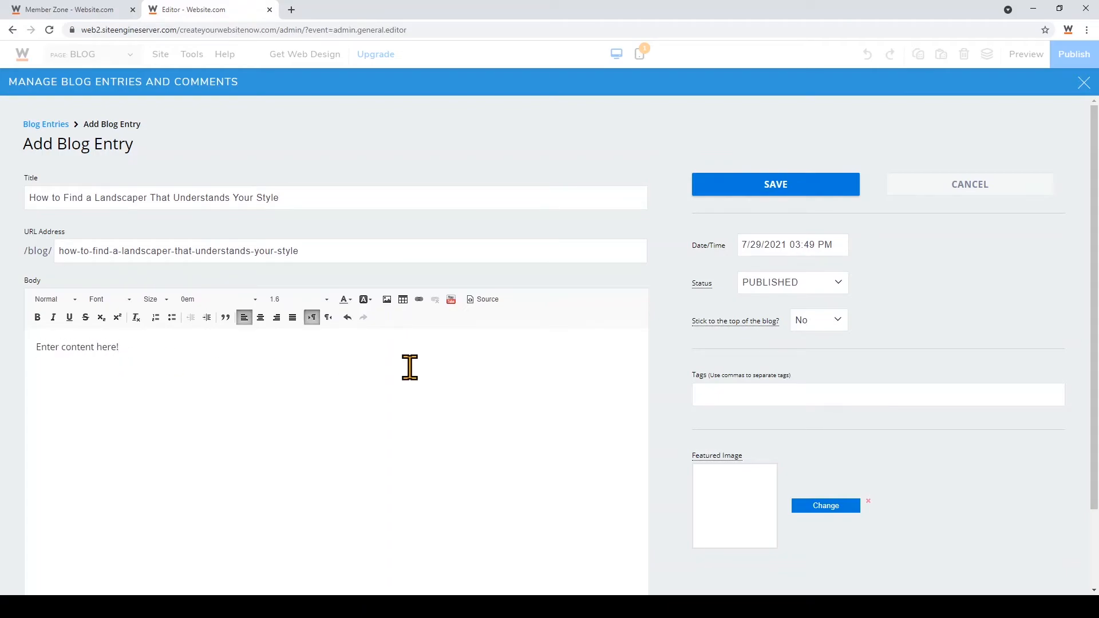
mouse_move(868, 298)
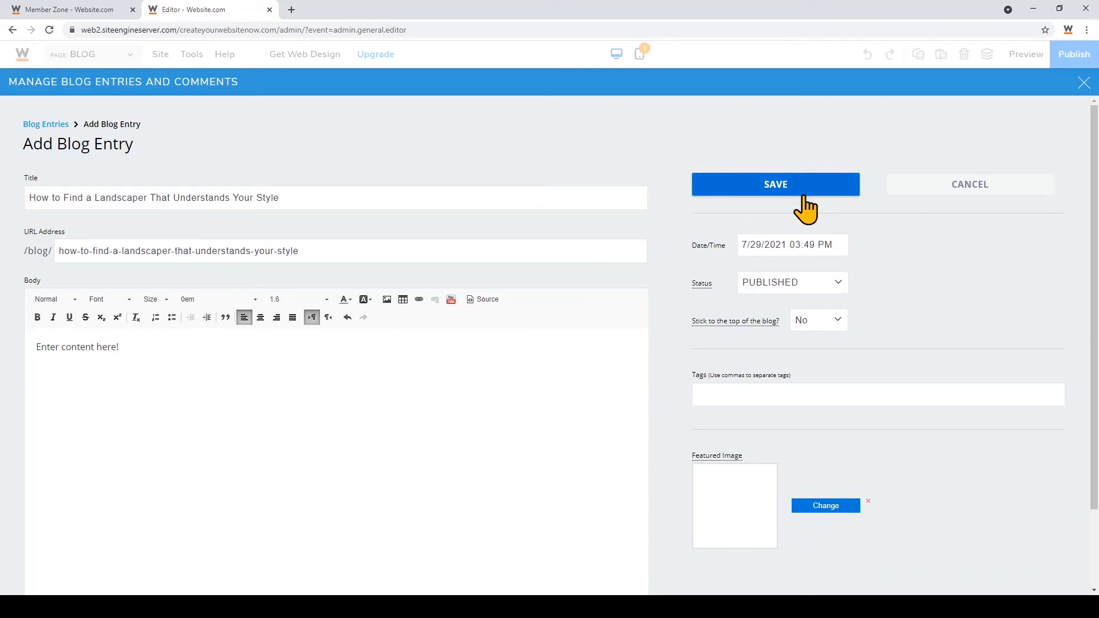
click(774, 183)
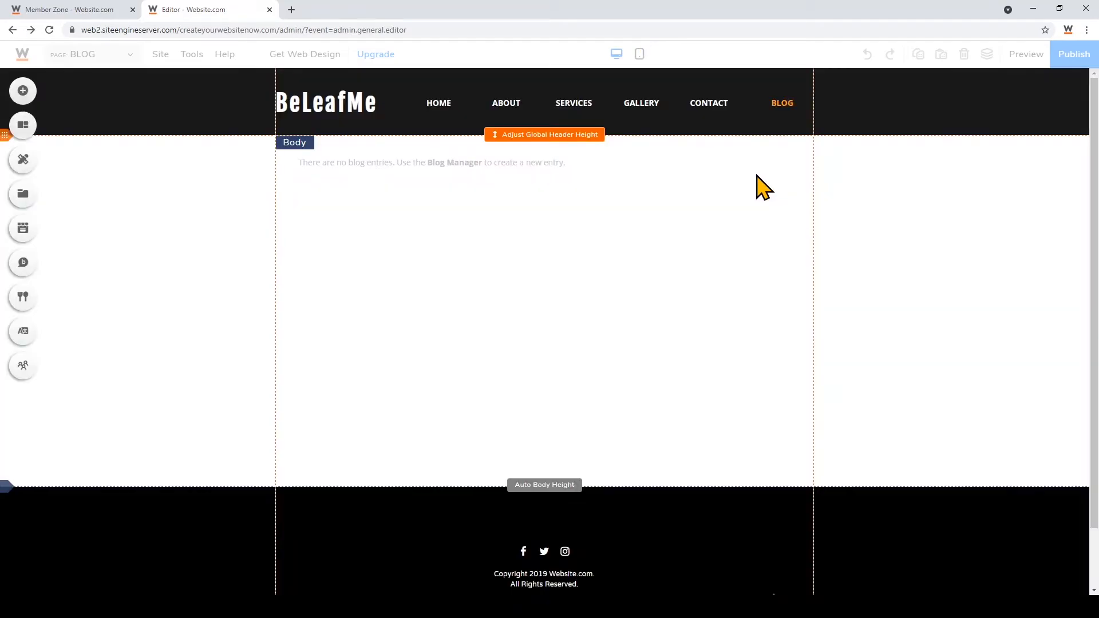
Step: Switch to the HOME page in mobile view and dismiss the mobile elements notification
click(84, 54)
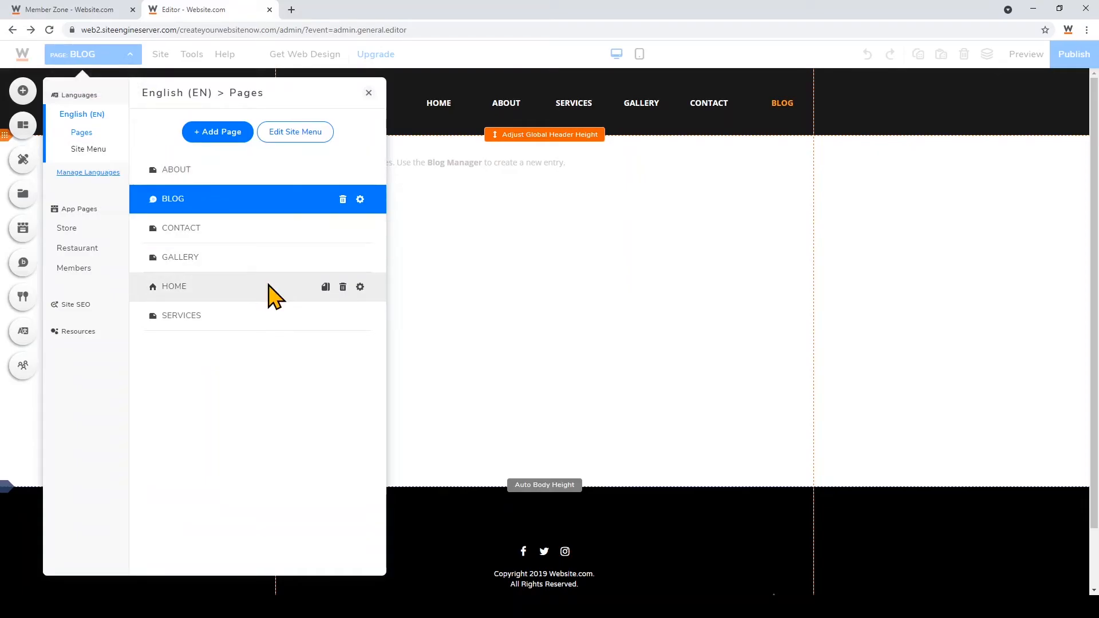
click(173, 286)
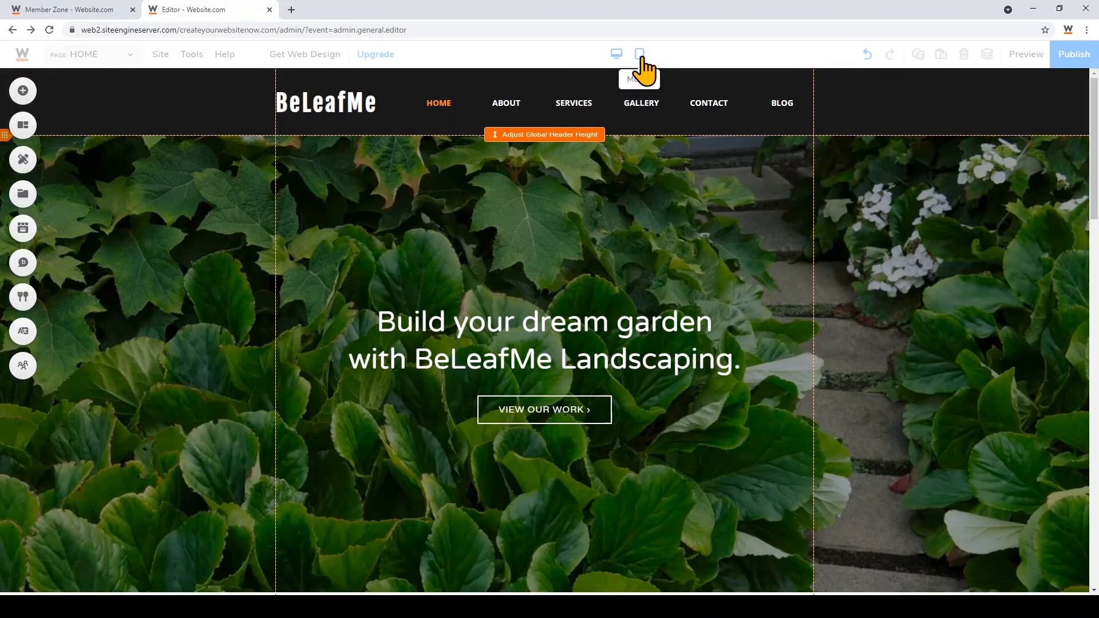
click(660, 54)
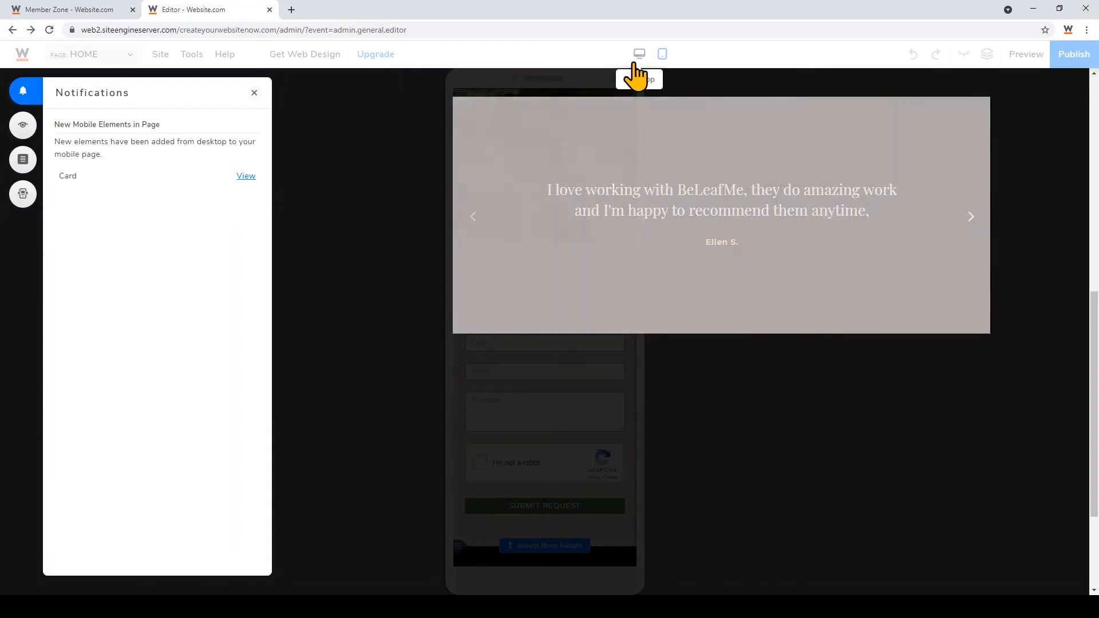
click(254, 93)
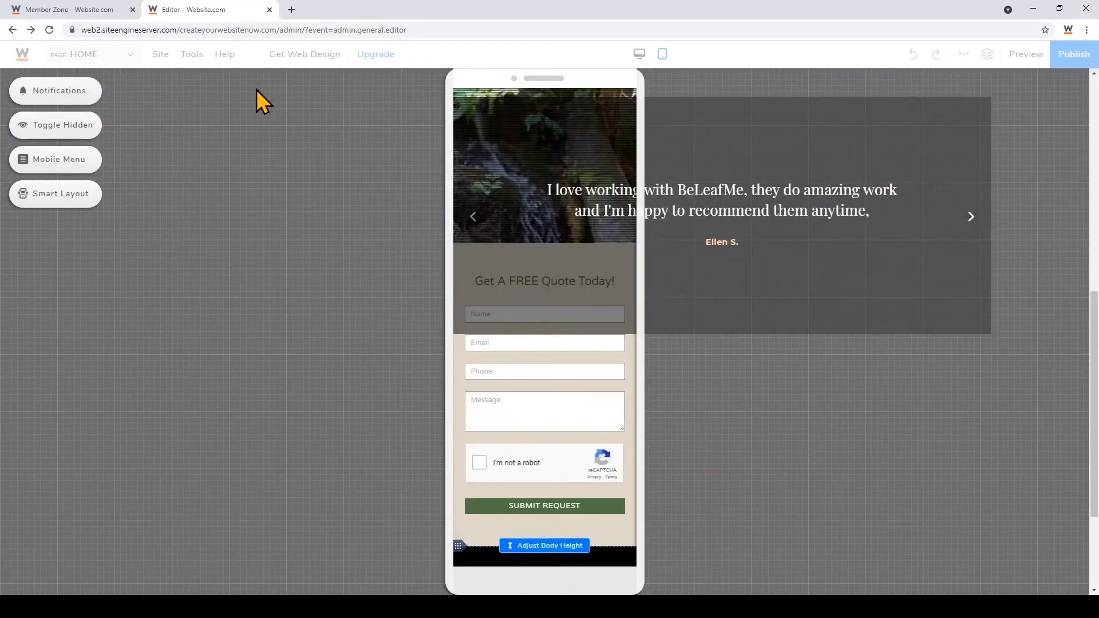
mouse_move(61, 194)
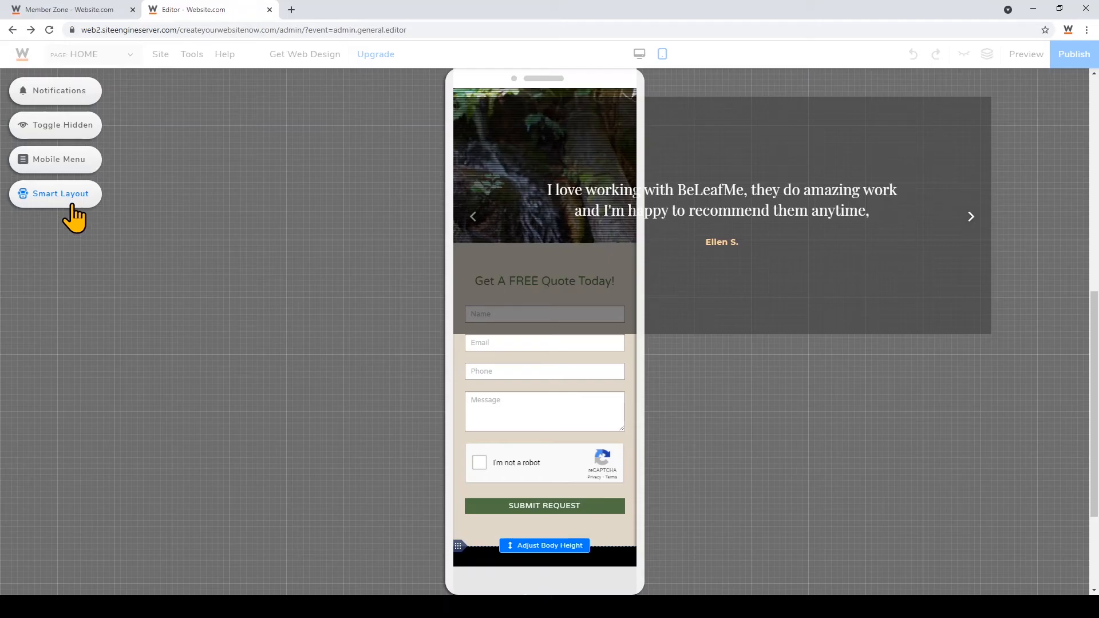
Step: Apply Smart Layout so the Home page content stacks for mobile
click(55, 194)
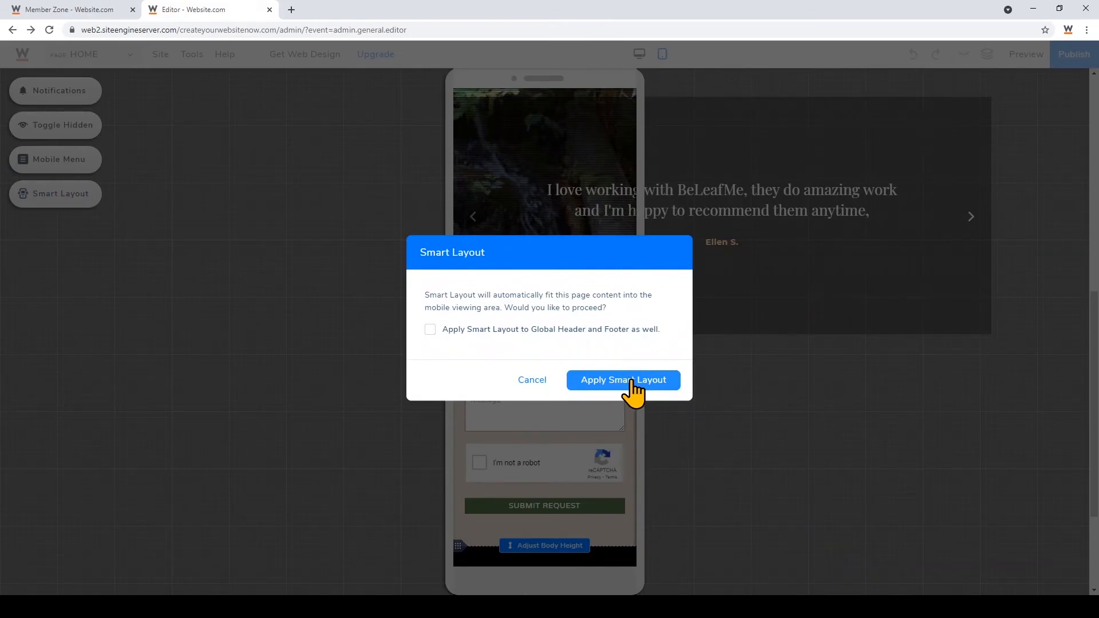
click(622, 379)
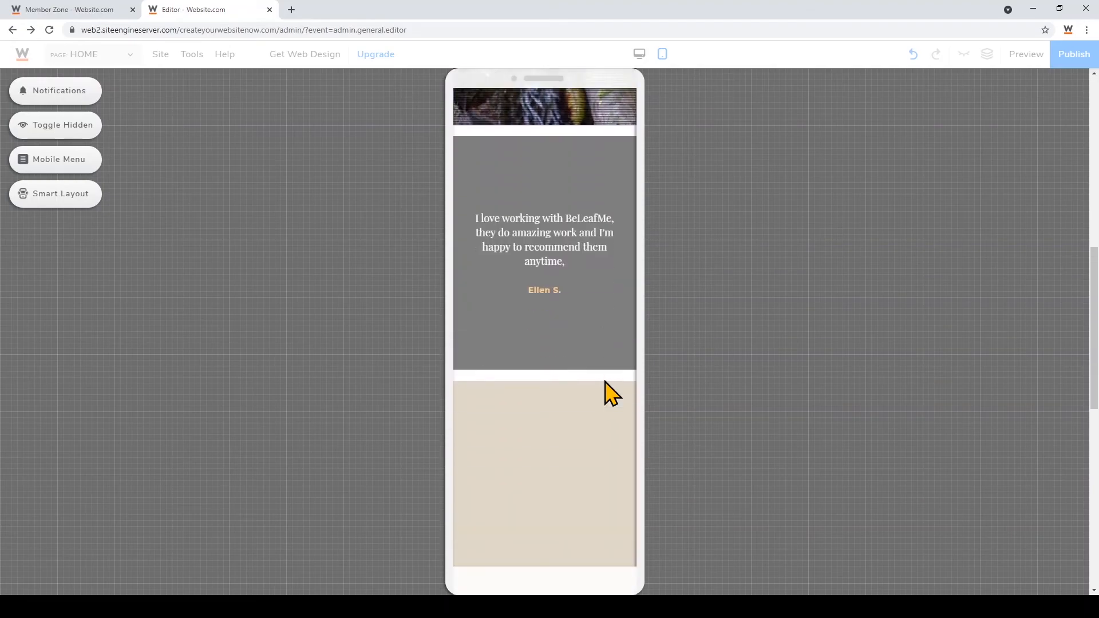
scroll(down, 3)
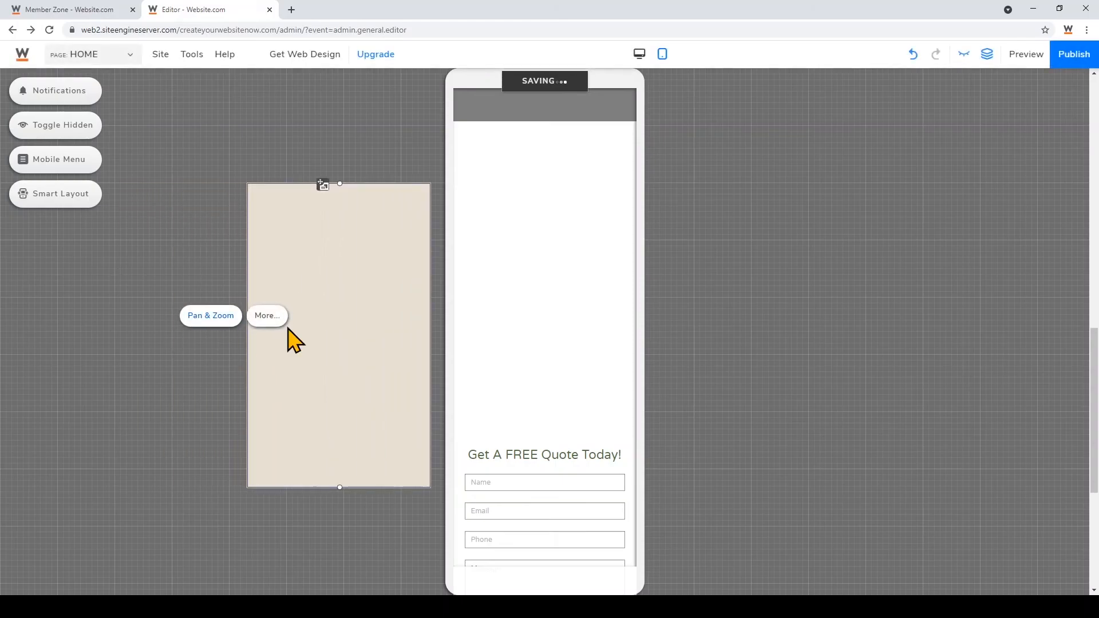
Step: Move the Get A FREE Quote Today form higher up the mobile page
click(544, 454)
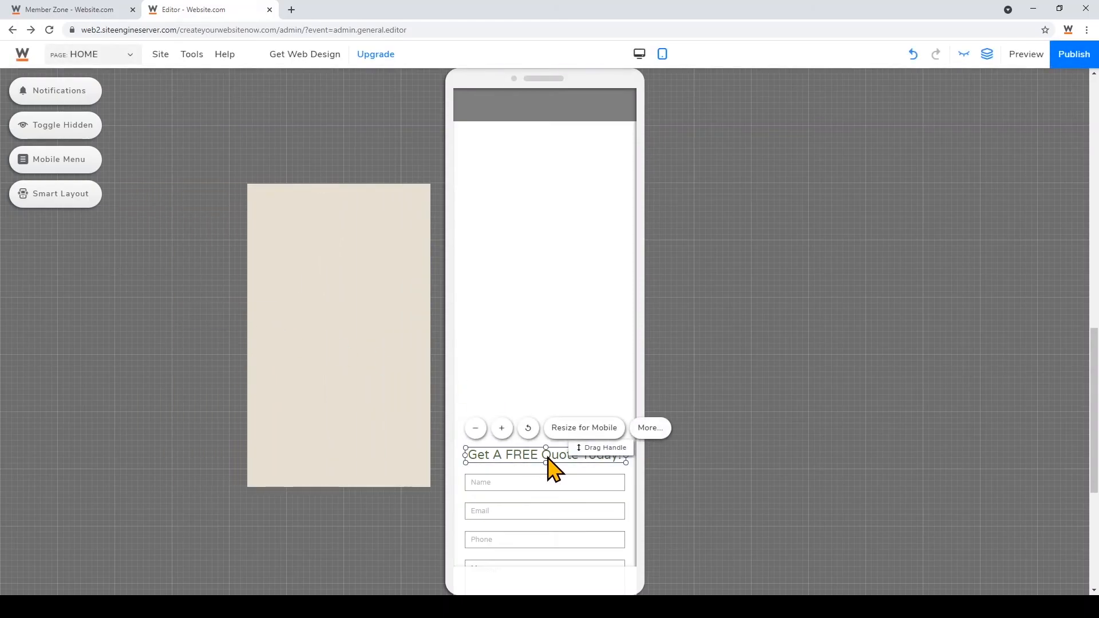
mouse_move(599, 448)
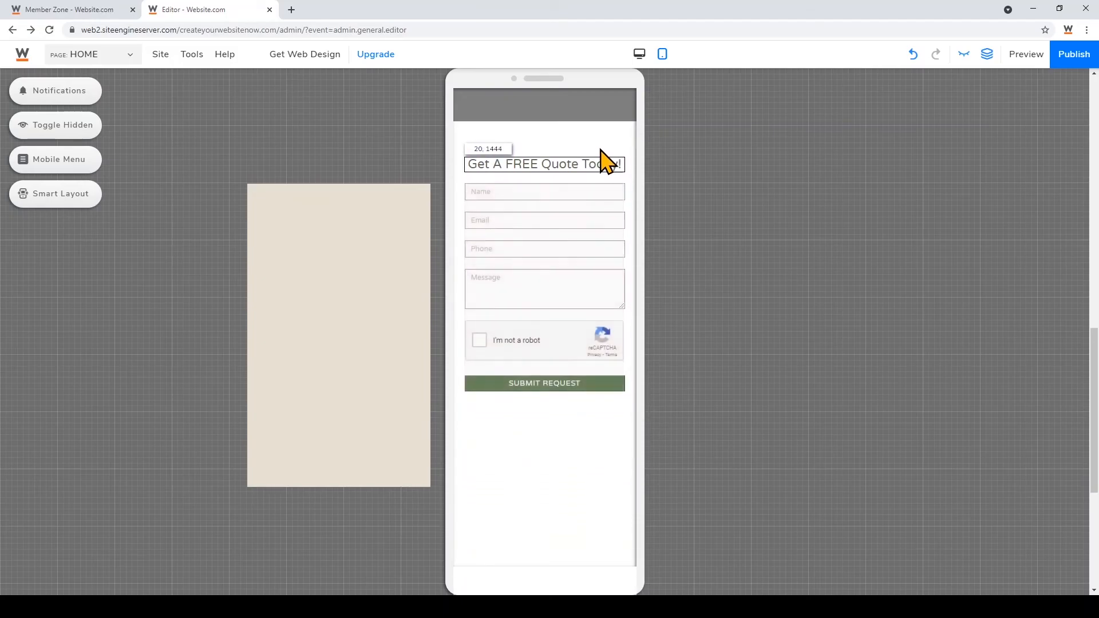
click(543, 163)
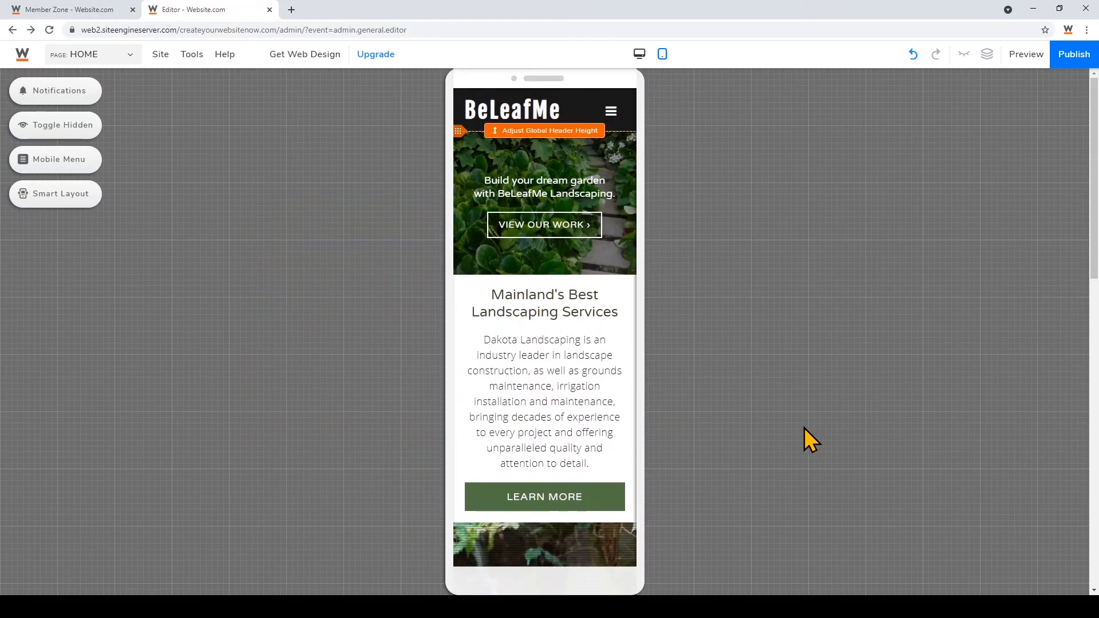
click(84, 54)
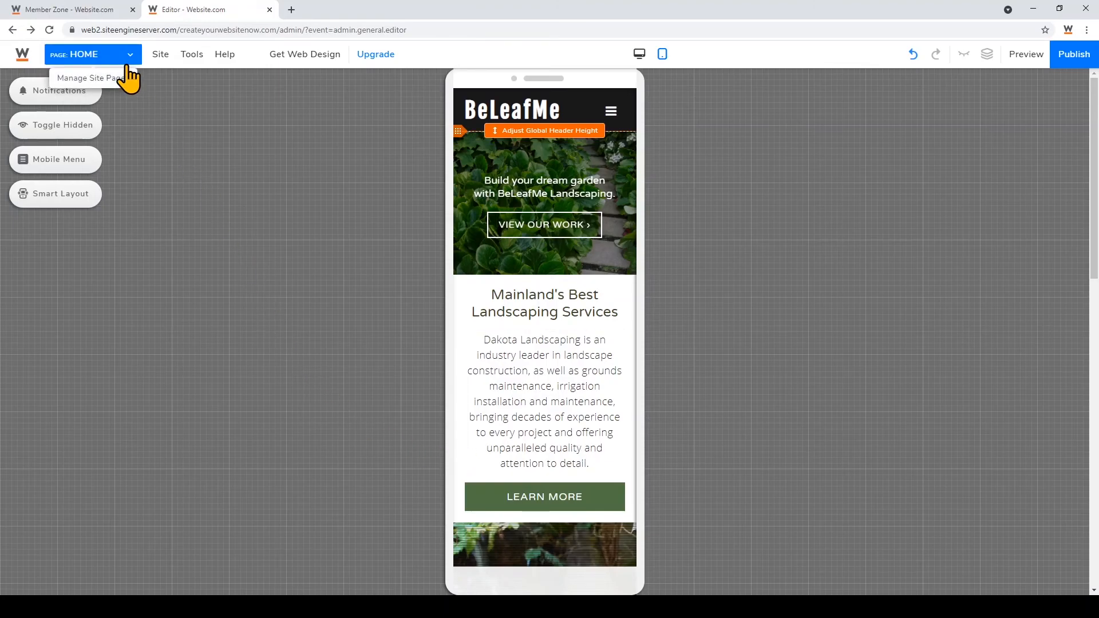
Step: Review the BLOG page on mobile, then bring up the CONTACT page's mobile layout
click(86, 78)
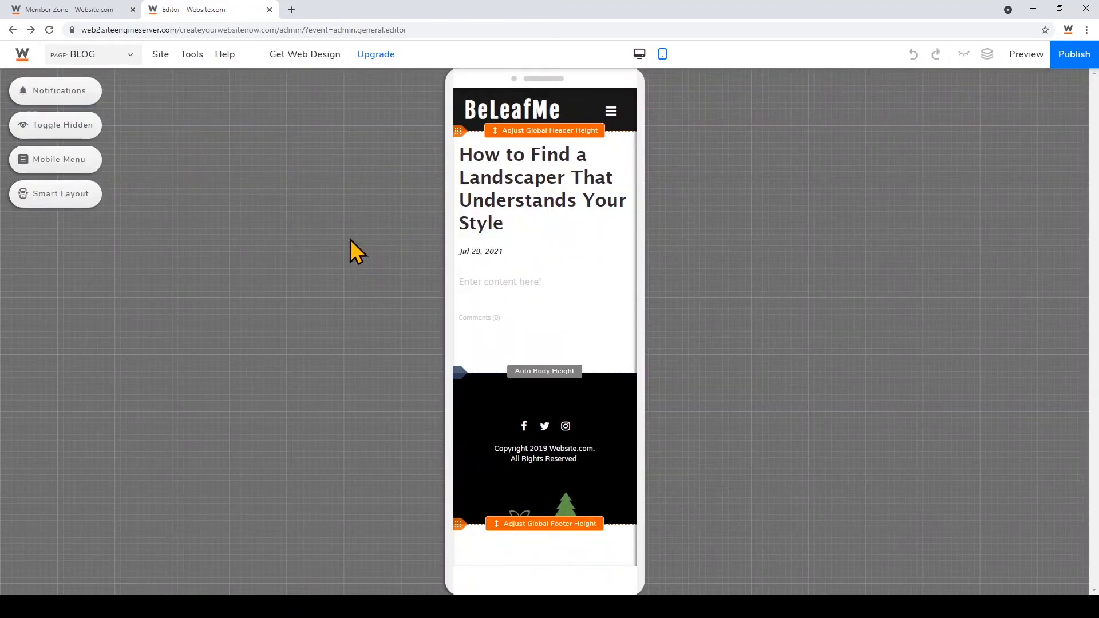
click(83, 55)
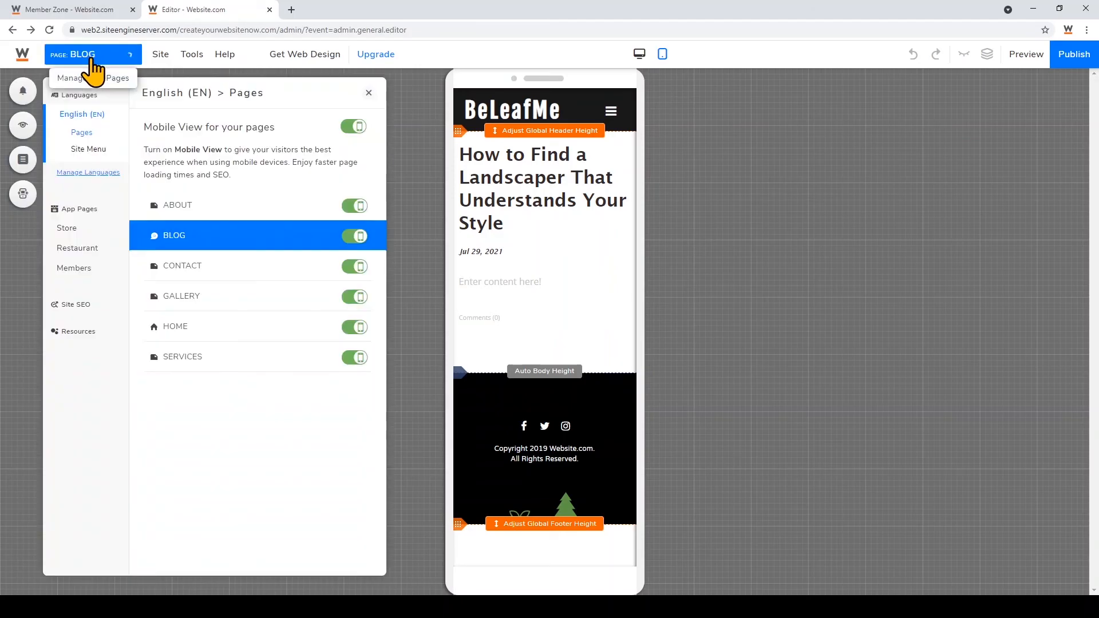
click(182, 265)
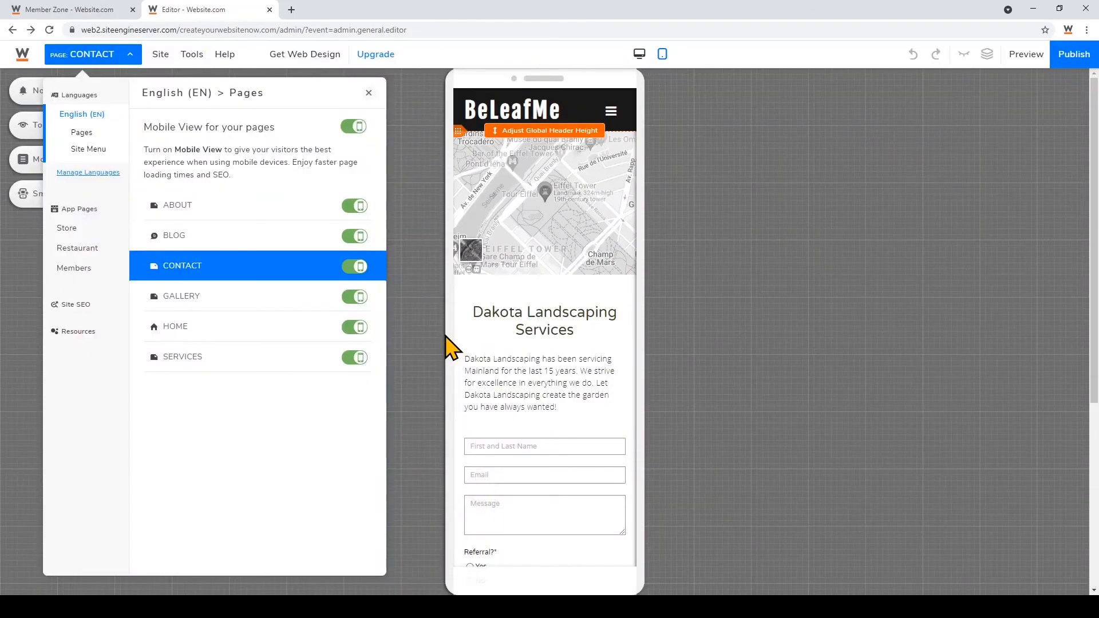
scroll(down, 3)
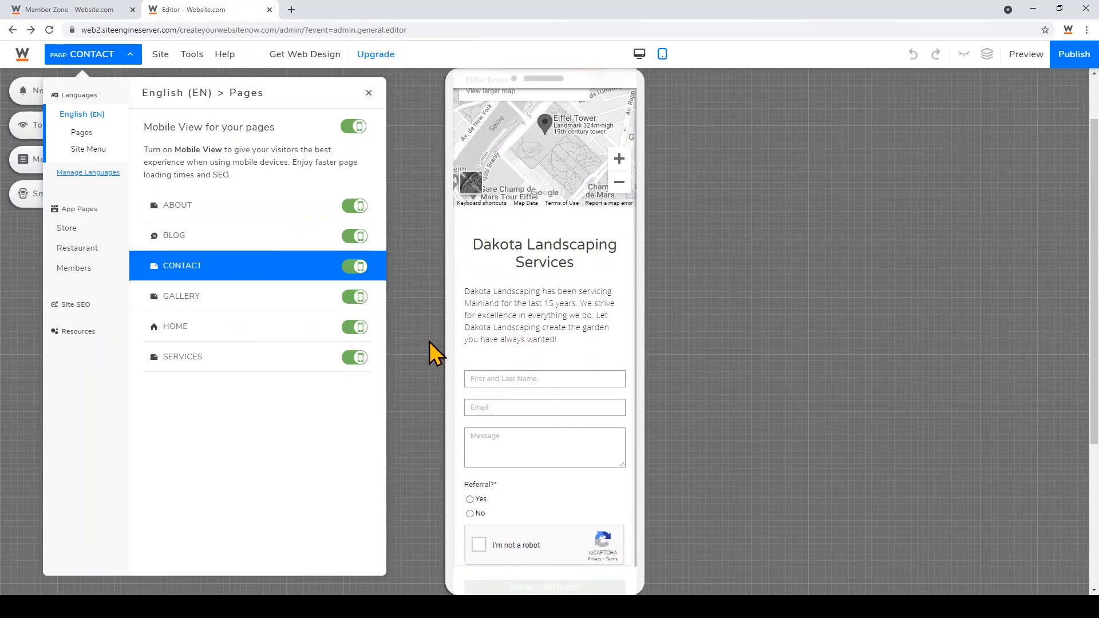
mouse_move(963, 139)
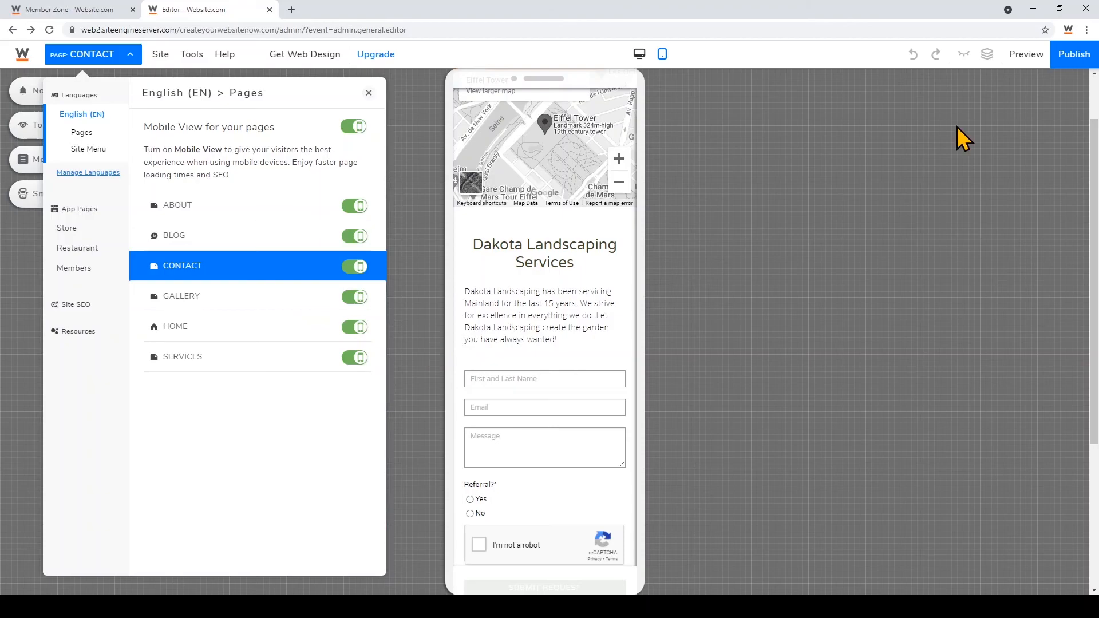
mouse_move(1026, 116)
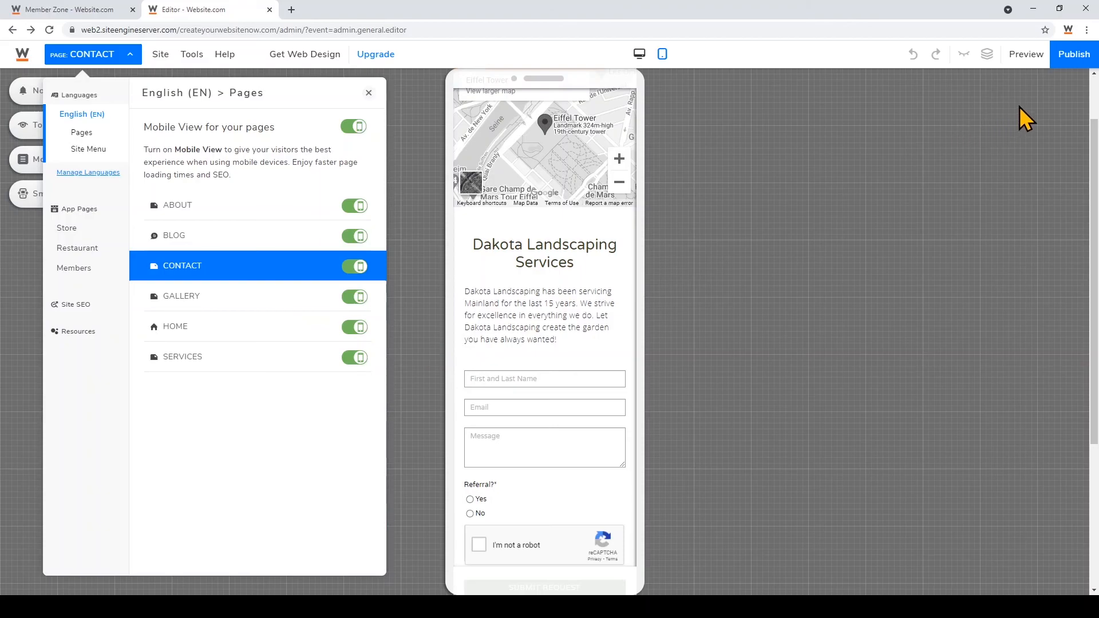
Step: Publish all six pages with Include Mobile View checked, then view the live BeLeafMe site
click(1073, 54)
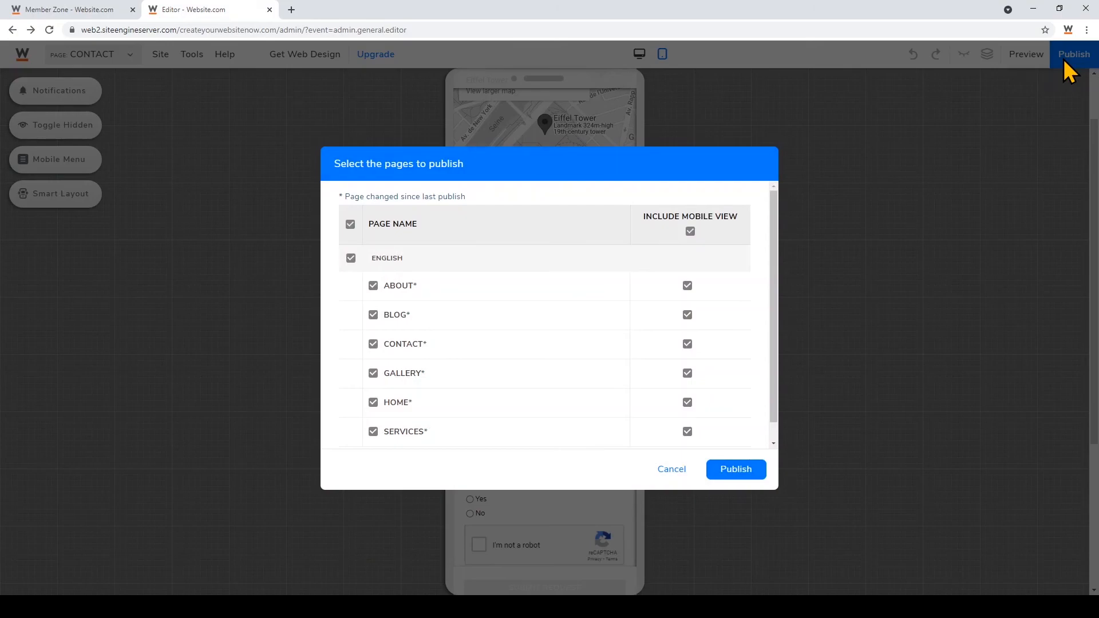
scroll(down, 3)
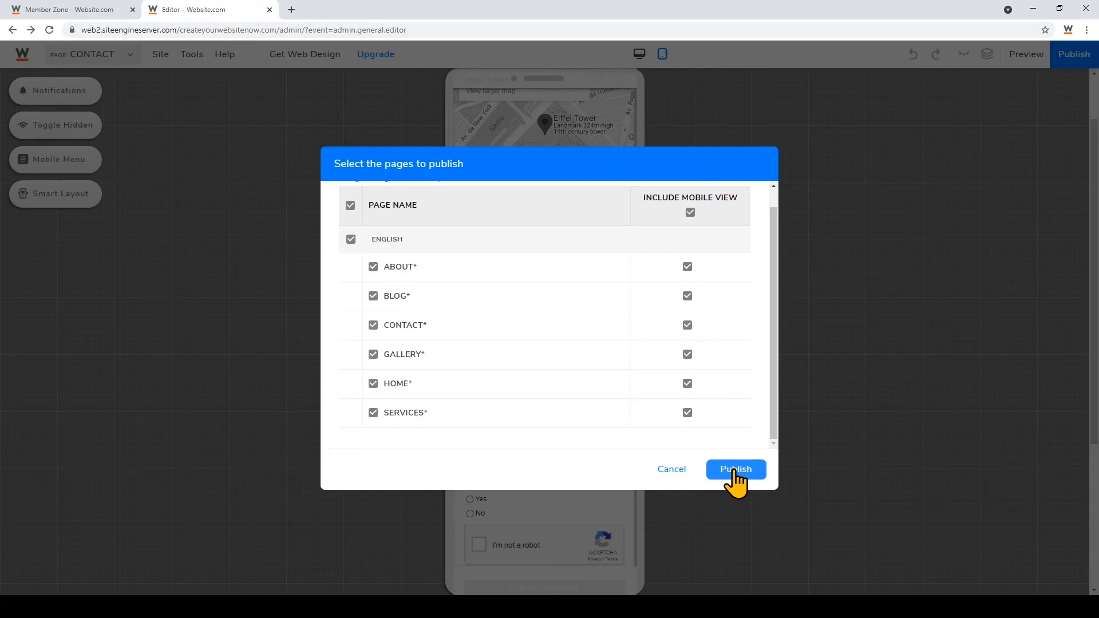
click(735, 469)
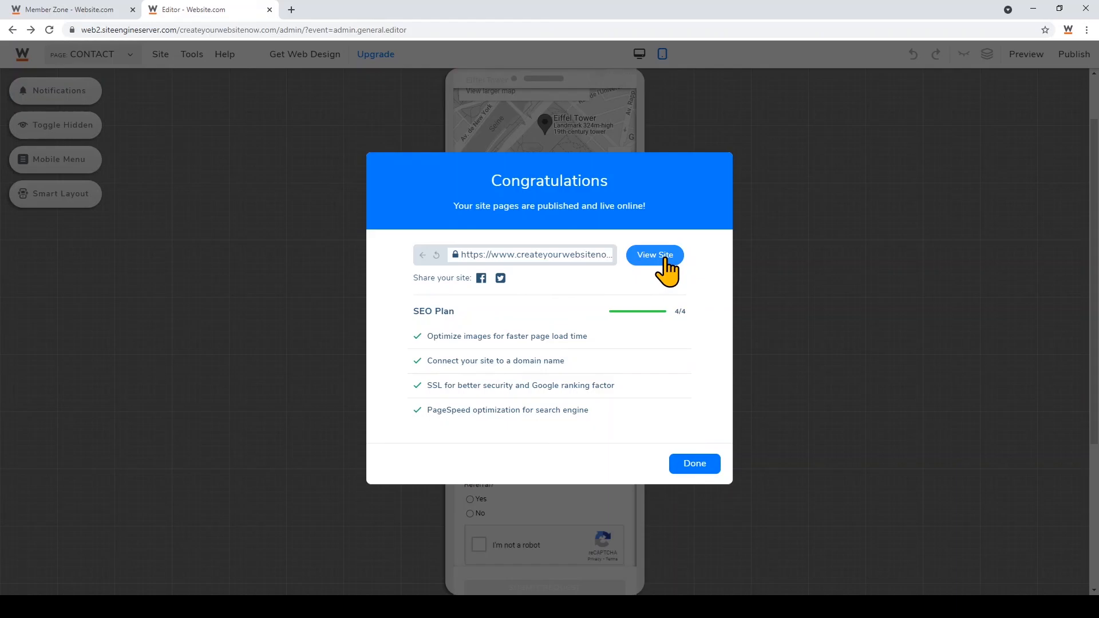
click(653, 254)
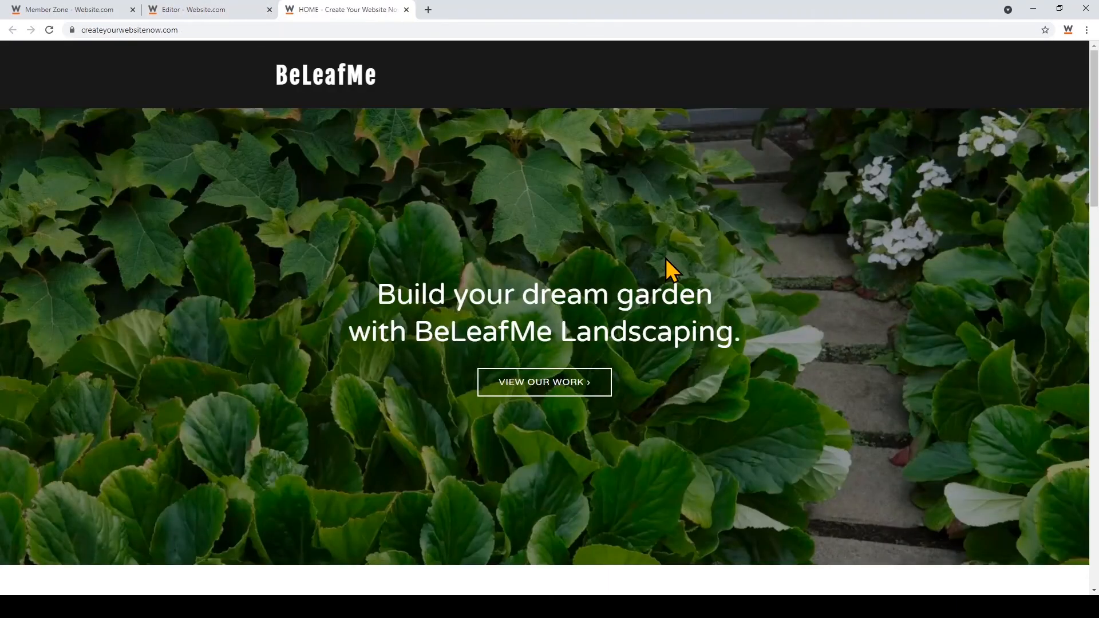